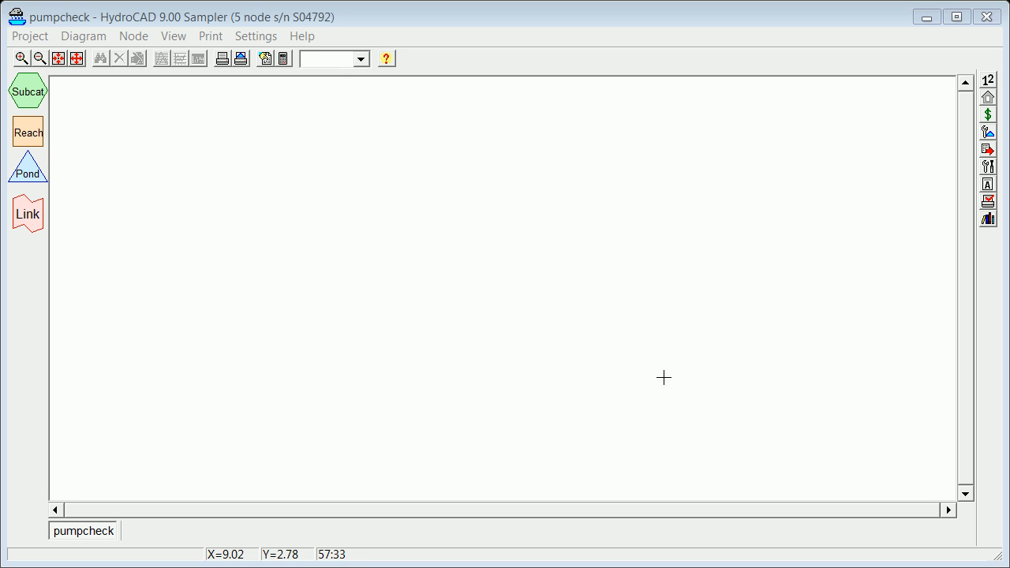
{"action": "mouse_move", "coordinate": [617, 431]}
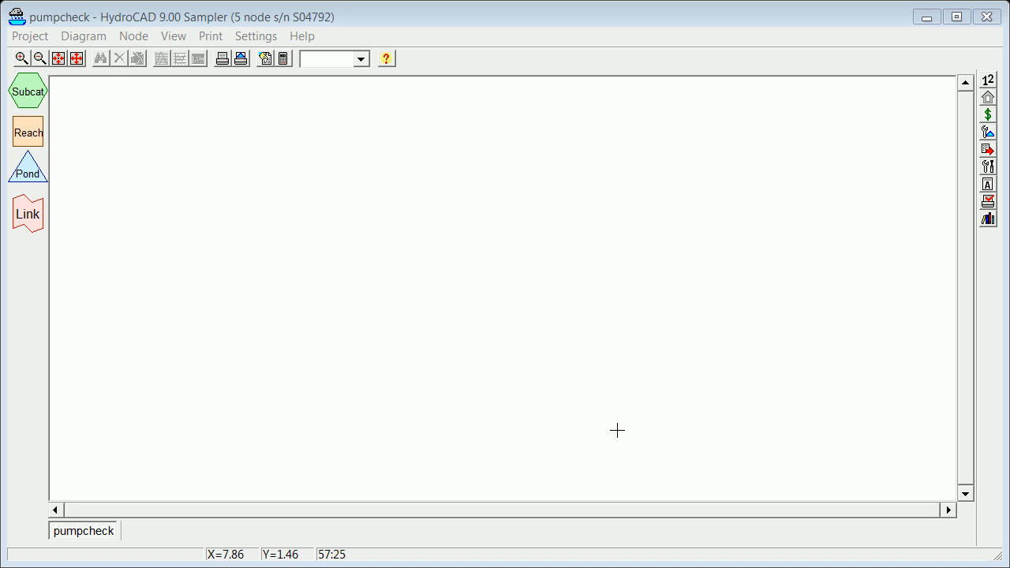
{"action": "mouse_move", "coordinate": [740, 431]}
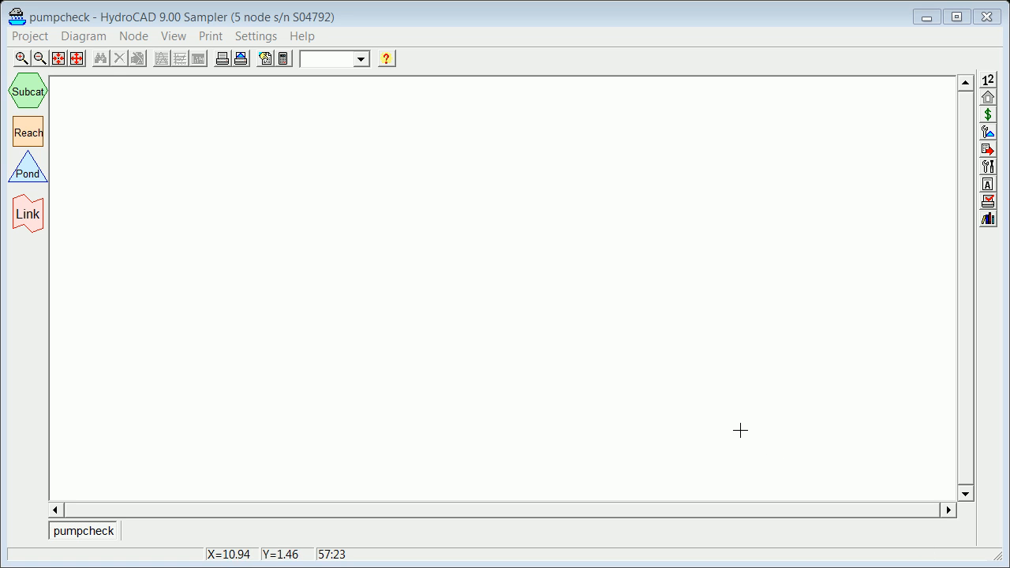
{"action": "mouse_move", "coordinate": [630, 392]}
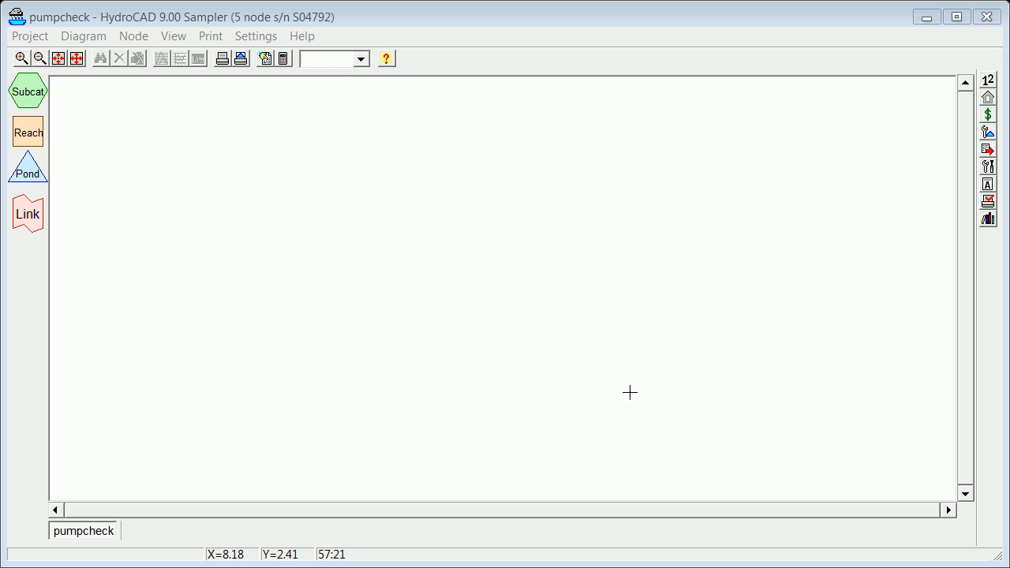
{"action": "mouse_move", "coordinate": [356, 310]}
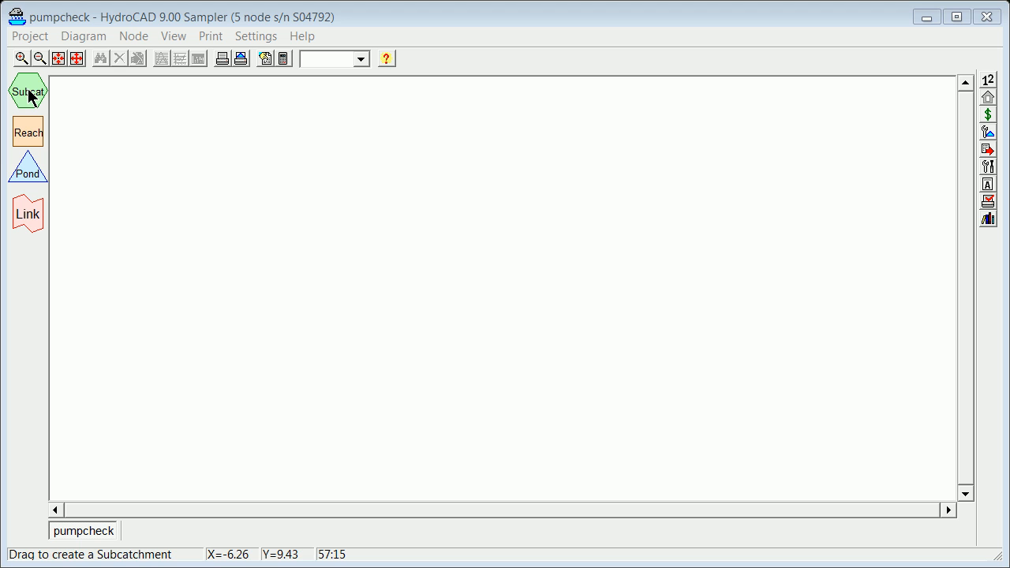
Bring up the action menu for the newly placed subcatchment 1S.
{"action": "right_click", "coordinate": [254, 169]}
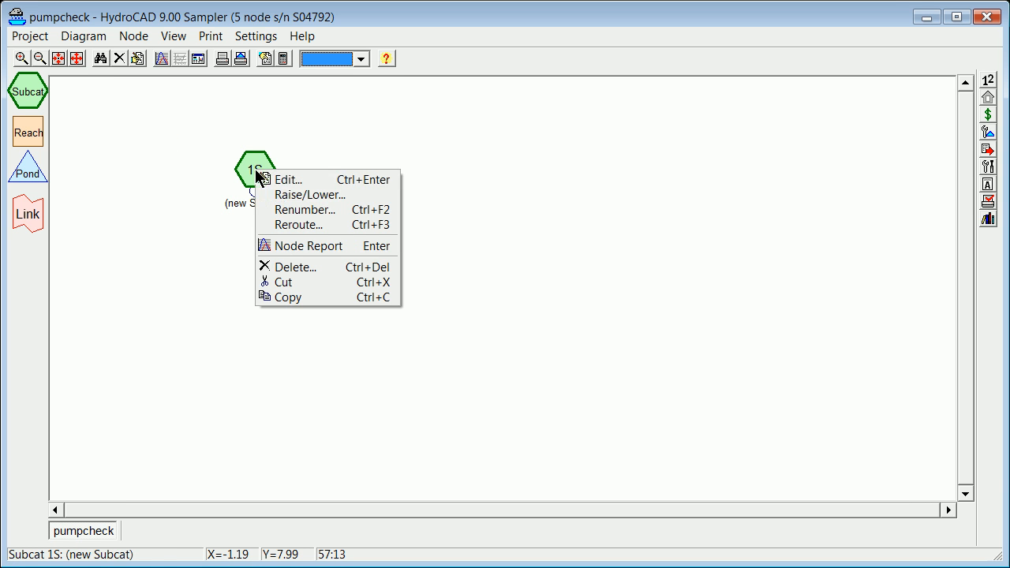
{"action": "mouse_move", "coordinate": [316, 245]}
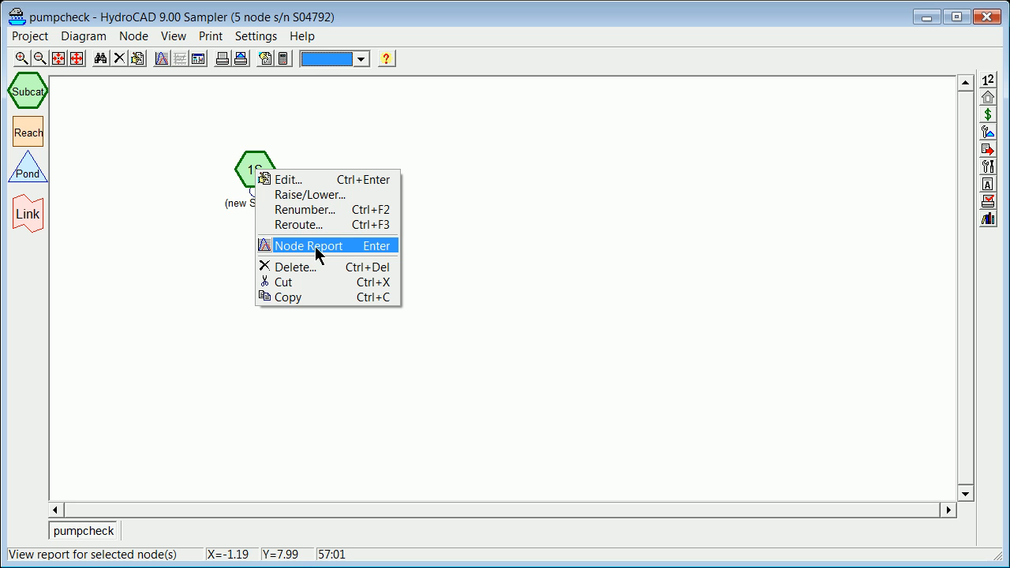
{"action": "mouse_move", "coordinate": [324, 180]}
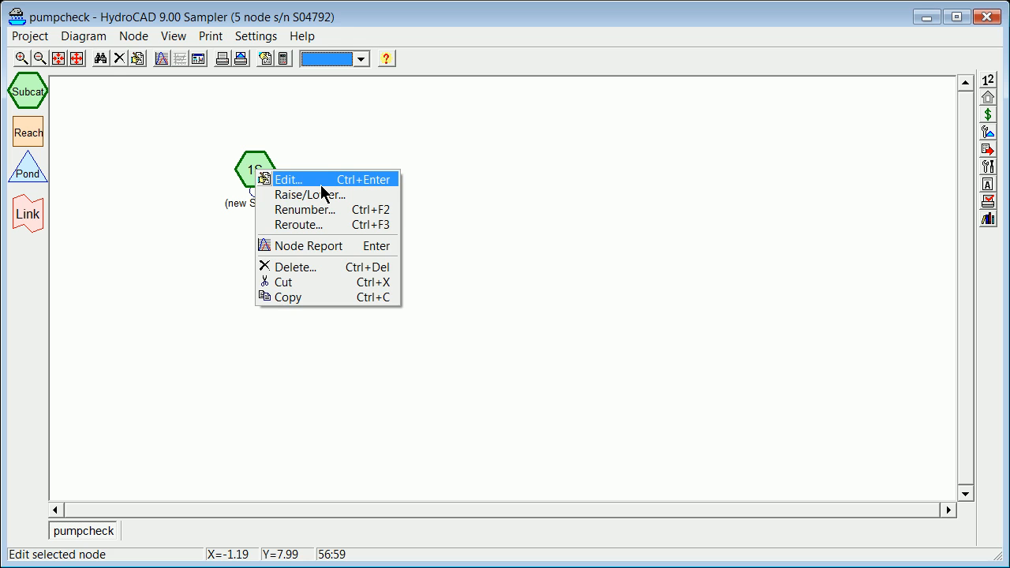
Name subcatchment 1S '1acre' and enter 1 acre on the first area line.
{"action": "left_click", "coordinate": [288, 179]}
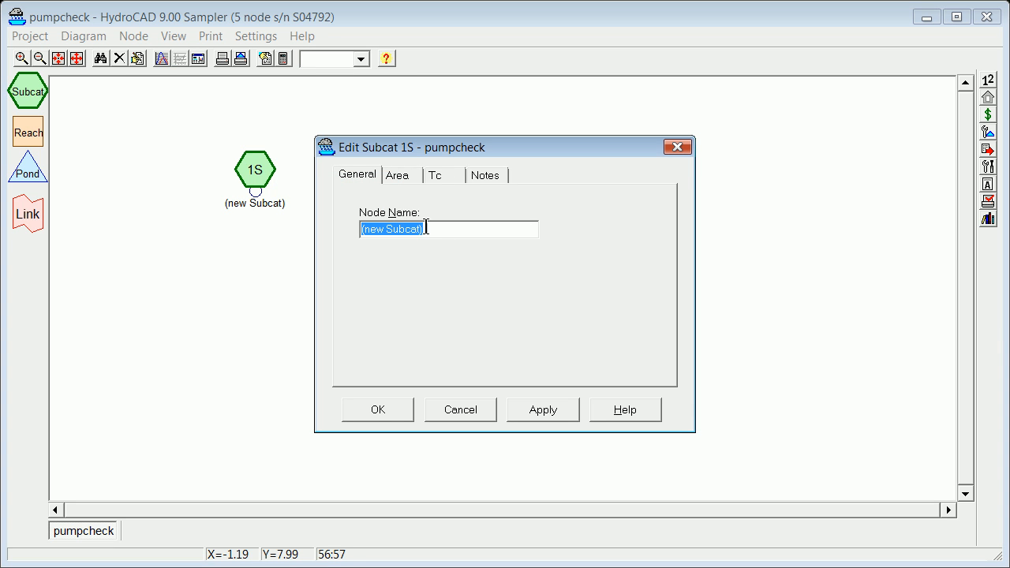
{"action": "mouse_move", "coordinate": [255, 237]}
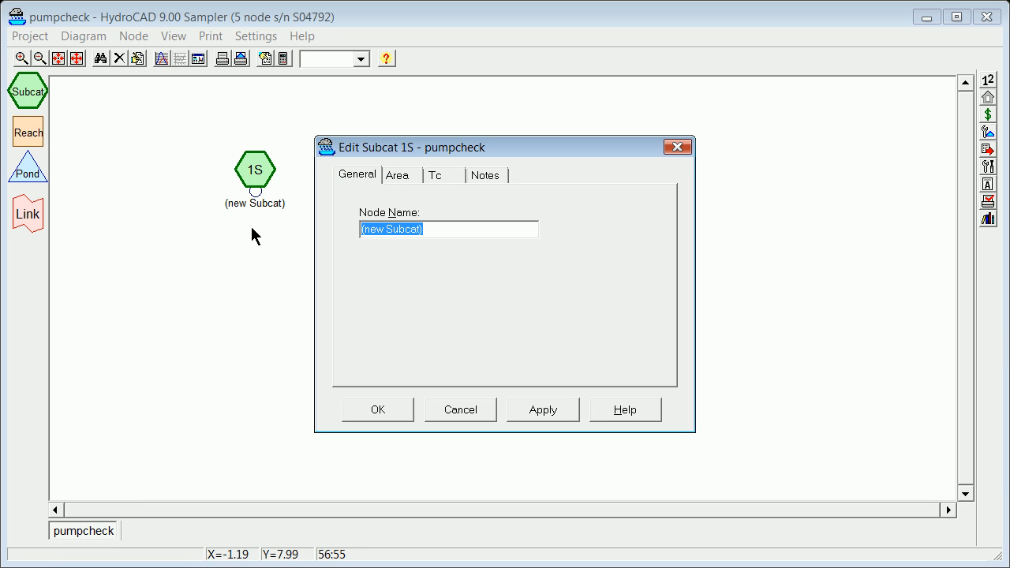
{"action": "type", "text": "1acre"}
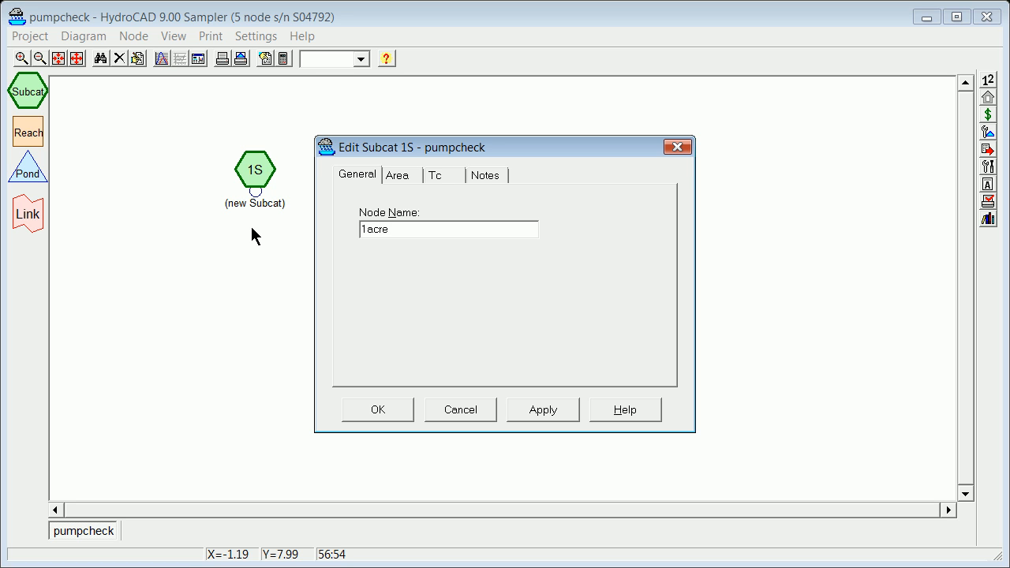
{"action": "left_click", "coordinate": [397, 175]}
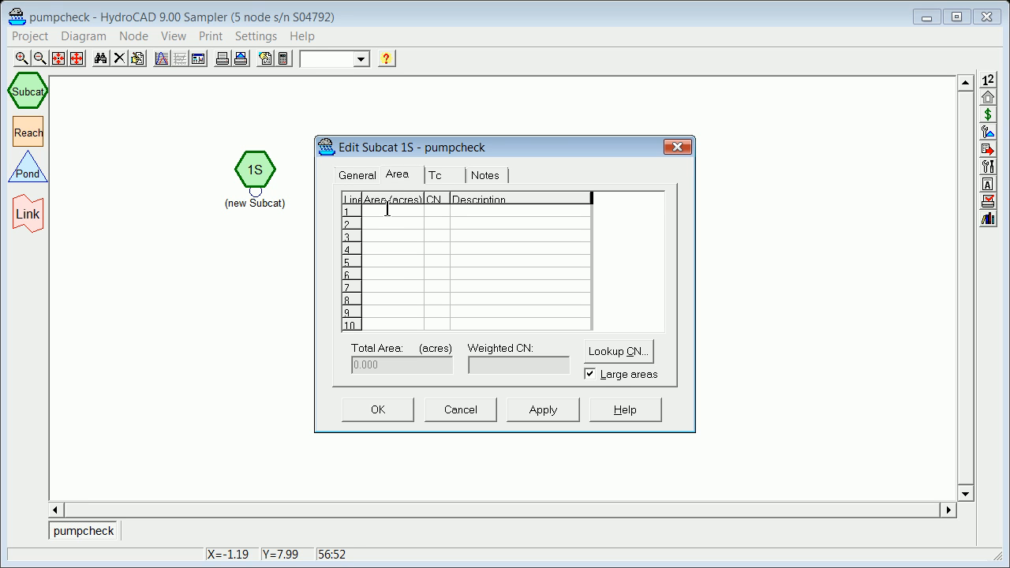
{"action": "mouse_move", "coordinate": [432, 233]}
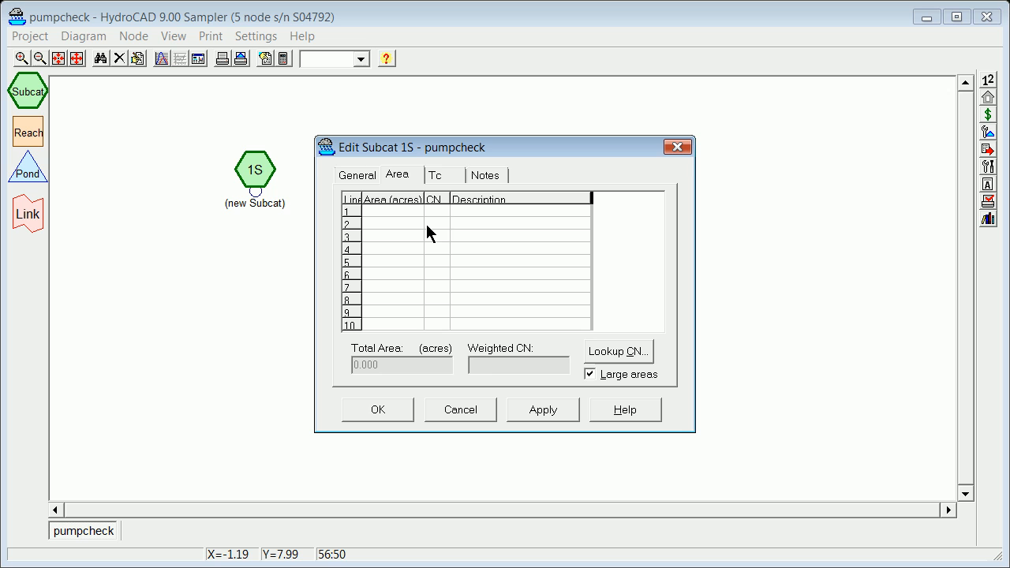
{"action": "mouse_move", "coordinate": [395, 221]}
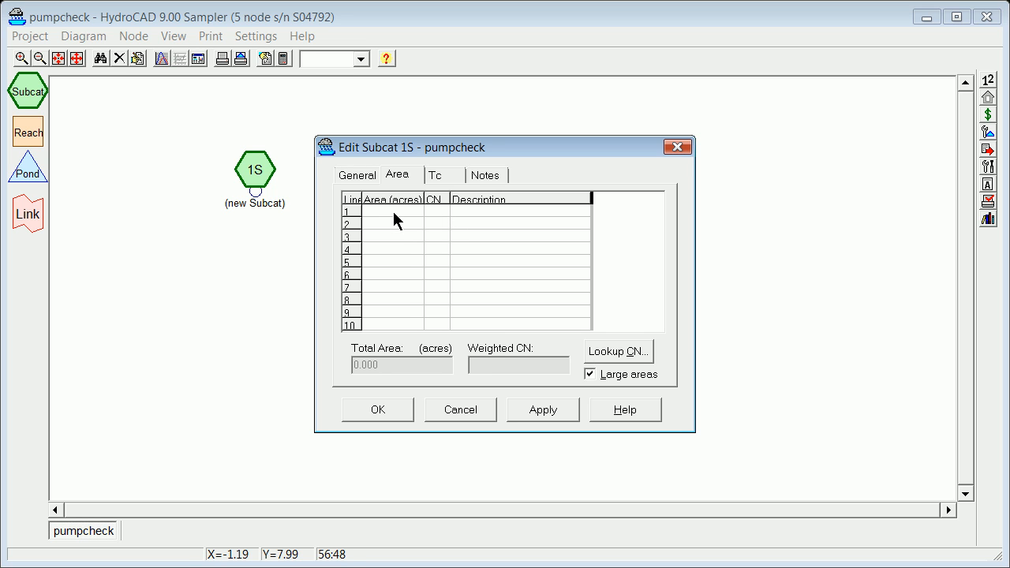
{"action": "type", "text": "1.000"}
{"action": "left_click", "coordinate": [437, 211]}
{"action": "type", "text": "98"}
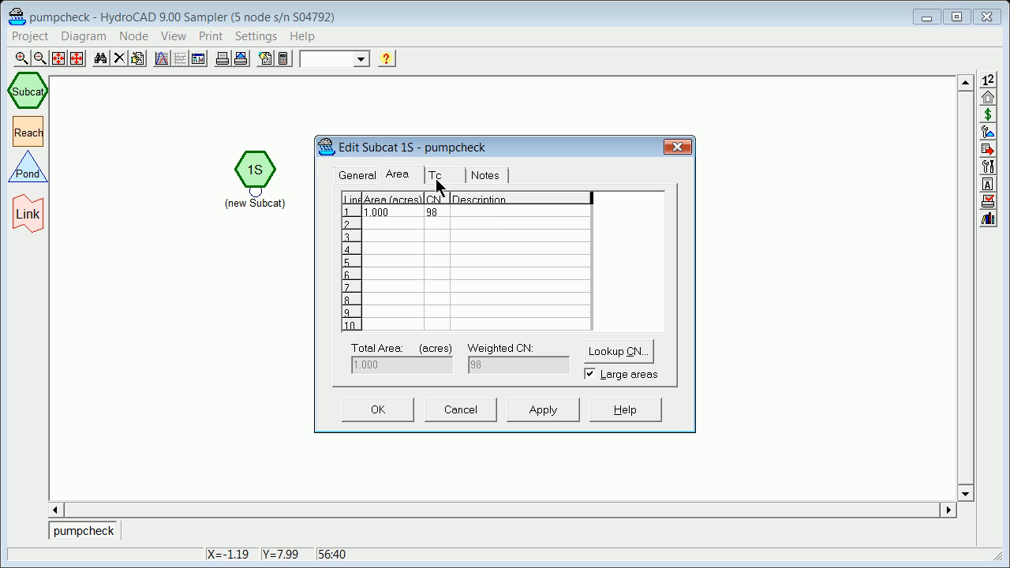
{"action": "left_click", "coordinate": [434, 175]}
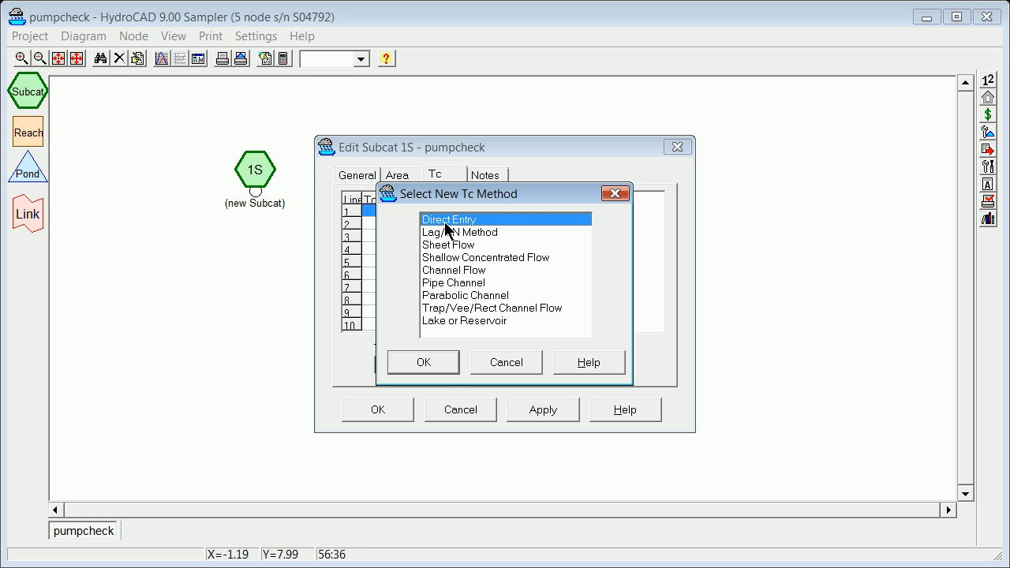
Set a Direct Entry time of concentration of 5 minutes, described as '5'.
{"action": "left_click", "coordinate": [423, 362]}
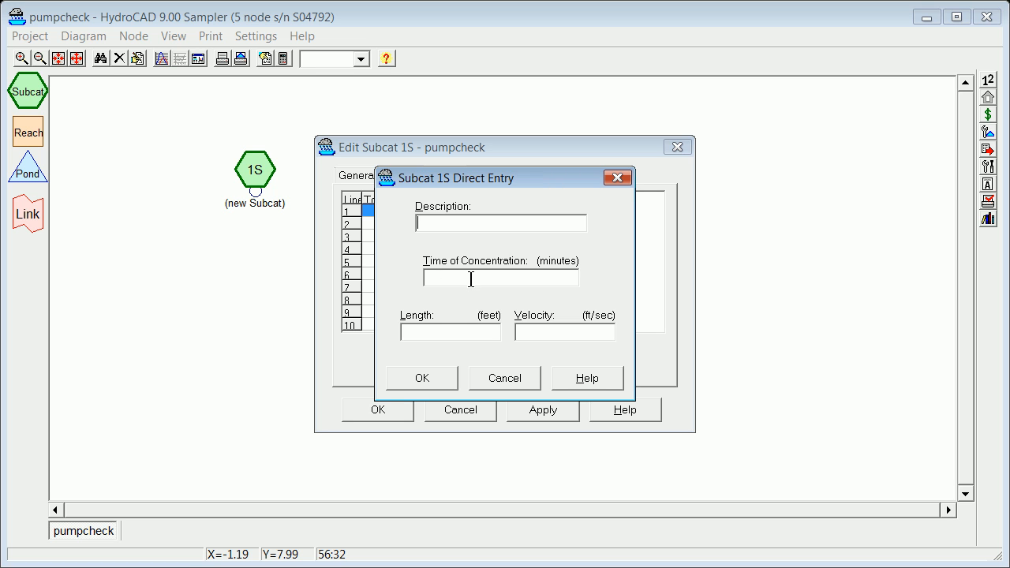
{"action": "type", "text": "5"}
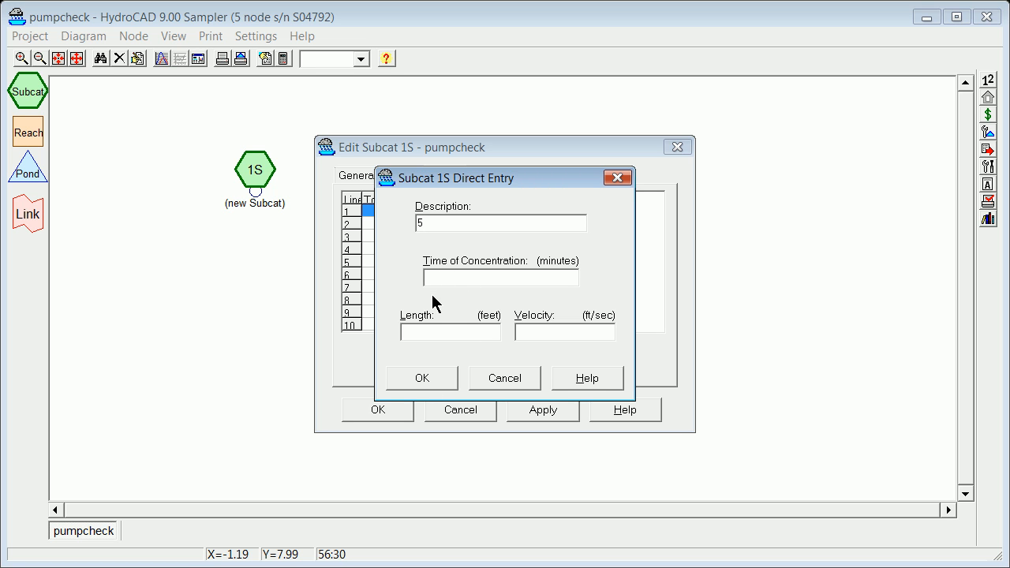
{"action": "type", "text": "5"}
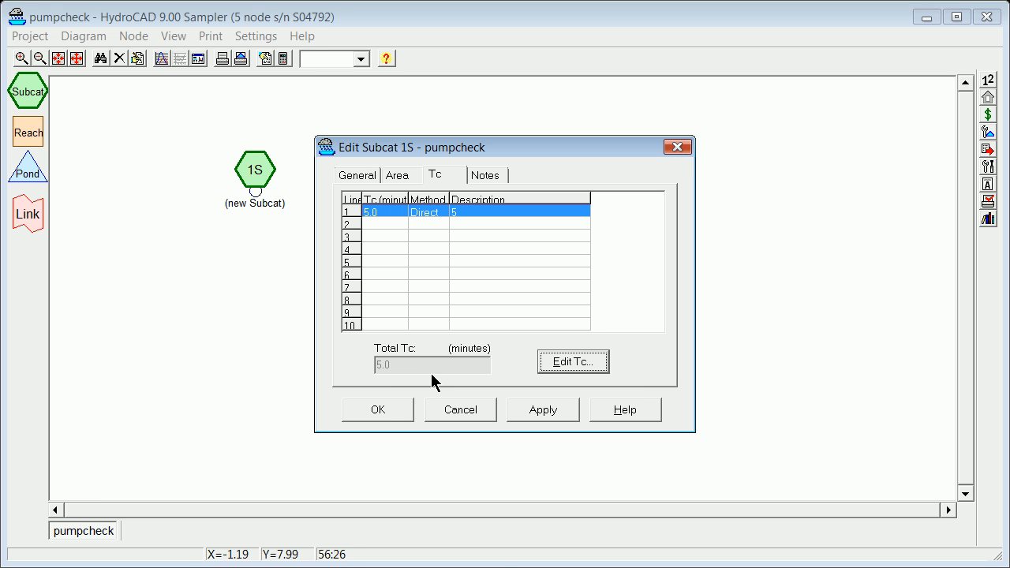
{"action": "mouse_move", "coordinate": [473, 207]}
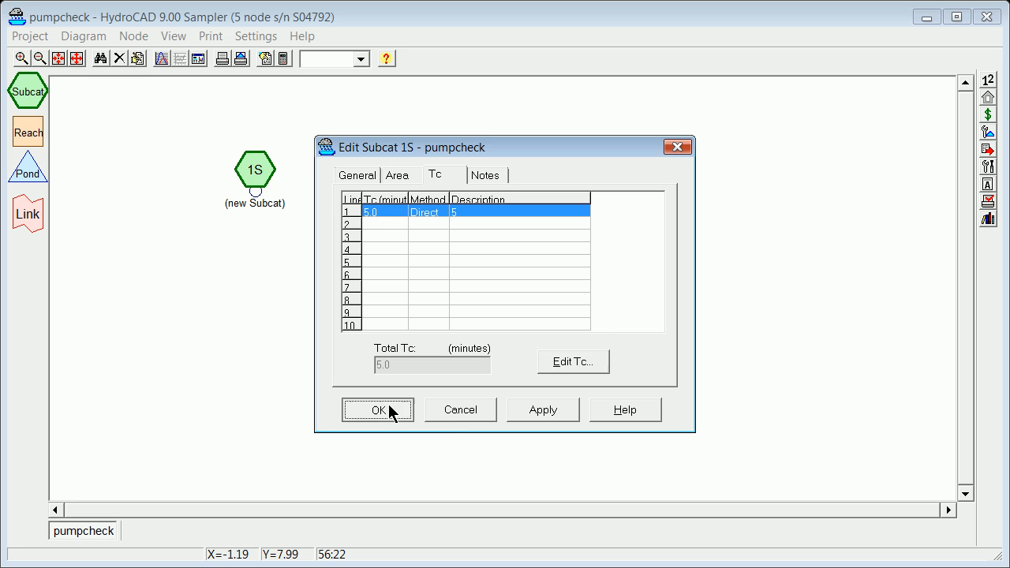
Save subcatchment 1acre, place pond 2P beside it and show its actions.
{"action": "left_click", "coordinate": [377, 410]}
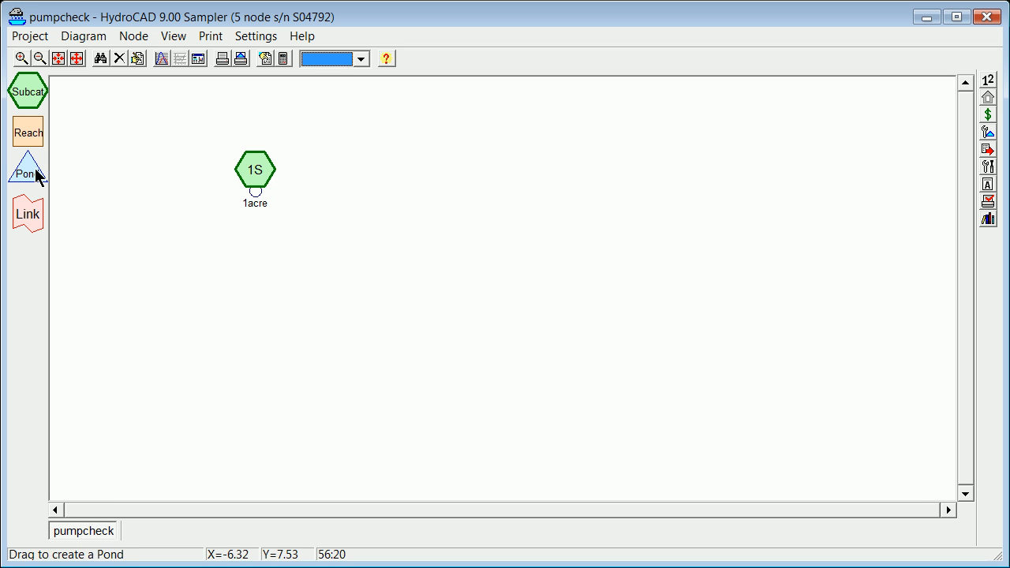
{"action": "left_click_drag", "start_coordinate": [28, 166], "coordinate": [337, 182]}
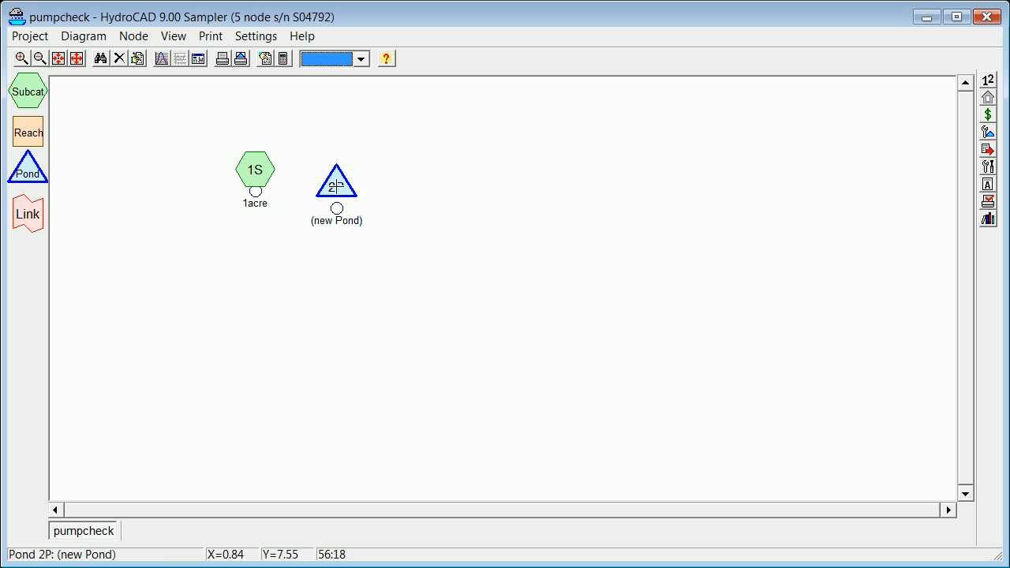
{"action": "right_click", "coordinate": [336, 181]}
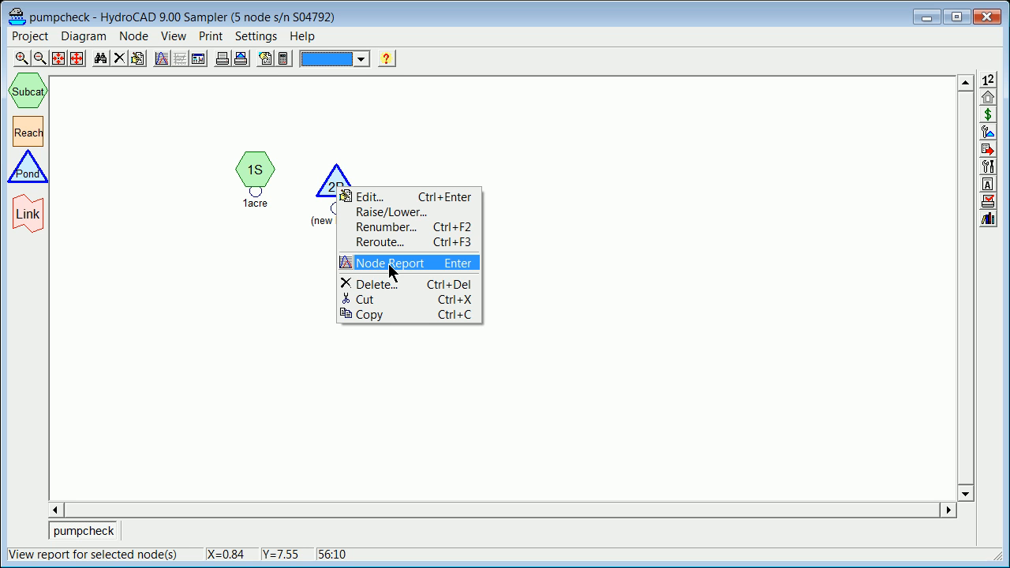
{"action": "mouse_move", "coordinate": [386, 196]}
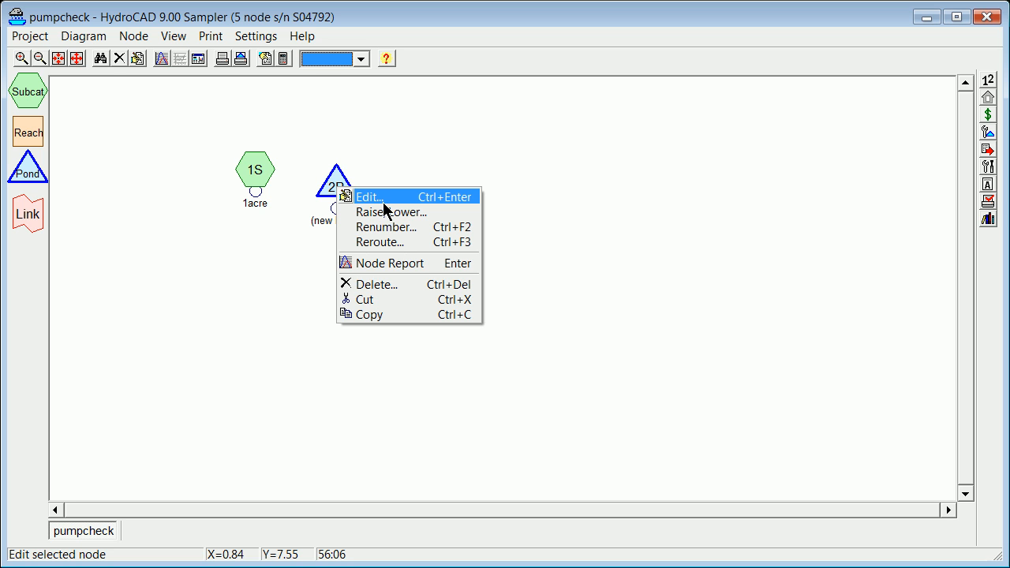
{"action": "mouse_move", "coordinate": [387, 227]}
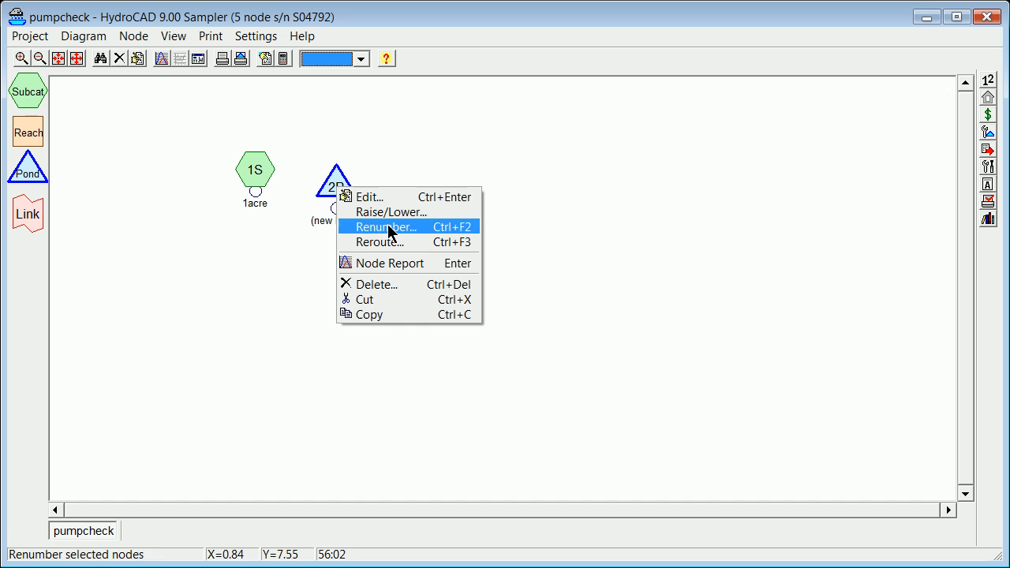
{"action": "mouse_move", "coordinate": [394, 197]}
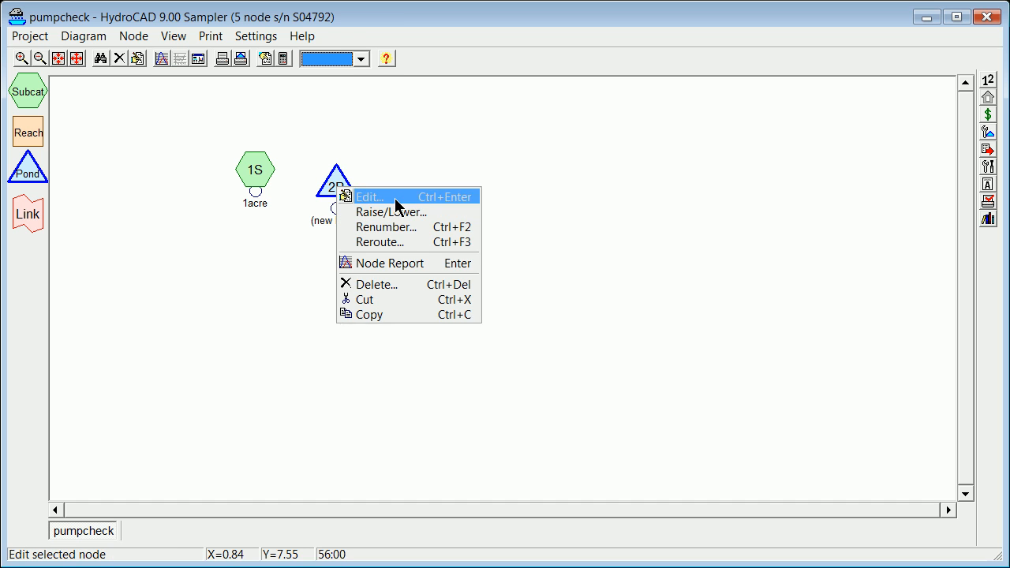
Name pond 2P 'Pond', make it a detention pond, and go to storage.
{"action": "left_click", "coordinate": [369, 196]}
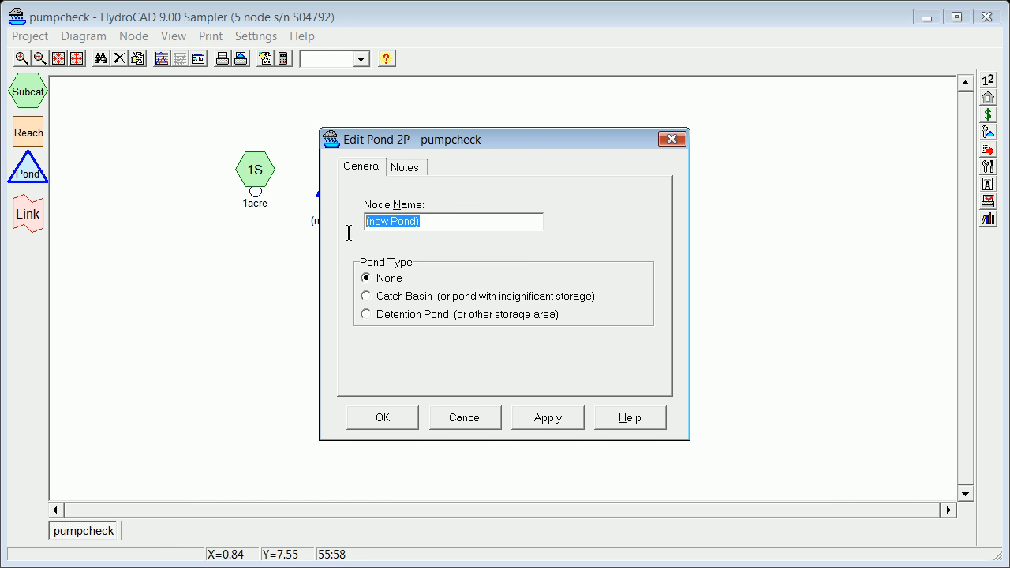
{"action": "type", "text": "Pond"}
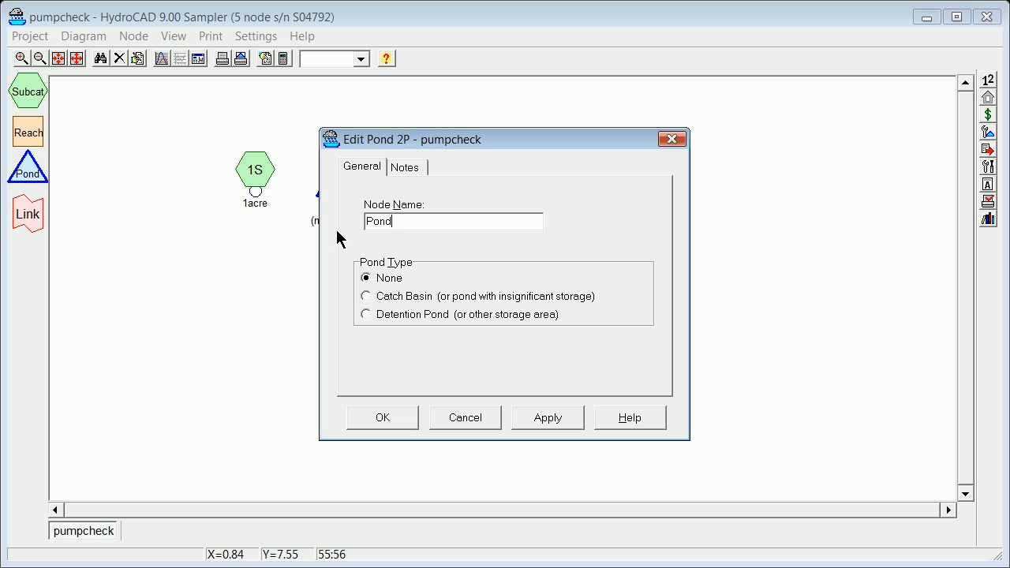
{"action": "mouse_move", "coordinate": [369, 330]}
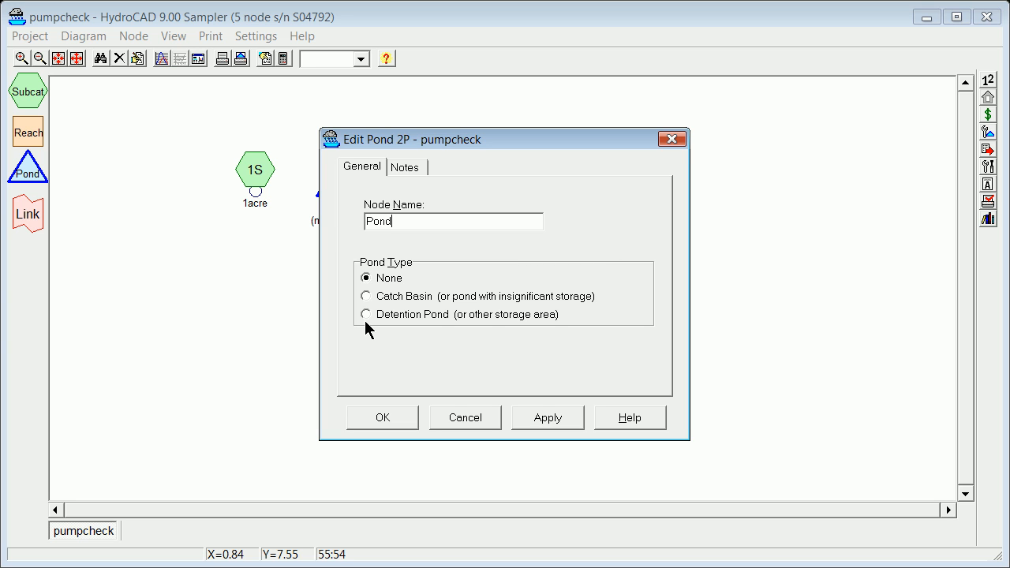
{"action": "left_click", "coordinate": [365, 314]}
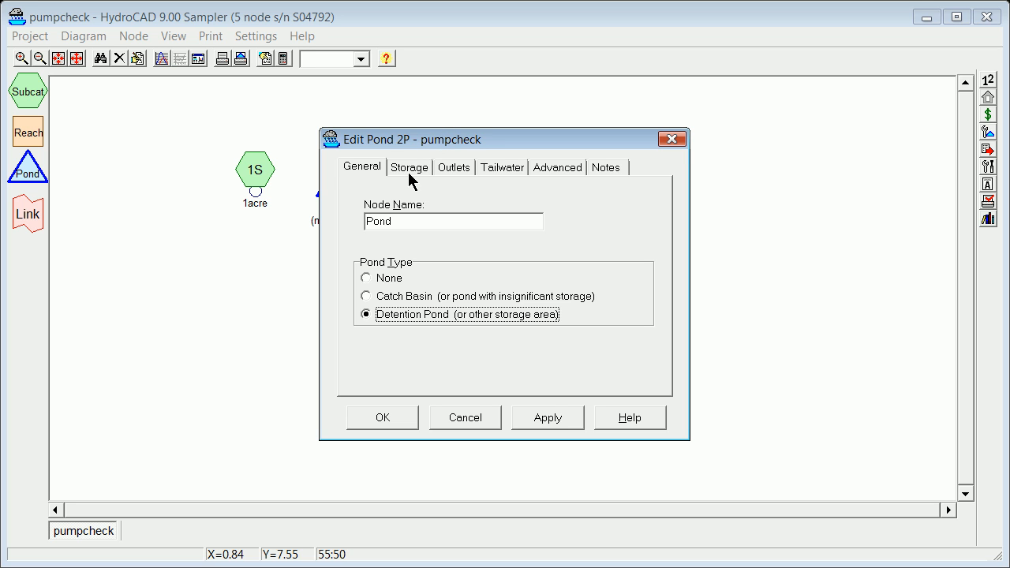
{"action": "left_click", "coordinate": [408, 166]}
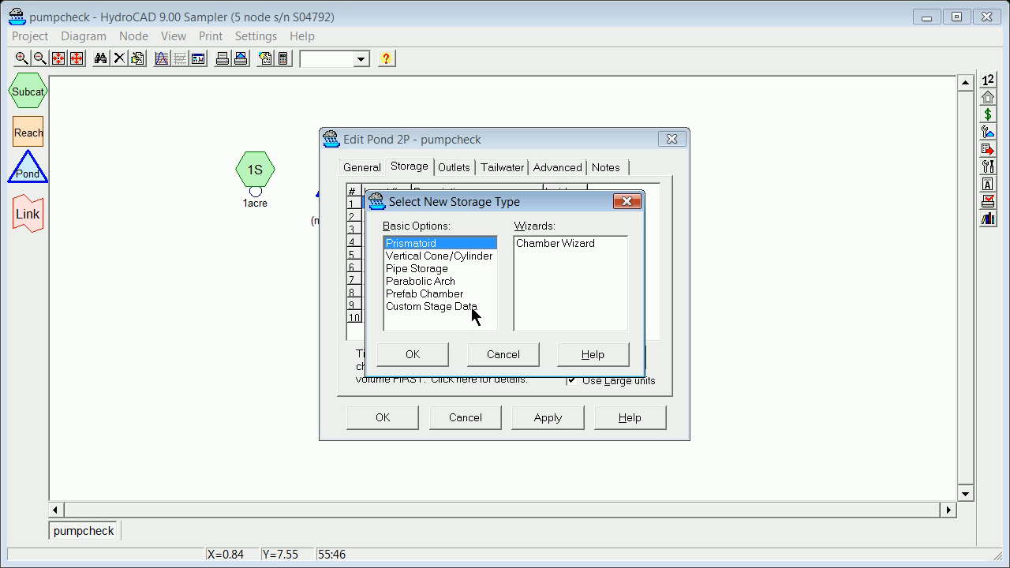
{"action": "mouse_move", "coordinate": [429, 259]}
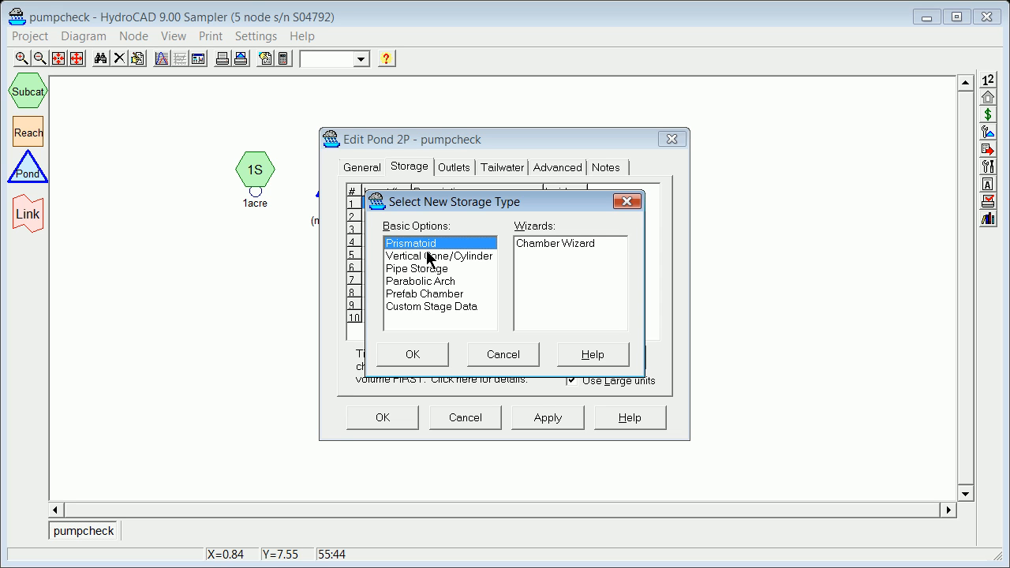
{"action": "mouse_move", "coordinate": [440, 246]}
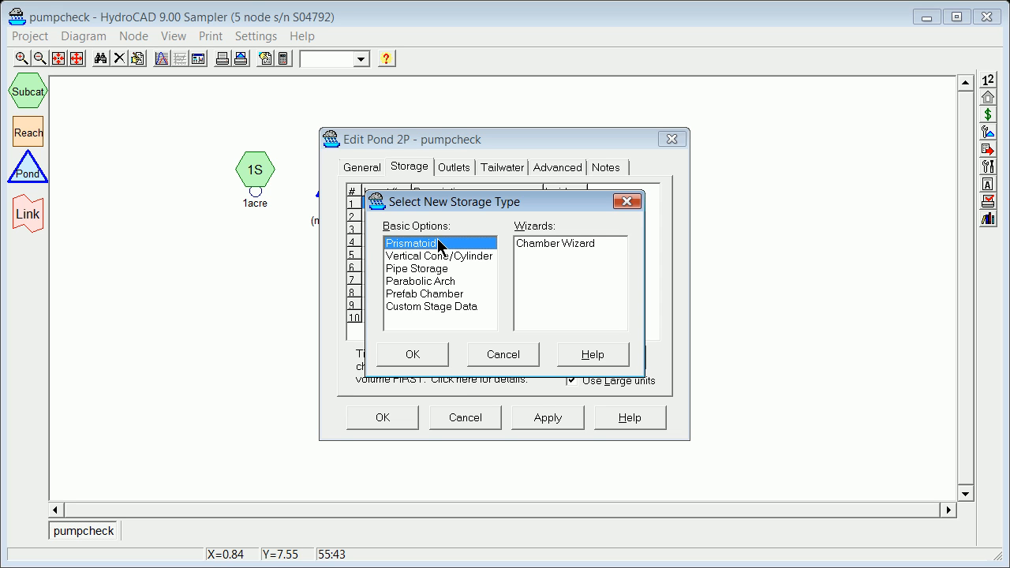
Define prismatoid storage: invert 100 ft, 50 × 50 ft bottom, 10 ft height, Side-Z 0.1.
{"action": "left_click", "coordinate": [411, 354]}
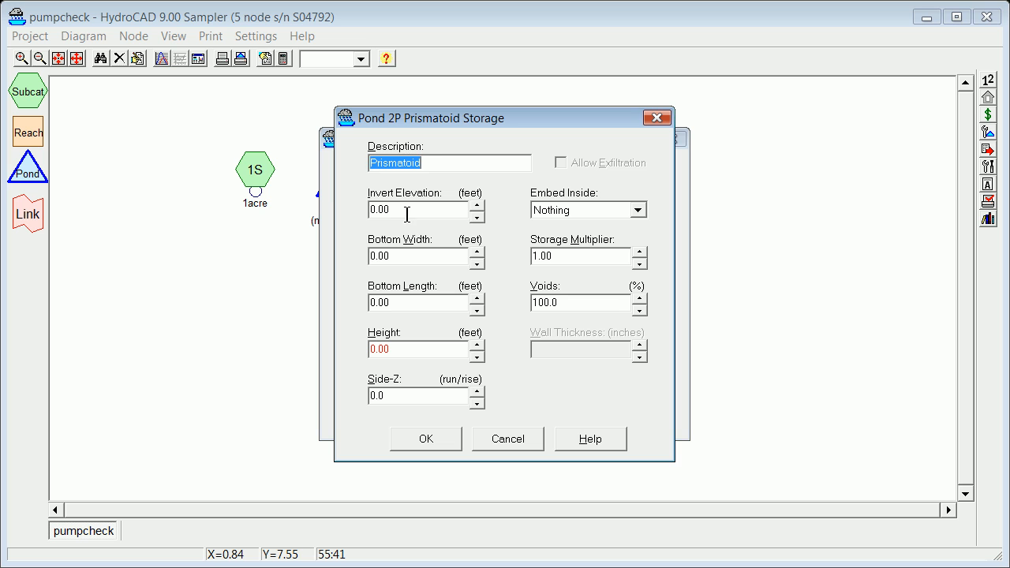
{"action": "type", "text": "100"}
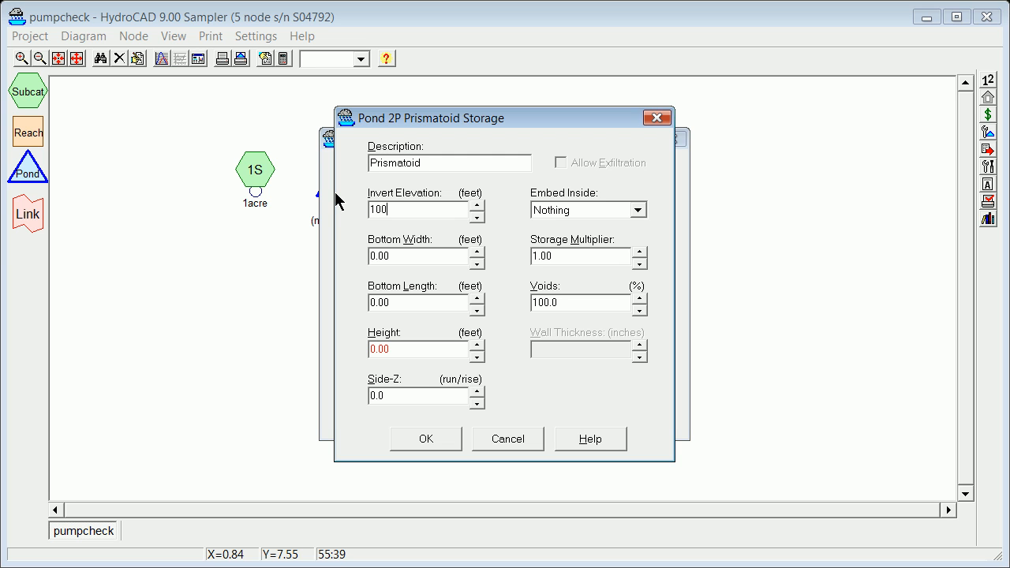
{"action": "mouse_move", "coordinate": [400, 258]}
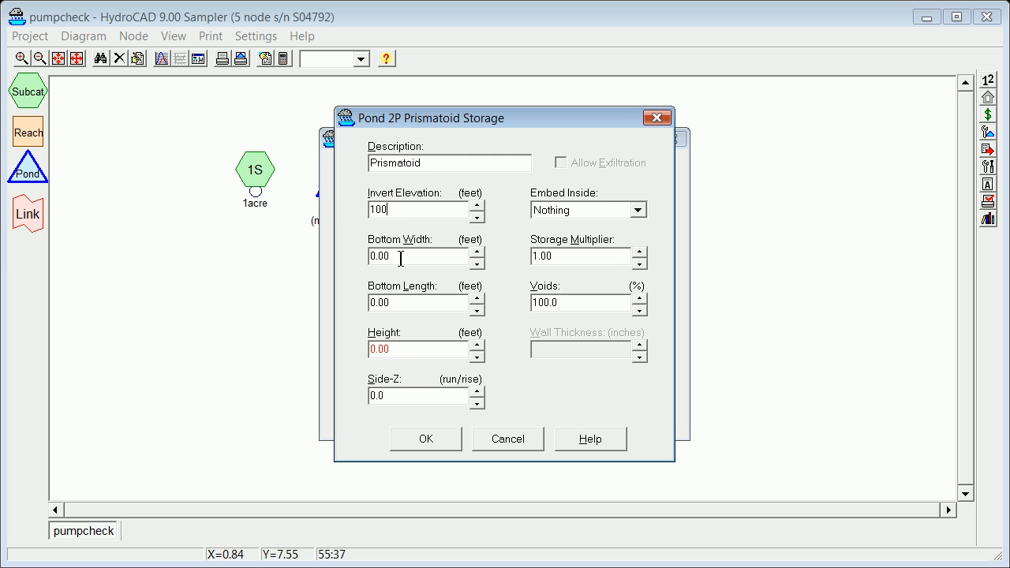
{"action": "key", "text": "Tab"}
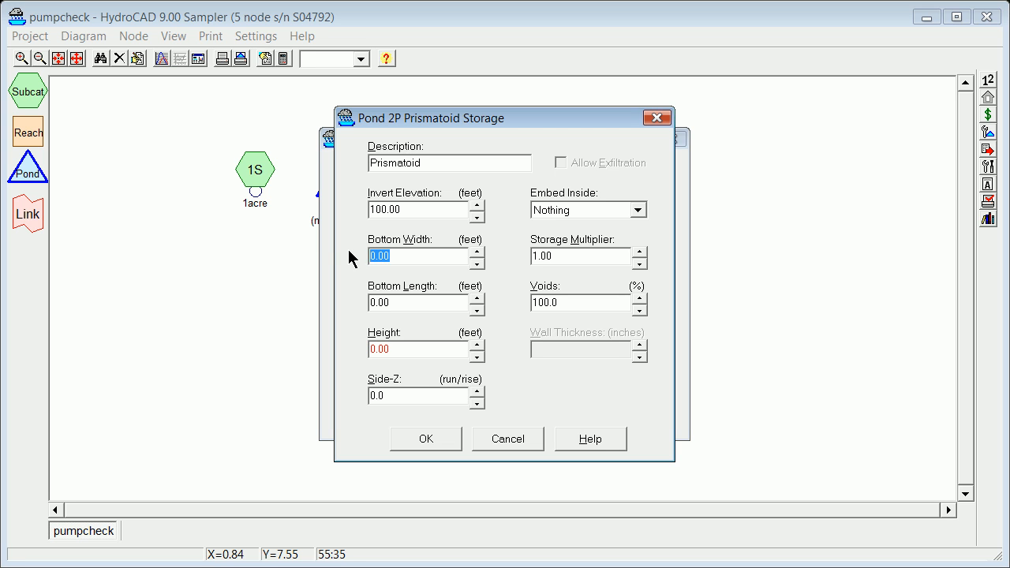
{"action": "type", "text": "100"}
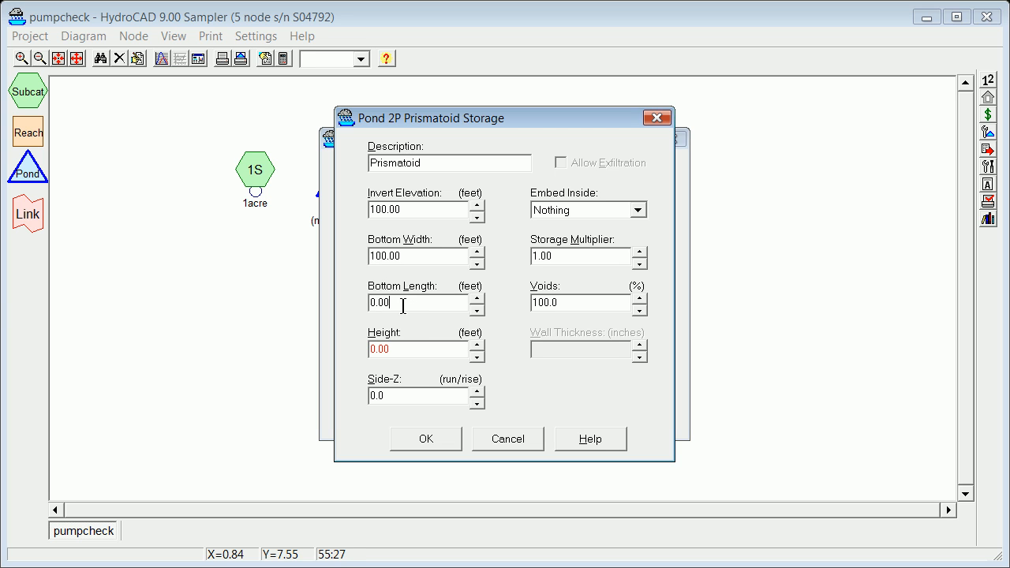
{"action": "type", "text": "100"}
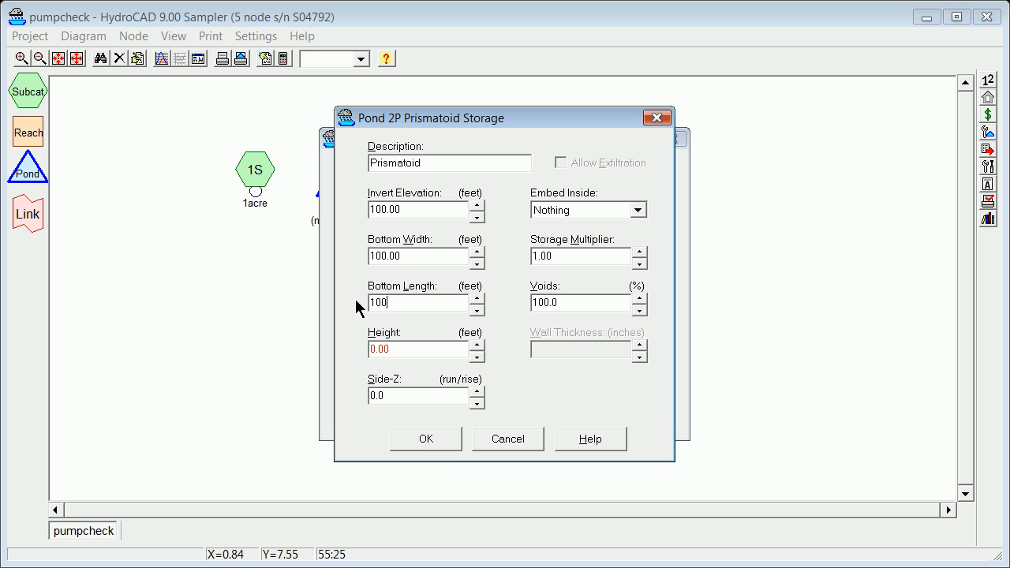
{"action": "mouse_move", "coordinate": [417, 379]}
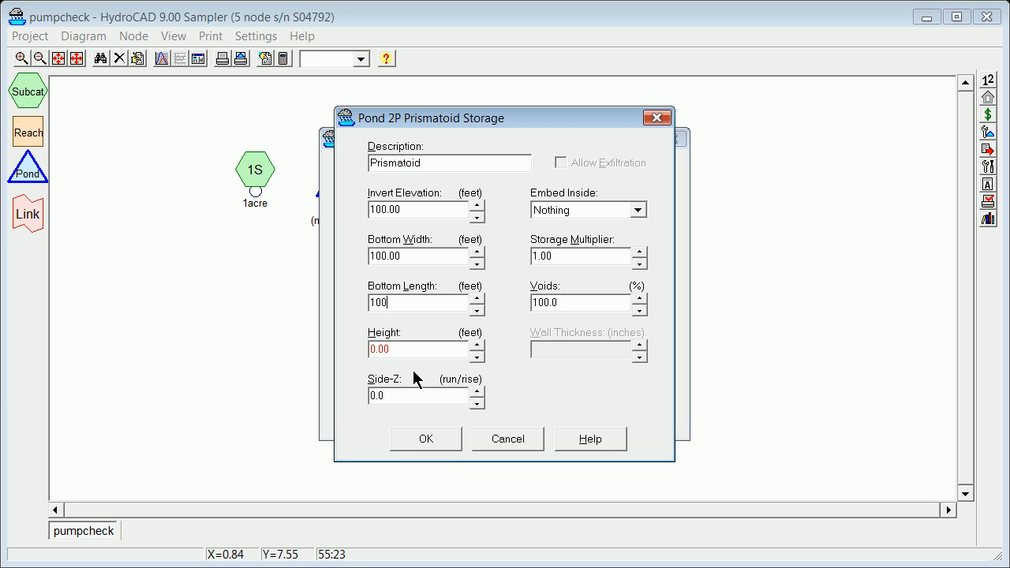
{"action": "mouse_move", "coordinate": [400, 324]}
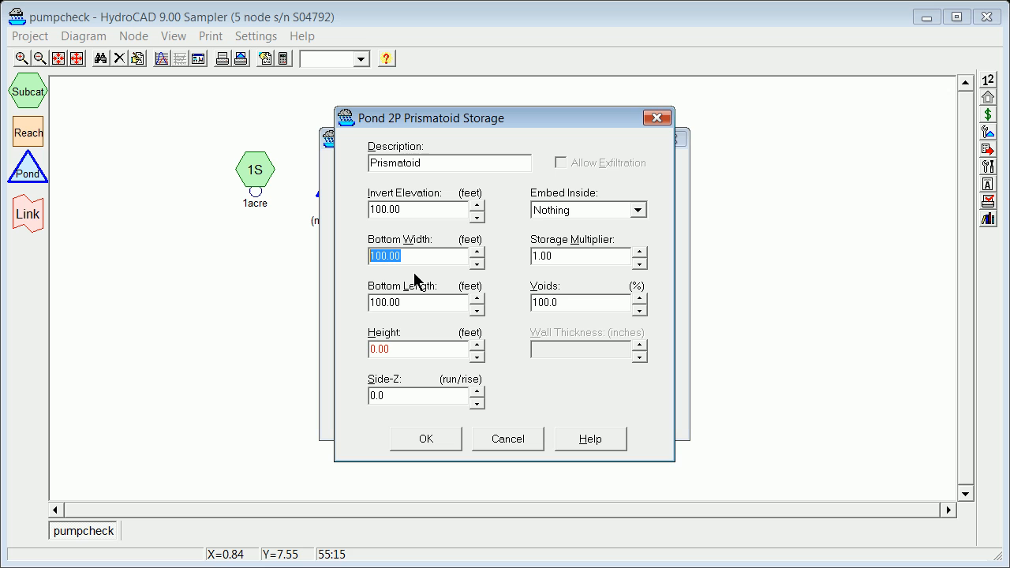
{"action": "mouse_move", "coordinate": [416, 292]}
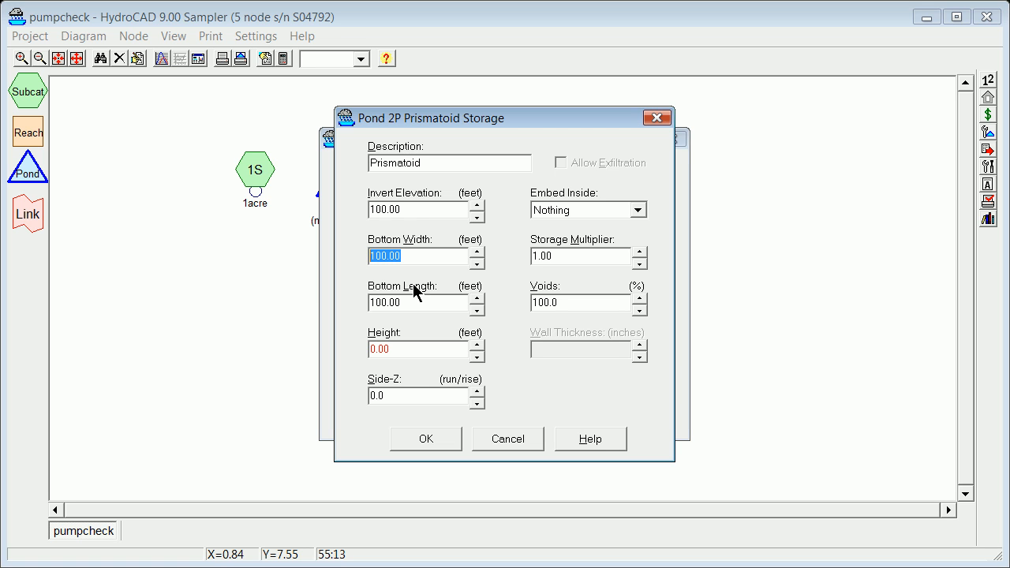
{"action": "type", "text": "5"}
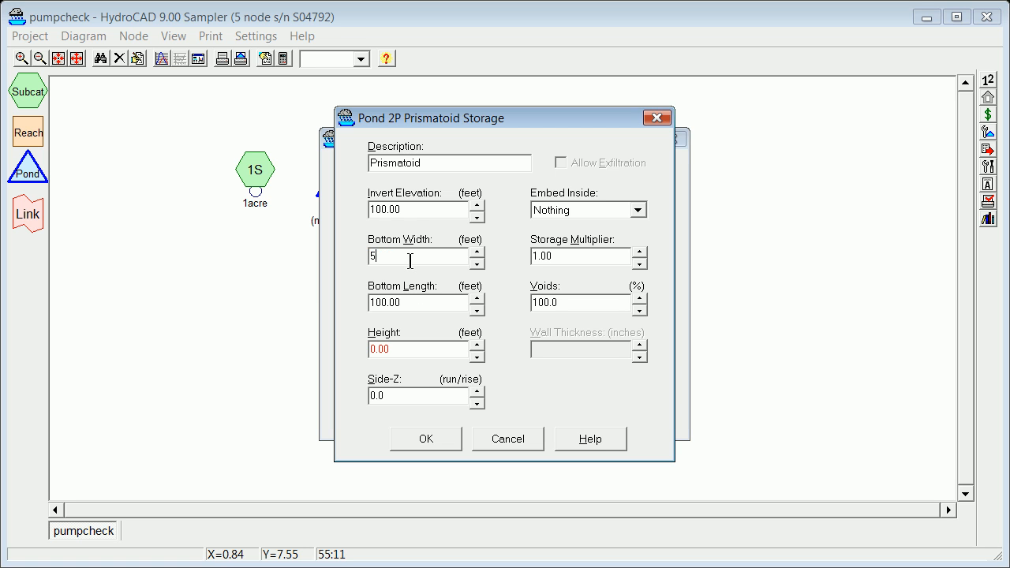
{"action": "type", "text": "0.00"}
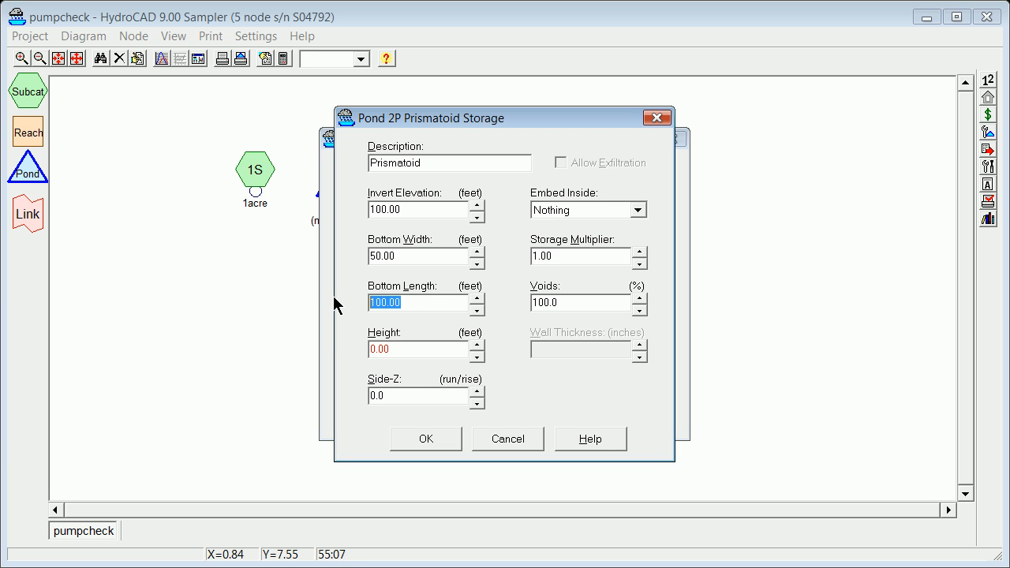
{"action": "type", "text": "5"}
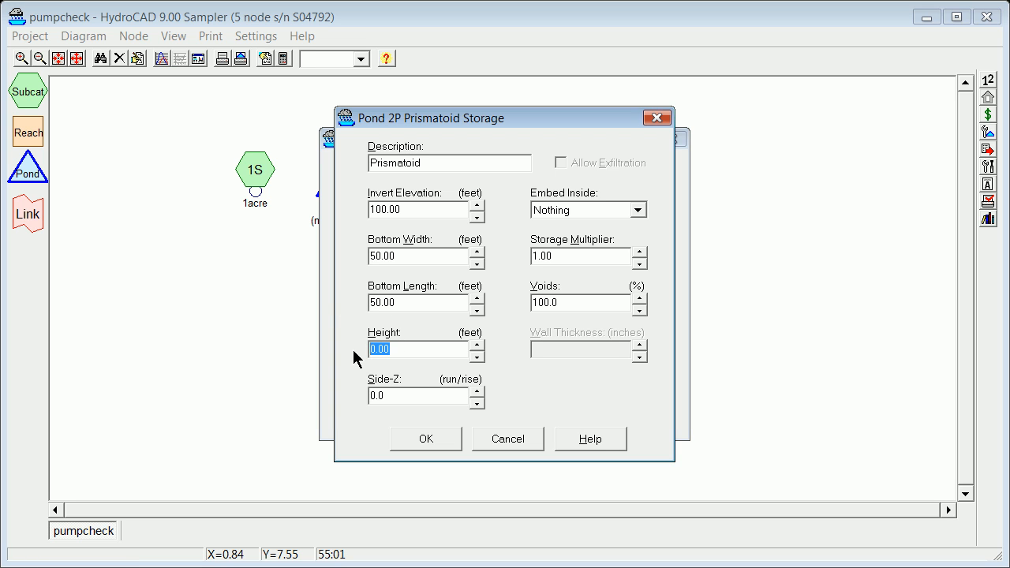
{"action": "type", "text": "10"}
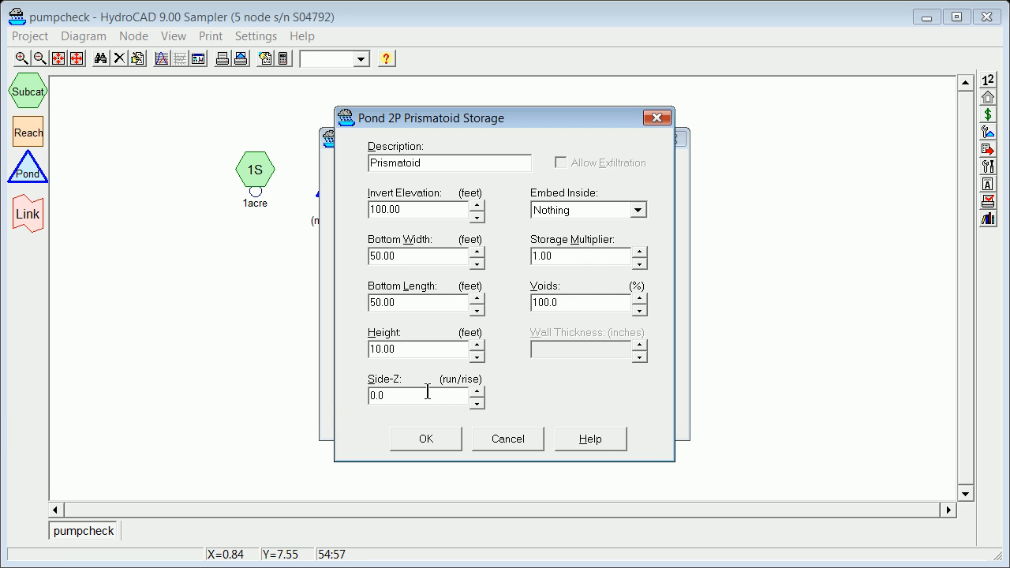
{"action": "triple_click", "coordinate": [418, 395]}
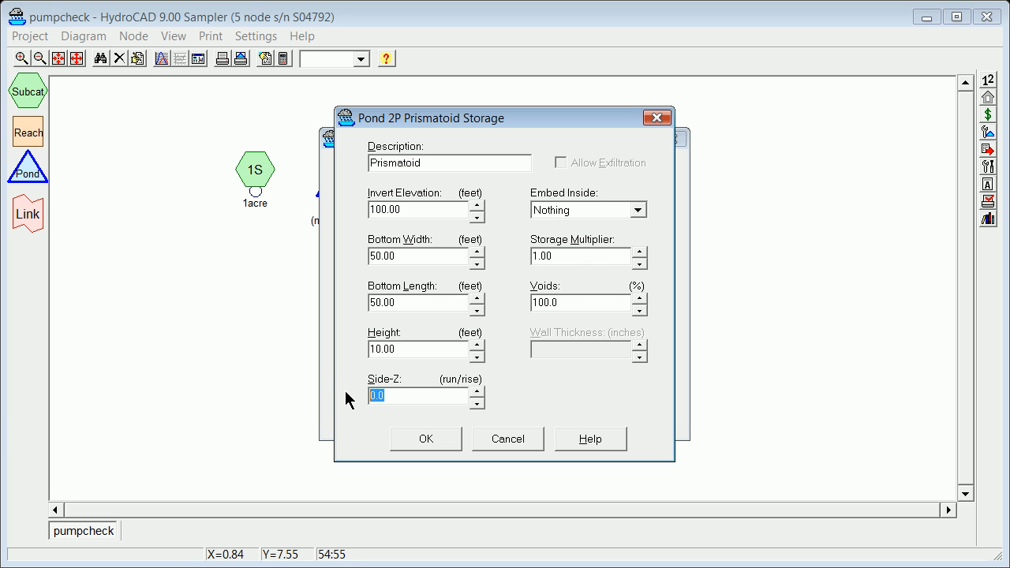
{"action": "type", "text": "0.1"}
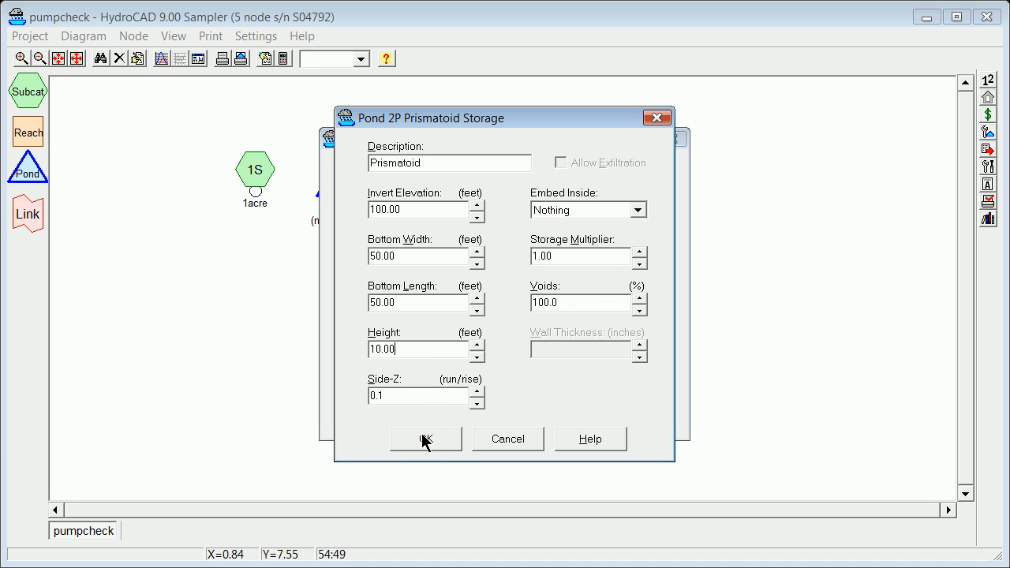
Keep the single prismatoid storage at invert 100.00, cancelling any second storage entry.
{"action": "left_click", "coordinate": [424, 439]}
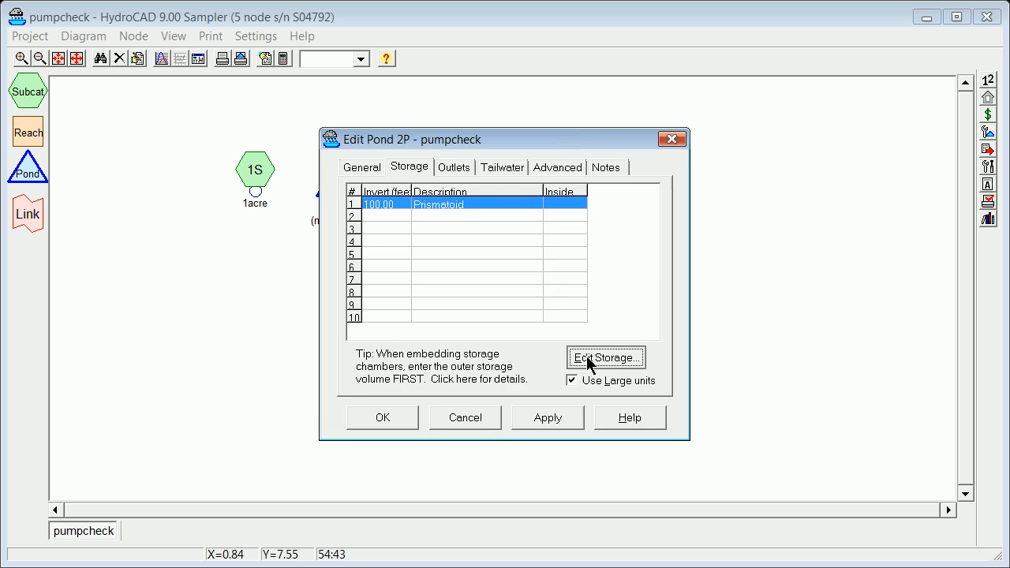
{"action": "left_click", "coordinate": [605, 357]}
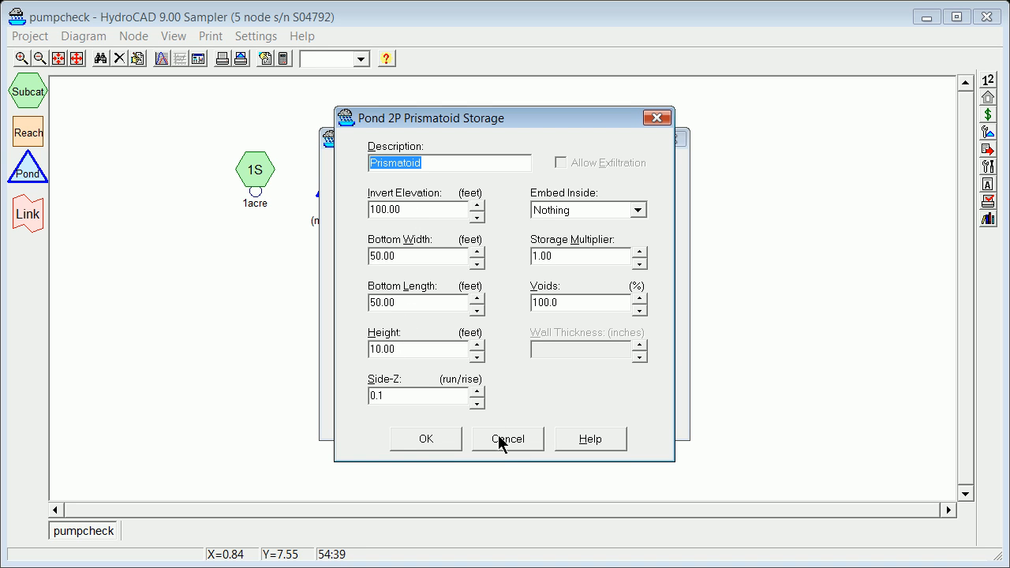
{"action": "left_click", "coordinate": [507, 439]}
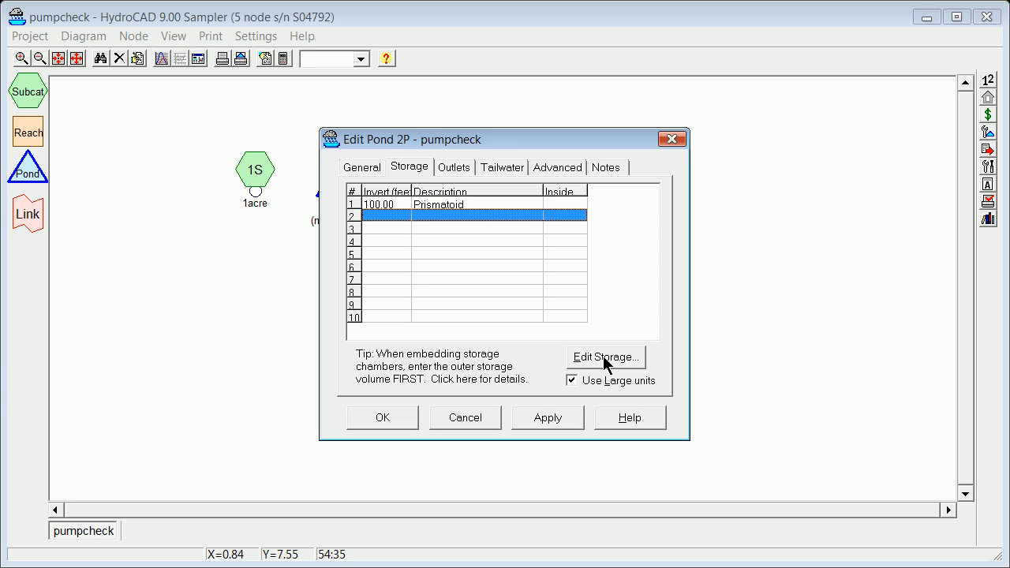
{"action": "mouse_move", "coordinate": [615, 371]}
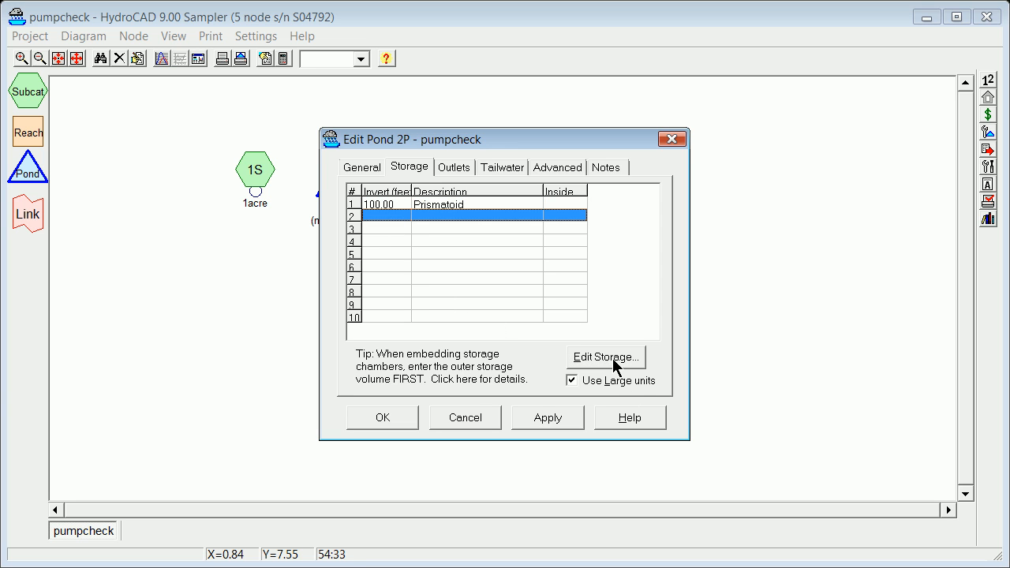
{"action": "mouse_move", "coordinate": [380, 239]}
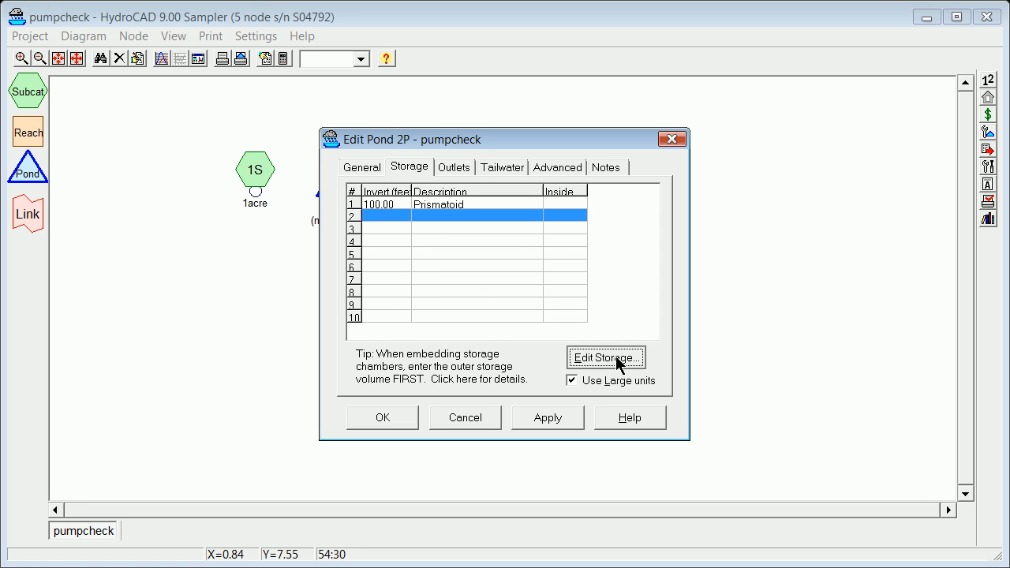
{"action": "left_click", "coordinate": [605, 358]}
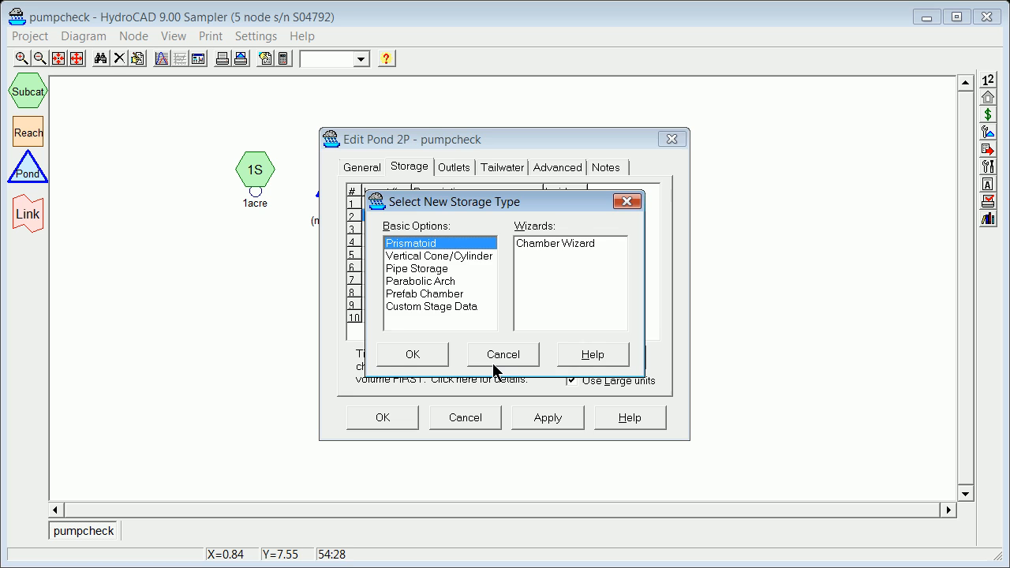
{"action": "left_click", "coordinate": [412, 353]}
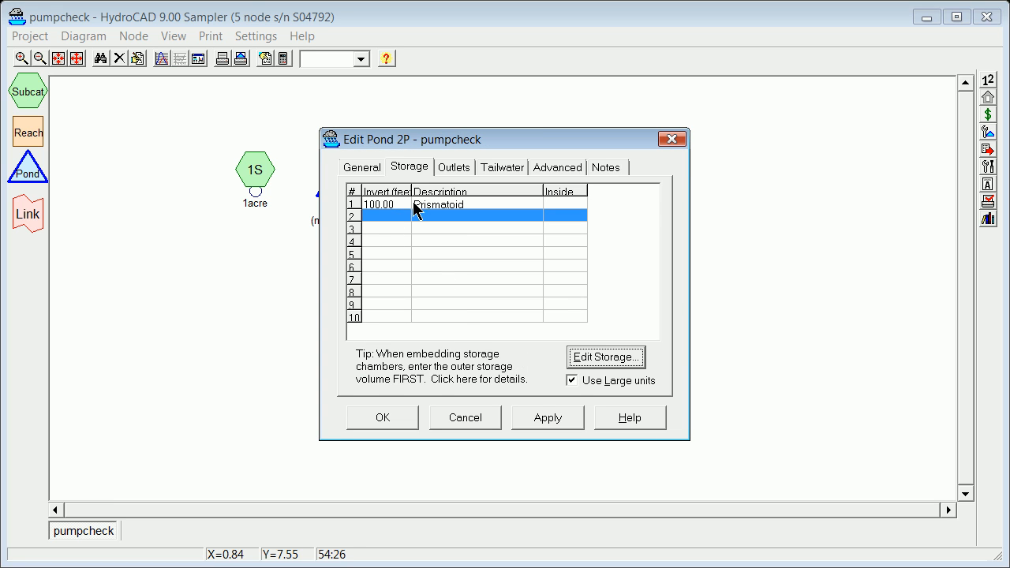
Add a Pump outlet device to pond 2P.
{"action": "left_click", "coordinate": [454, 167]}
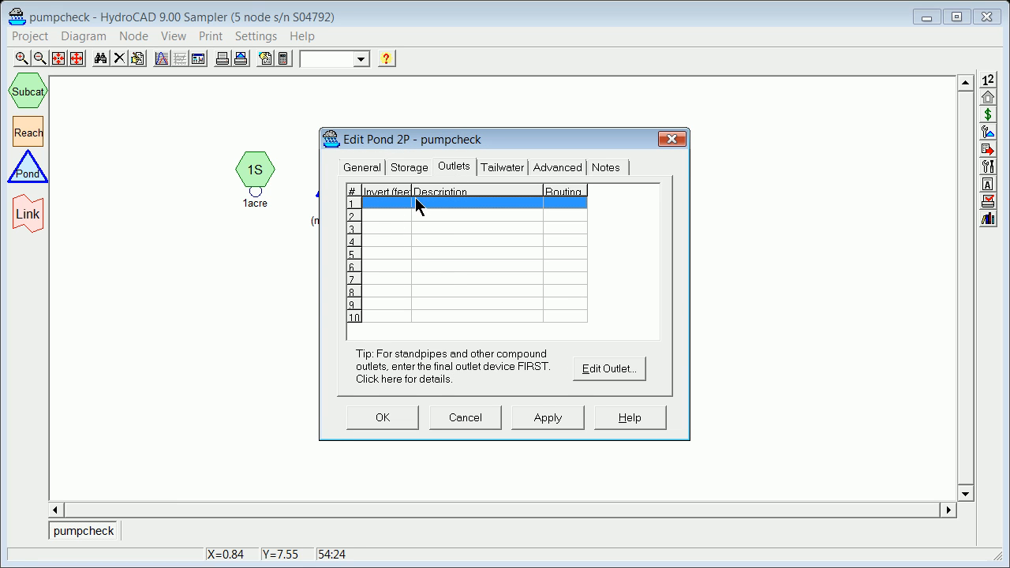
{"action": "mouse_move", "coordinate": [606, 381]}
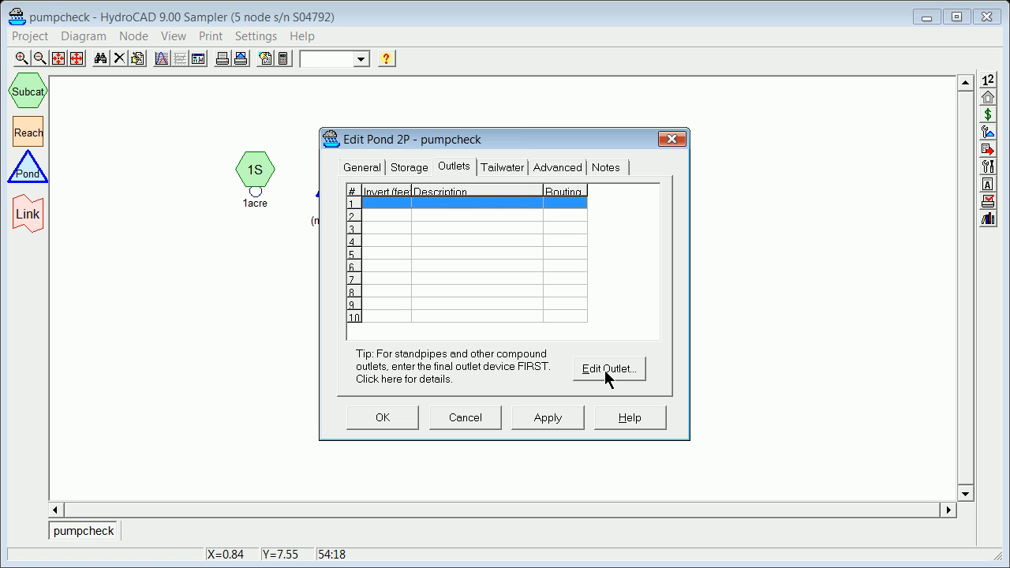
{"action": "left_click", "coordinate": [609, 369]}
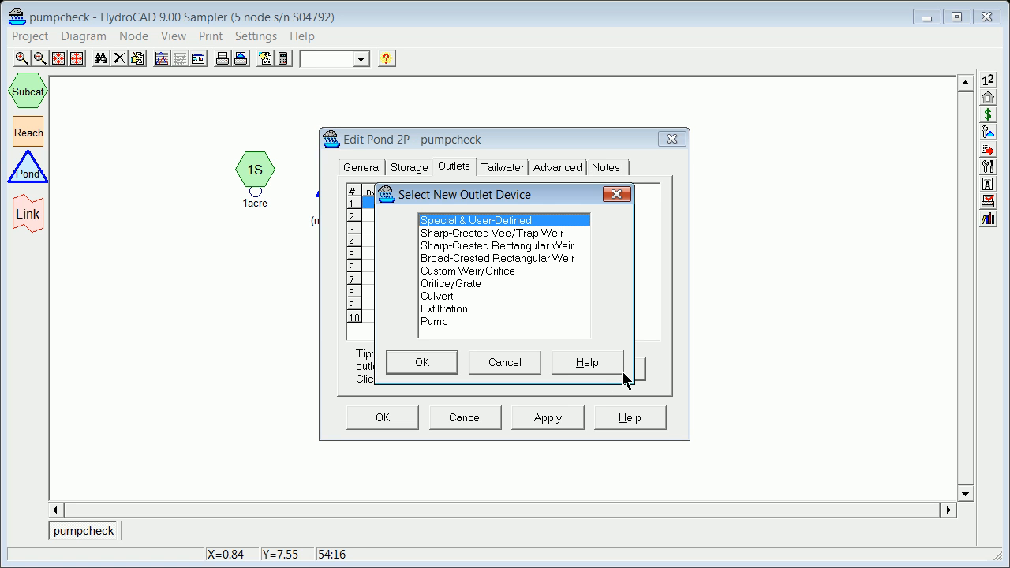
{"action": "left_click", "coordinate": [433, 322]}
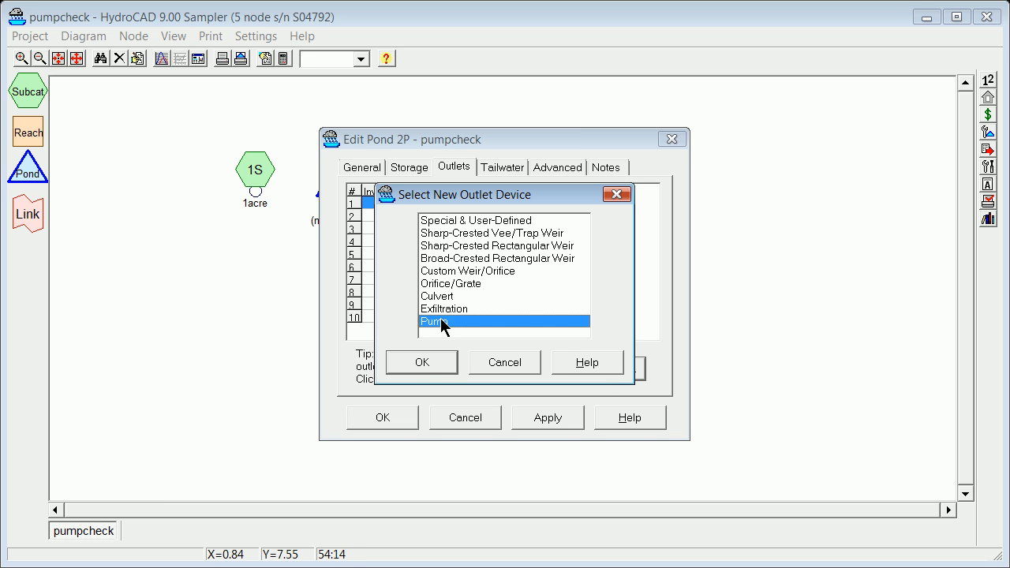
{"action": "left_click", "coordinate": [421, 362]}
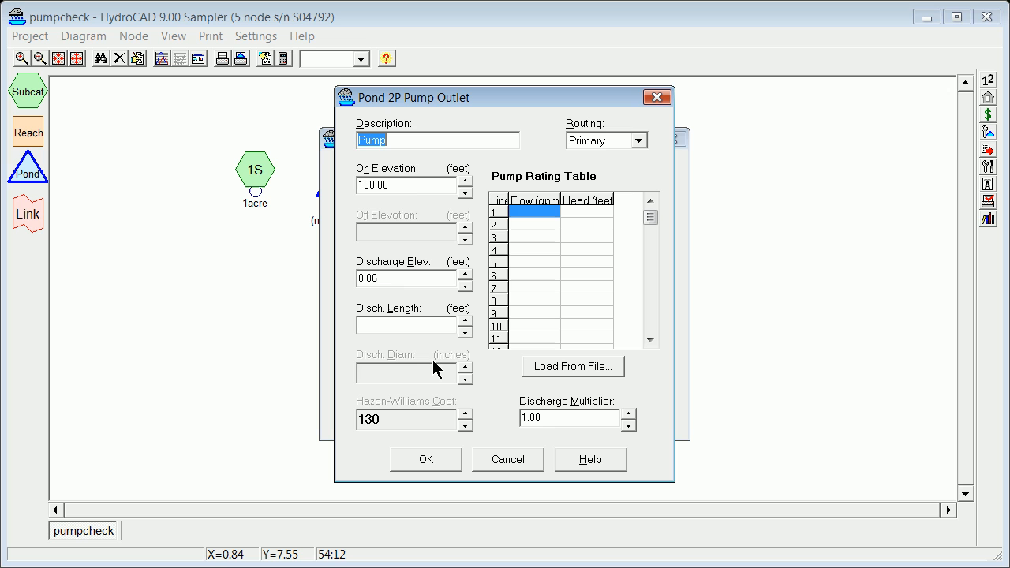
Set pump on at 103 ft, discharging to 115 ft via 1,000 ft of 12-inch pipe.
{"action": "left_click", "coordinate": [414, 185]}
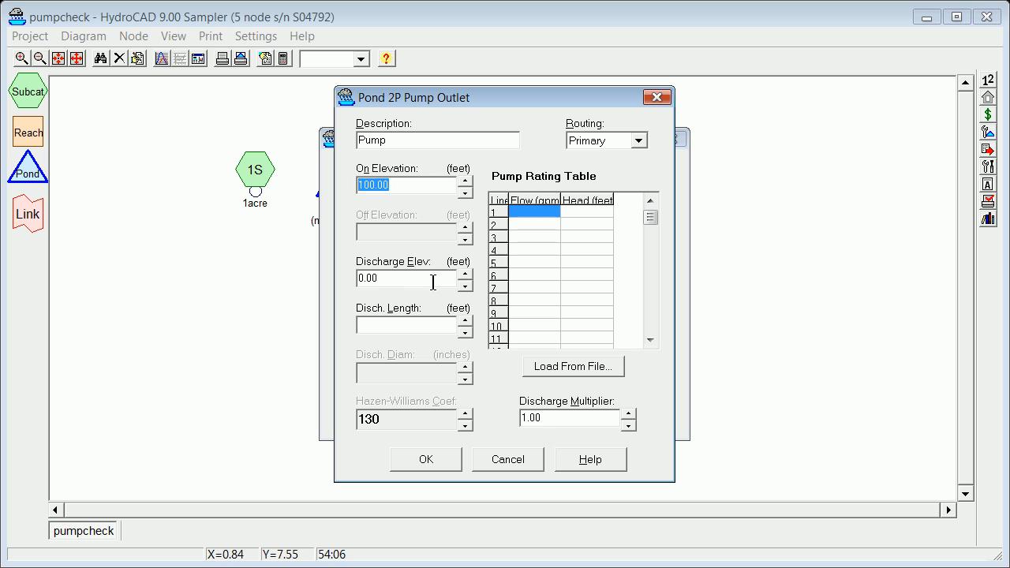
{"action": "type", "text": "103"}
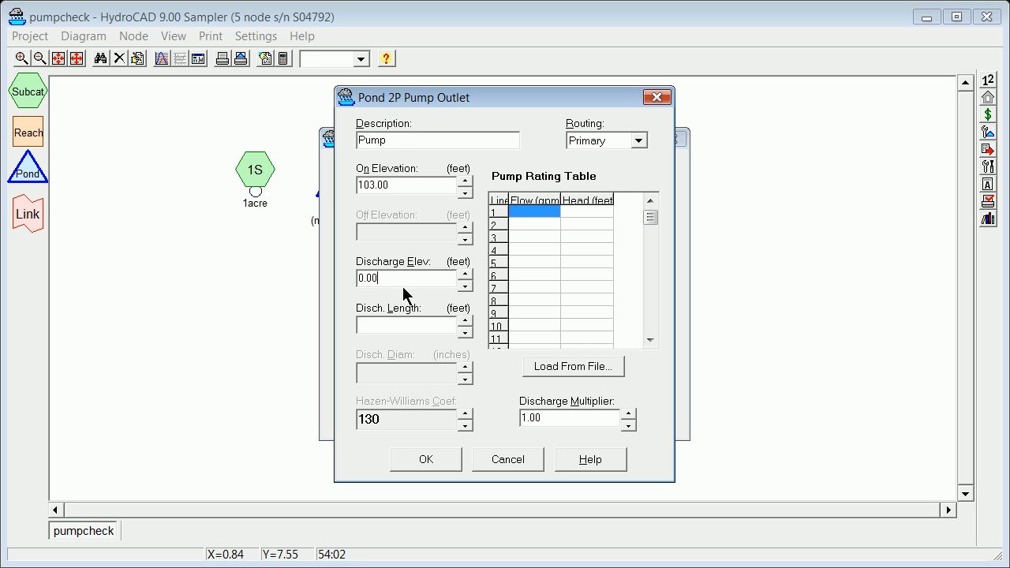
{"action": "triple_click", "coordinate": [395, 277]}
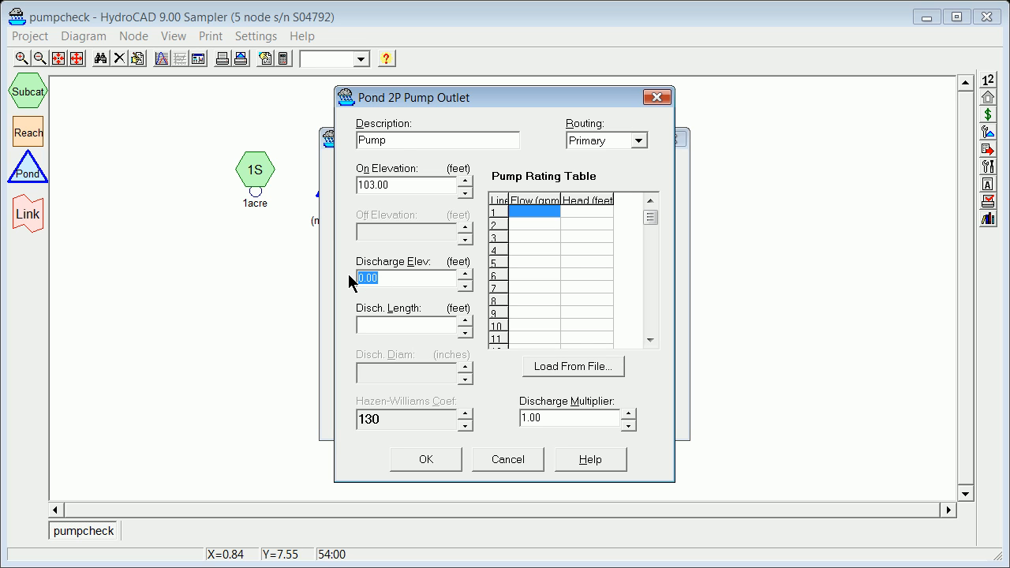
{"action": "type", "text": "1"}
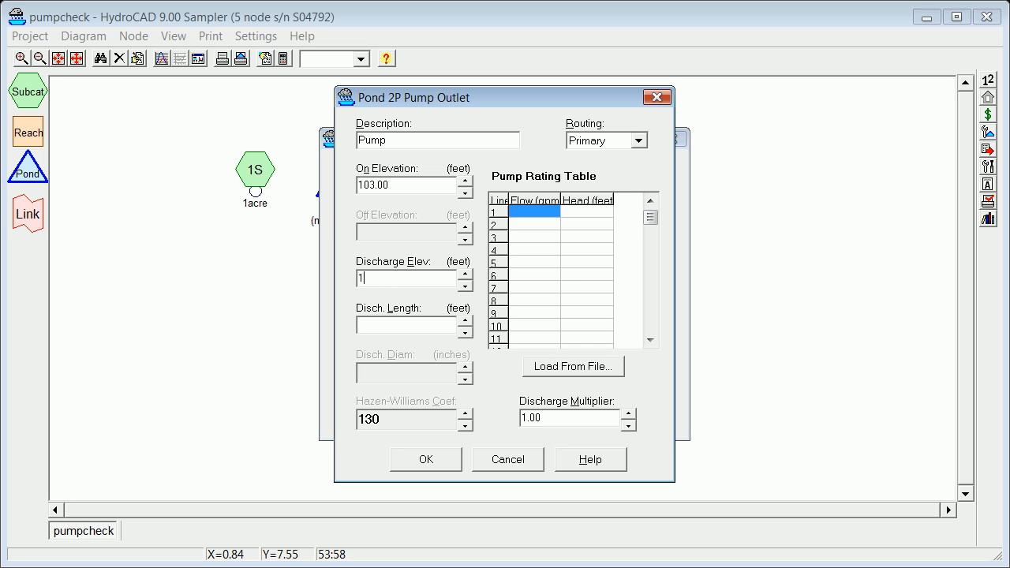
{"action": "type", "text": "15.00"}
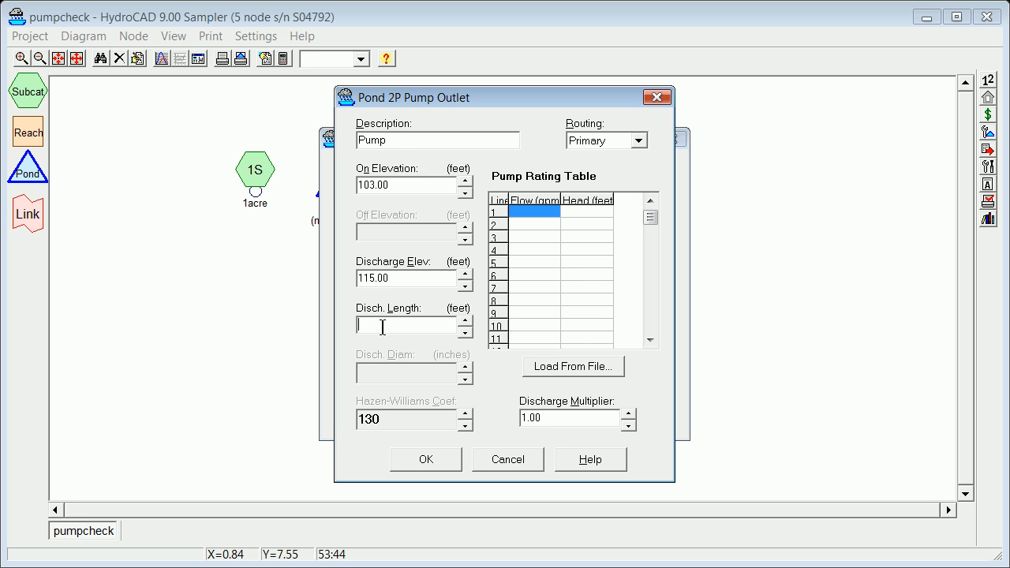
{"action": "type", "text": "1000"}
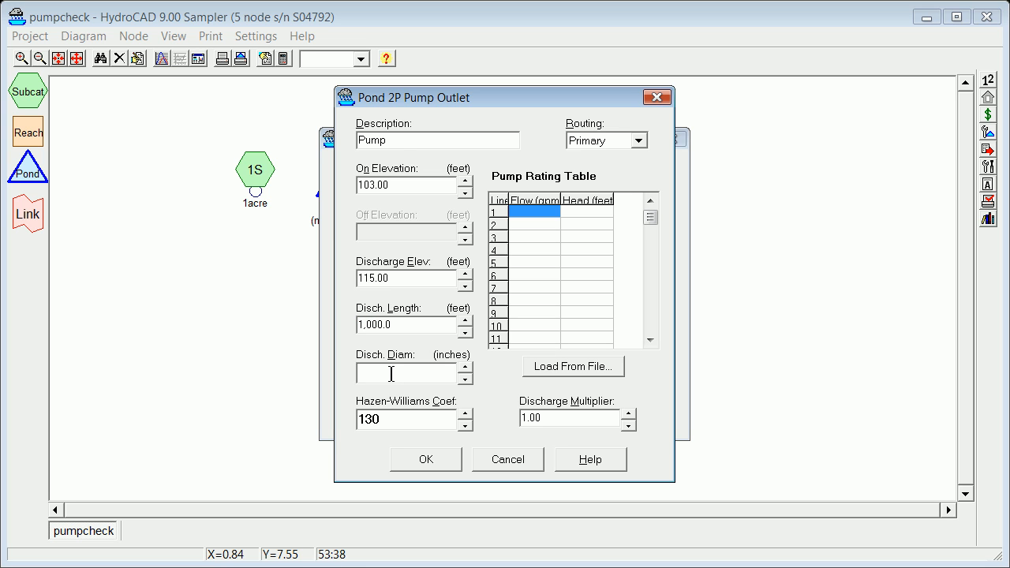
{"action": "type", "text": "12"}
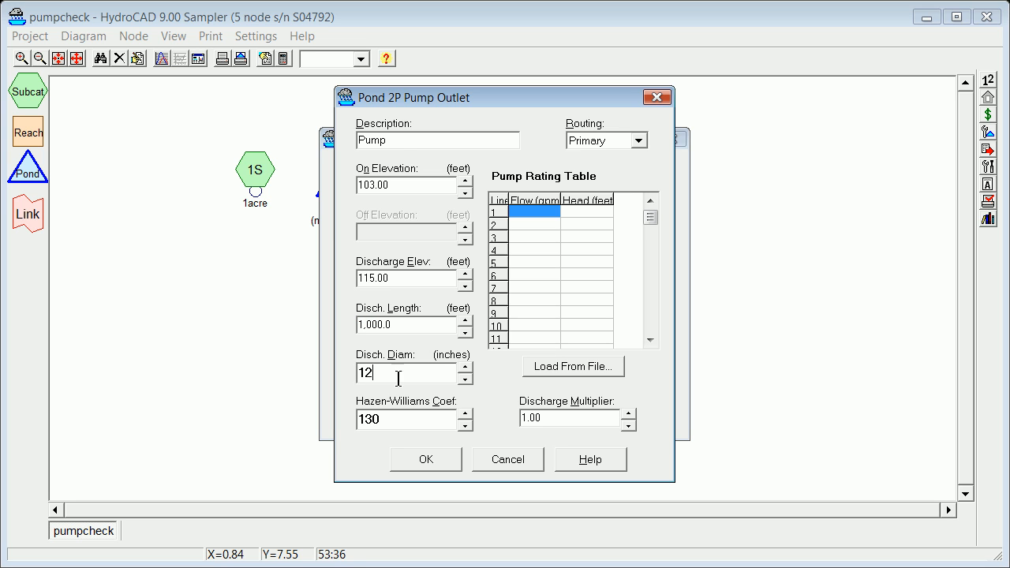
{"action": "key", "text": "Tab"}
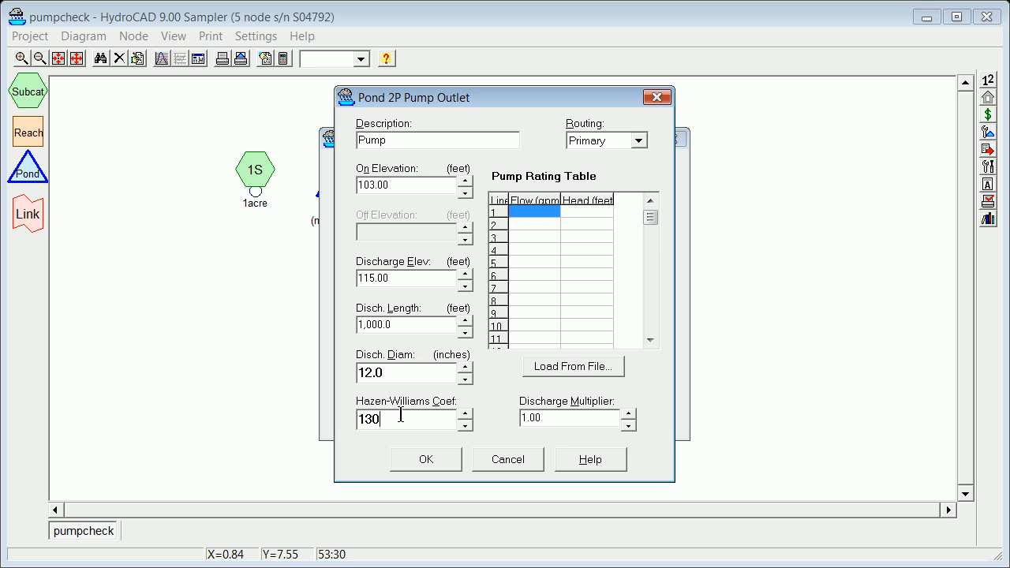
{"action": "mouse_move", "coordinate": [375, 449]}
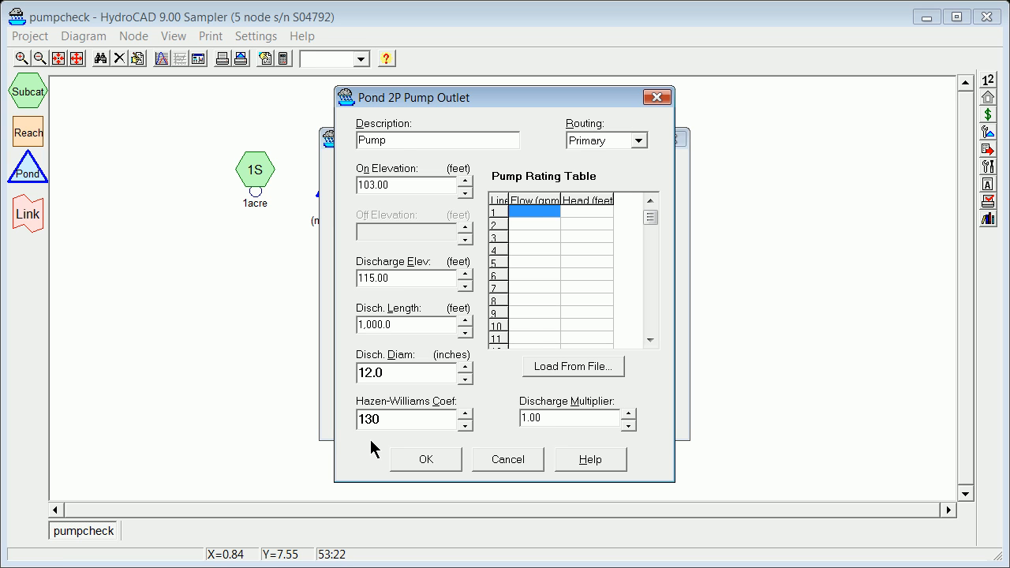
{"action": "mouse_move", "coordinate": [470, 209]}
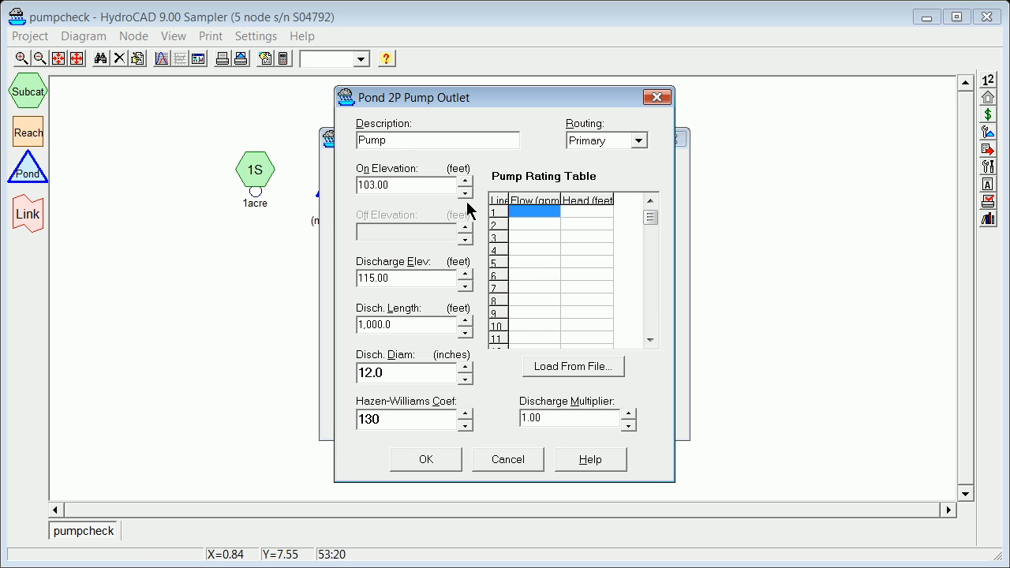
{"action": "mouse_move", "coordinate": [548, 217]}
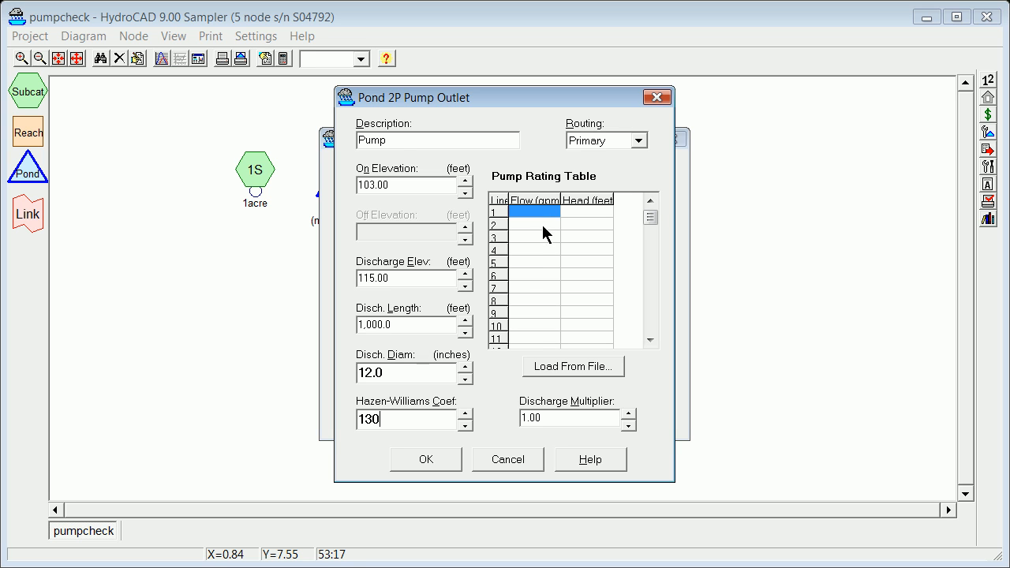
{"action": "mouse_move", "coordinate": [588, 226]}
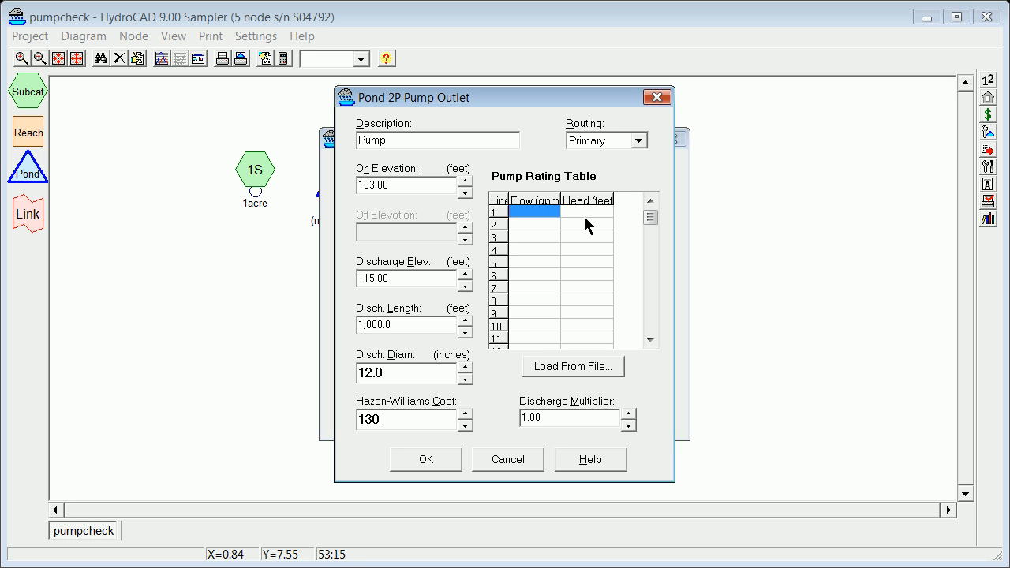
{"action": "mouse_move", "coordinate": [559, 225]}
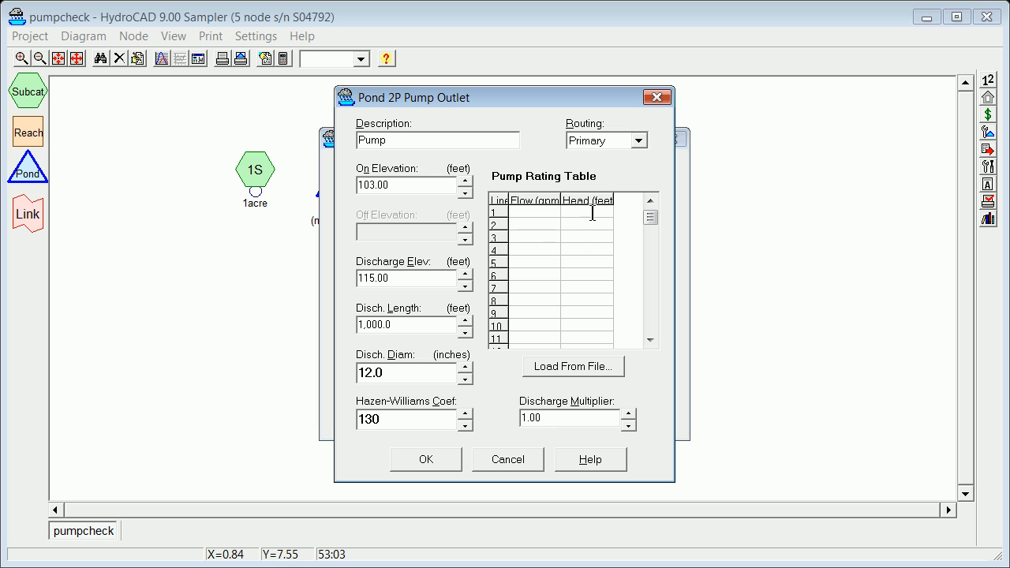
{"action": "mouse_move", "coordinate": [592, 214]}
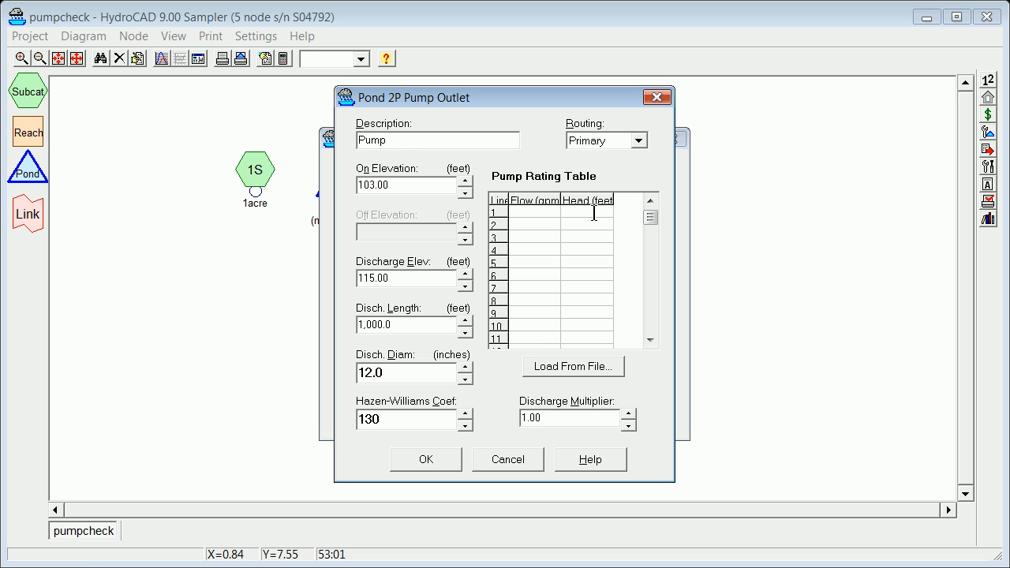
Enter pump rating points 448/50, 600/40, 700/30, 800/20 gpm/ft and confirm the pump.
{"action": "type", "text": "50"}
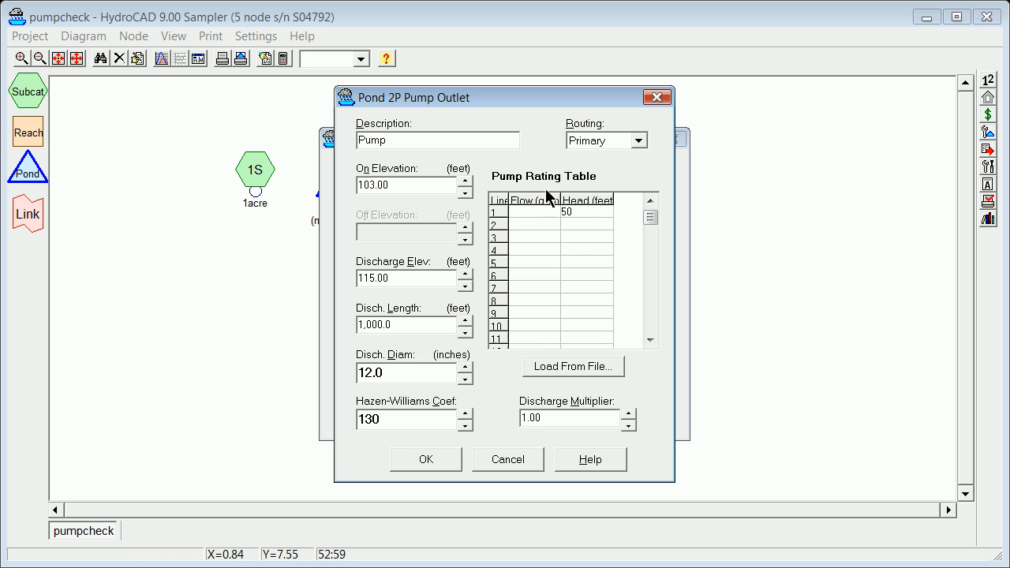
{"action": "left_click", "coordinate": [531, 213]}
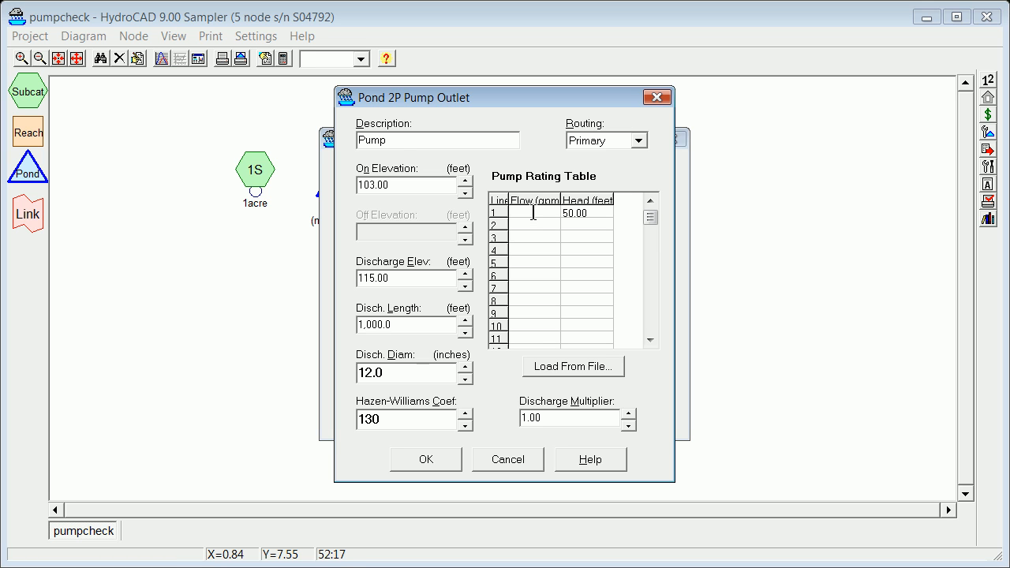
{"action": "type", "text": "448"}
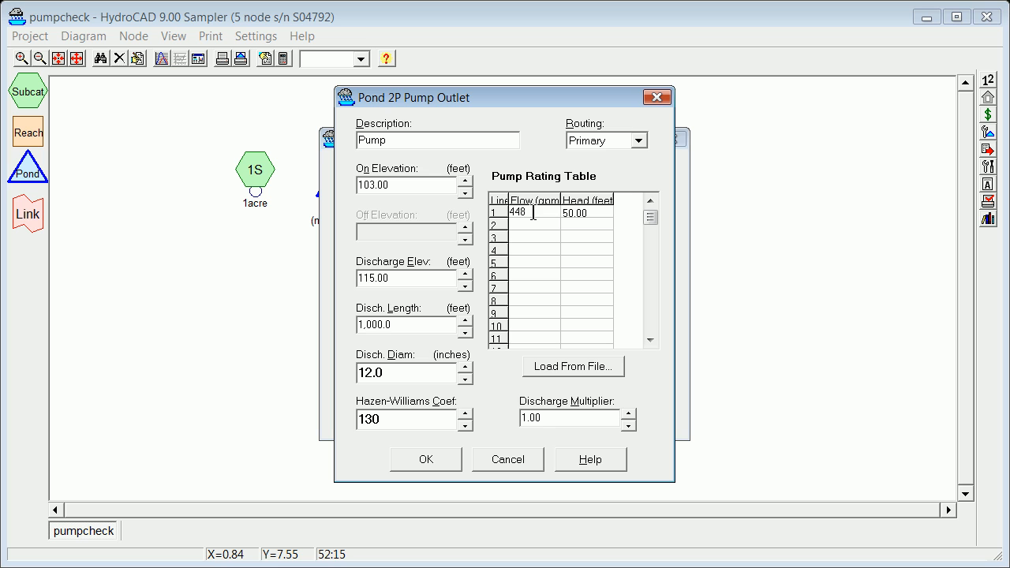
{"action": "mouse_move", "coordinate": [536, 232]}
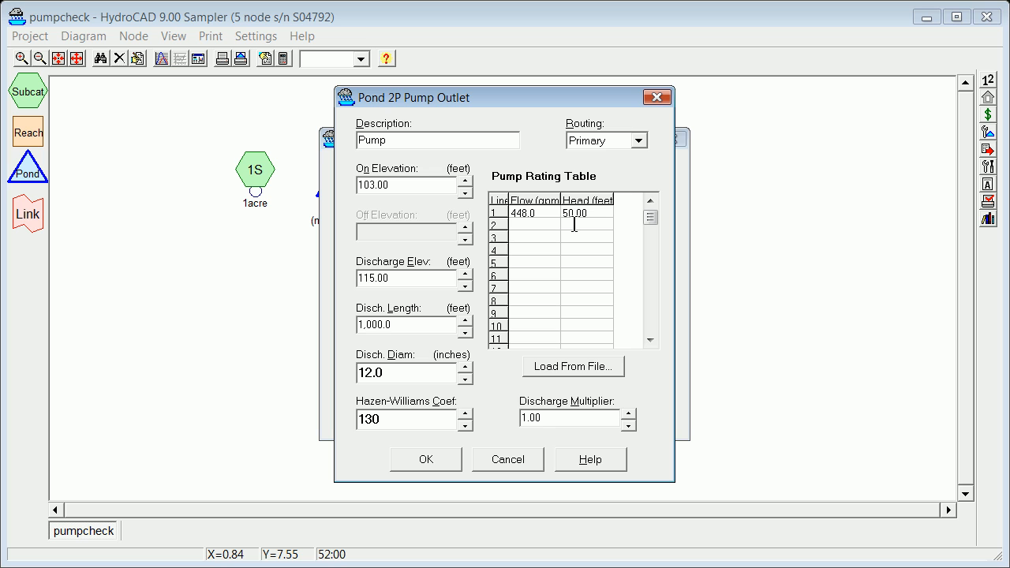
{"action": "type", "text": "40.00"}
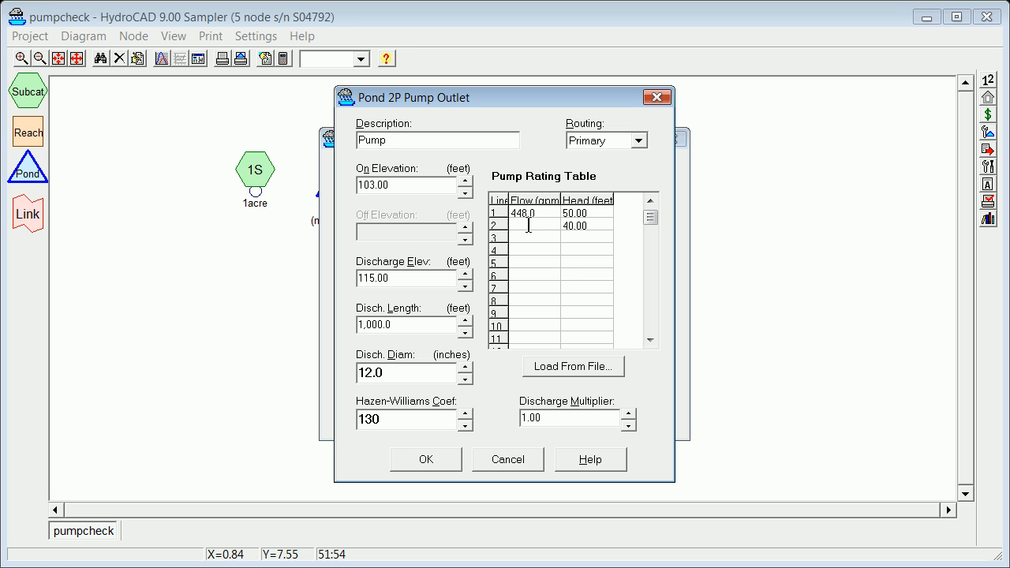
{"action": "type", "text": "5"}
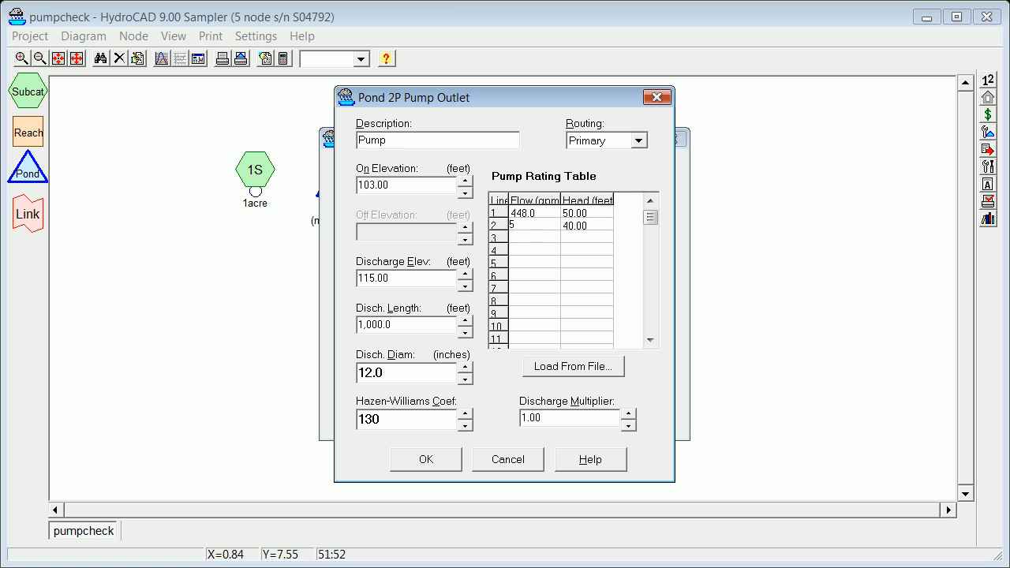
{"action": "type", "text": "600.0"}
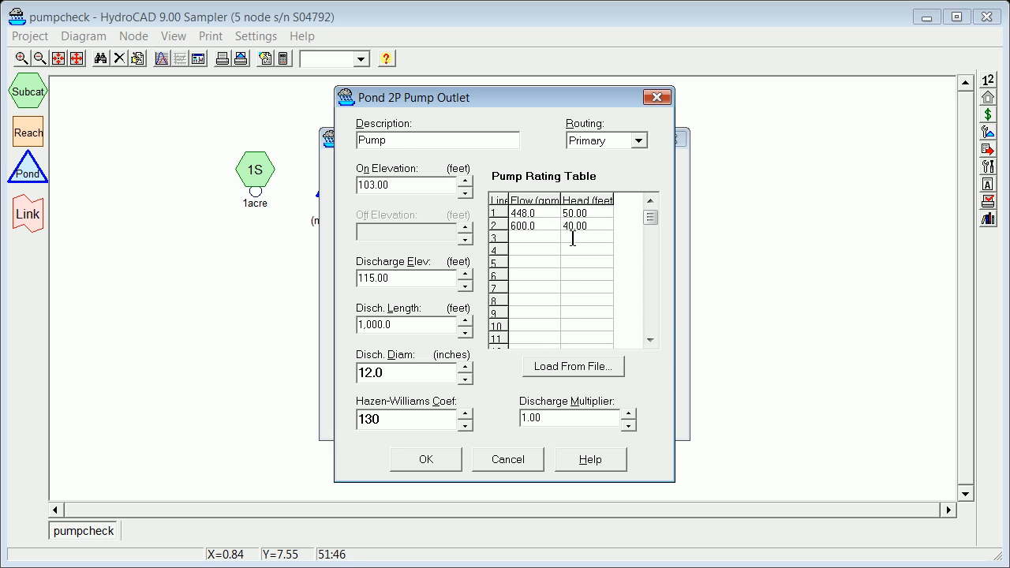
{"action": "type", "text": "30.00"}
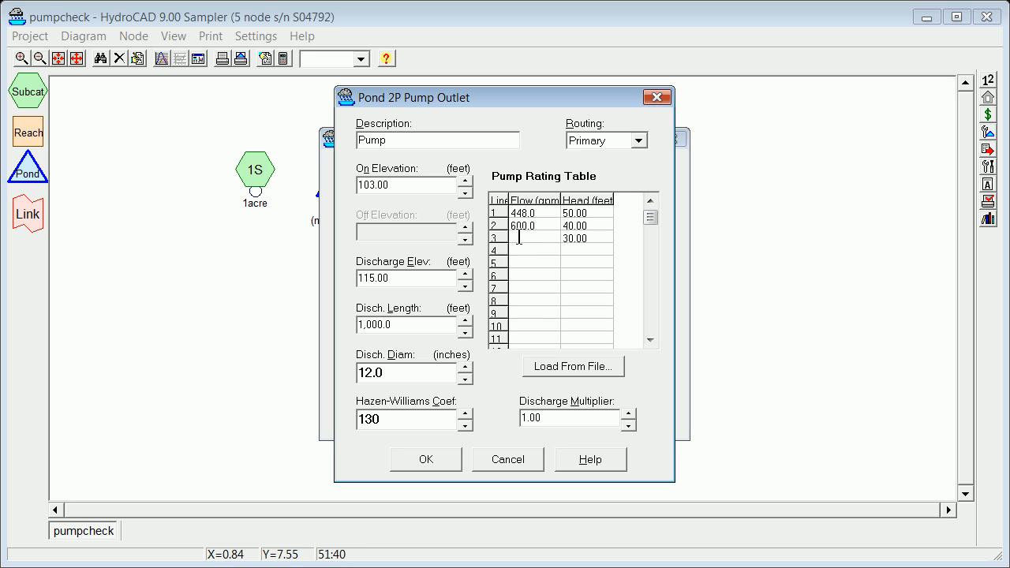
{"action": "type", "text": "700.0"}
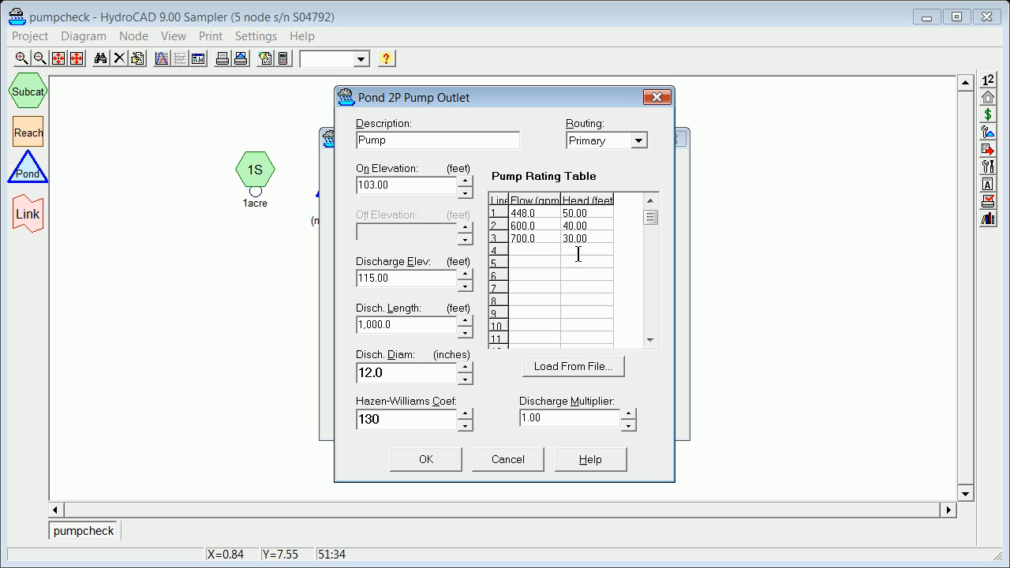
{"action": "type", "text": "20.00"}
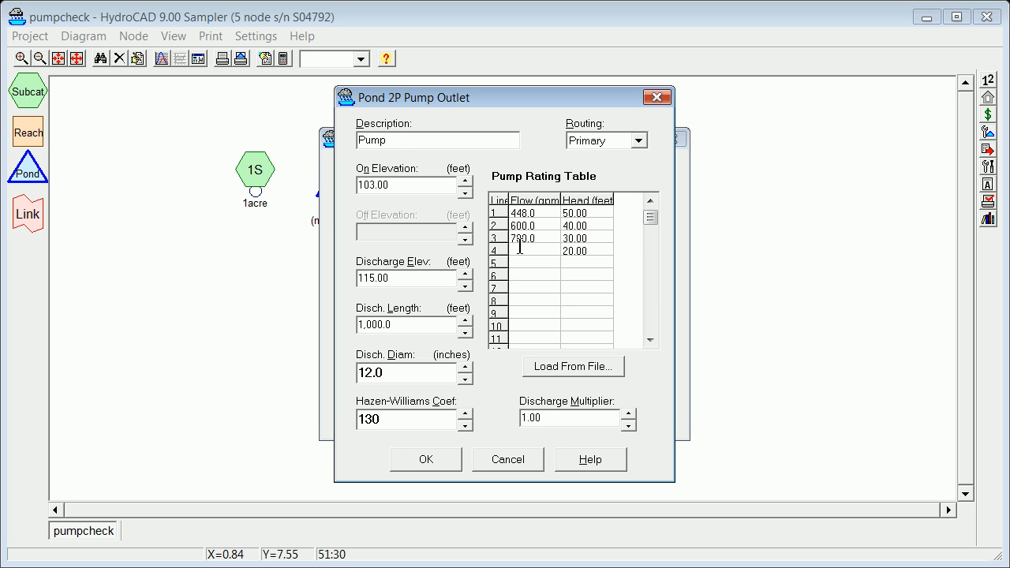
{"action": "type", "text": "800.0"}
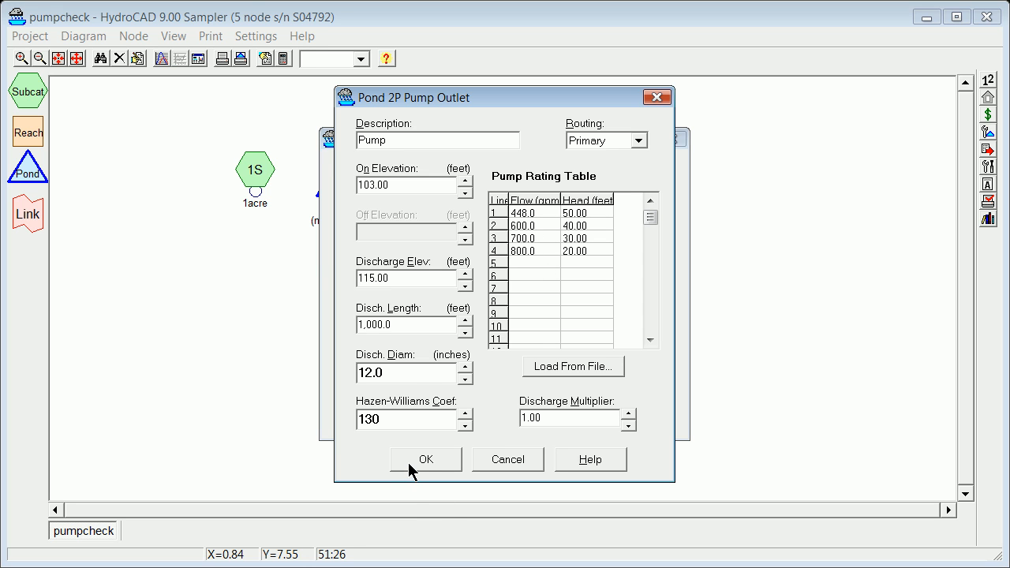
{"action": "left_click", "coordinate": [425, 460]}
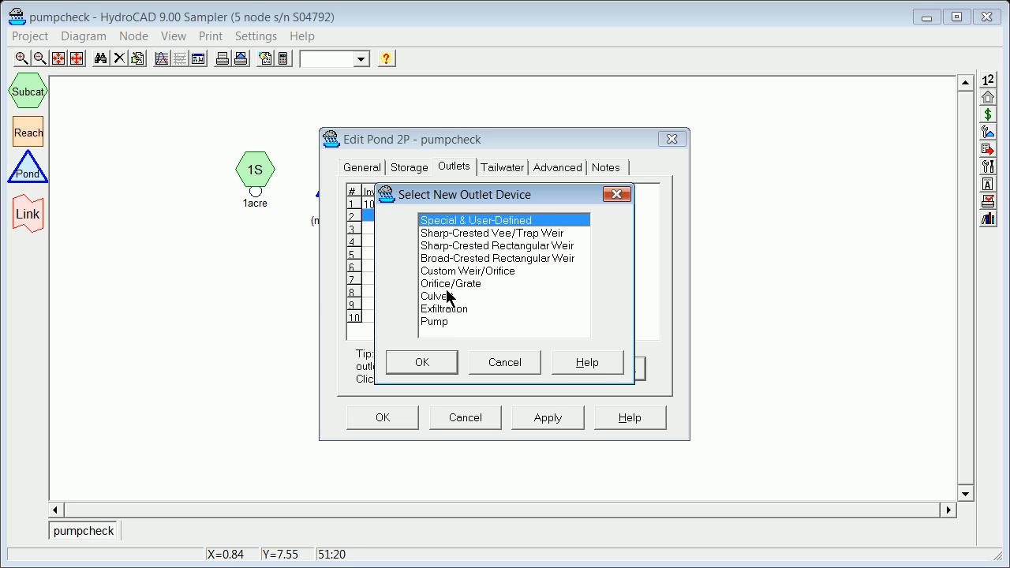
Add a broad-crested rectangular weir with invert 108 ft and 20 ft crest length.
{"action": "left_click", "coordinate": [497, 258]}
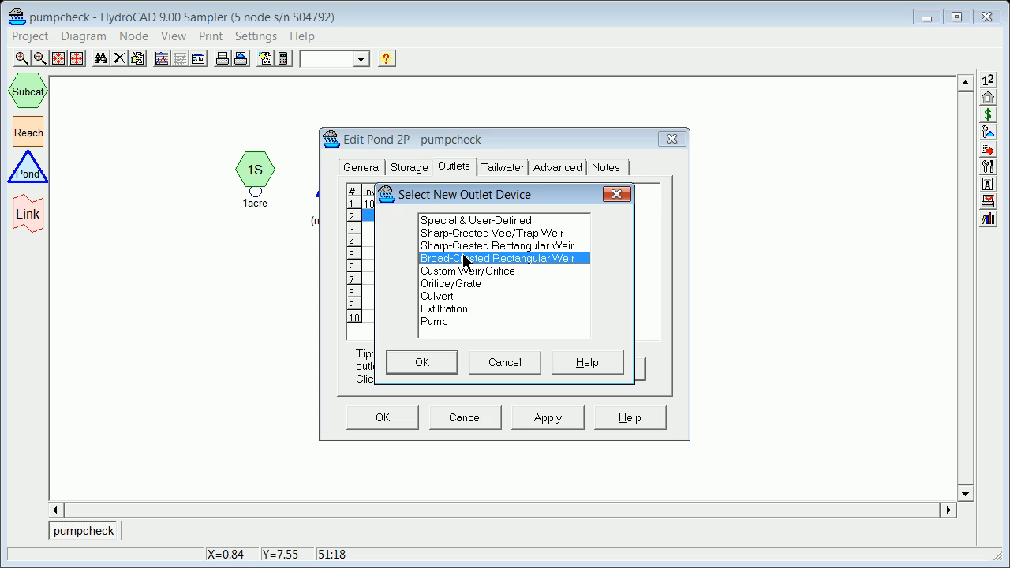
{"action": "left_click", "coordinate": [421, 362]}
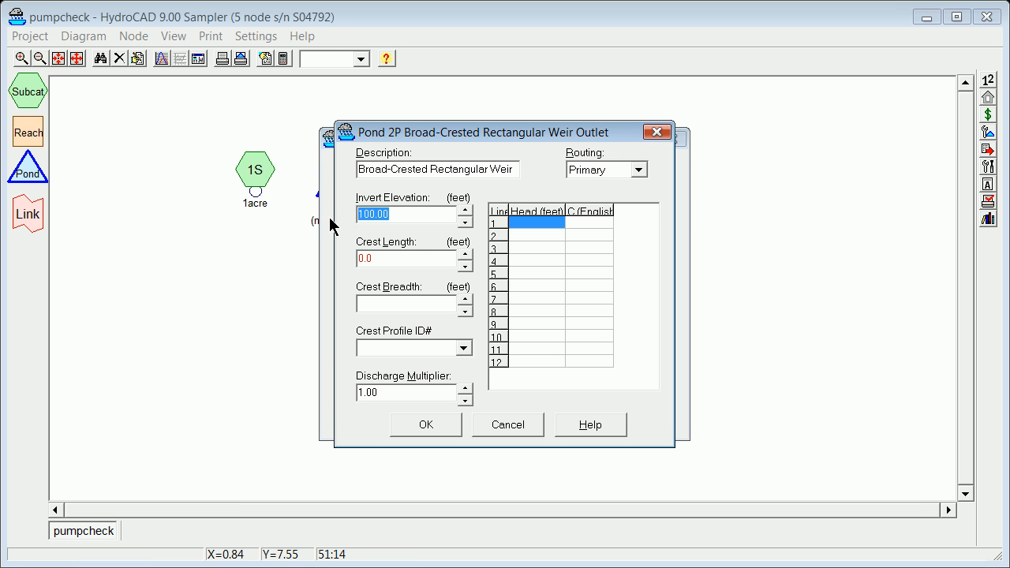
{"action": "type", "text": "108"}
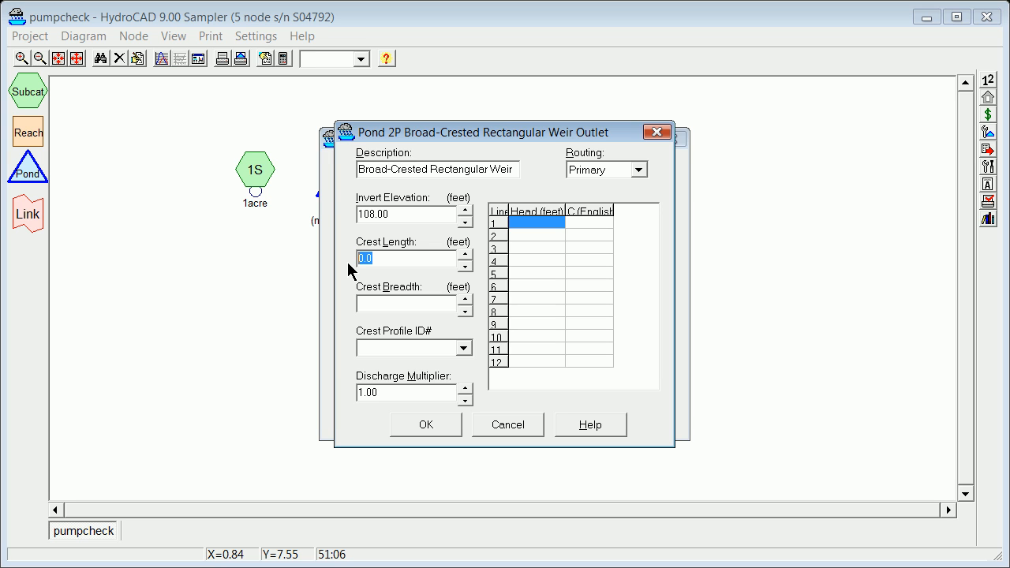
{"action": "type", "text": "20"}
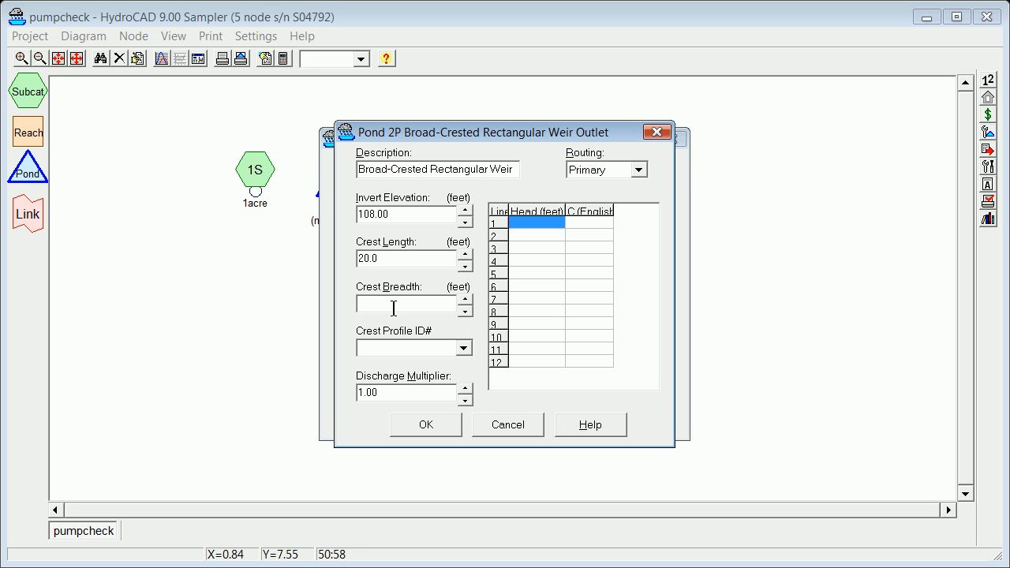
{"action": "type", "text": "6"}
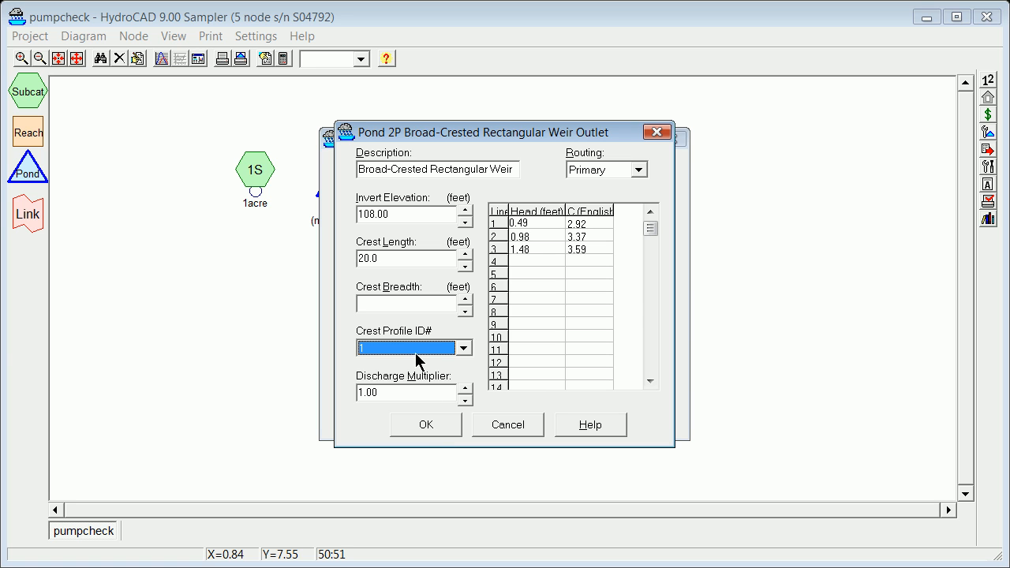
Choose crest profile 2, set crest breadth to 6 ft, and save the weir.
{"action": "left_click", "coordinate": [464, 347]}
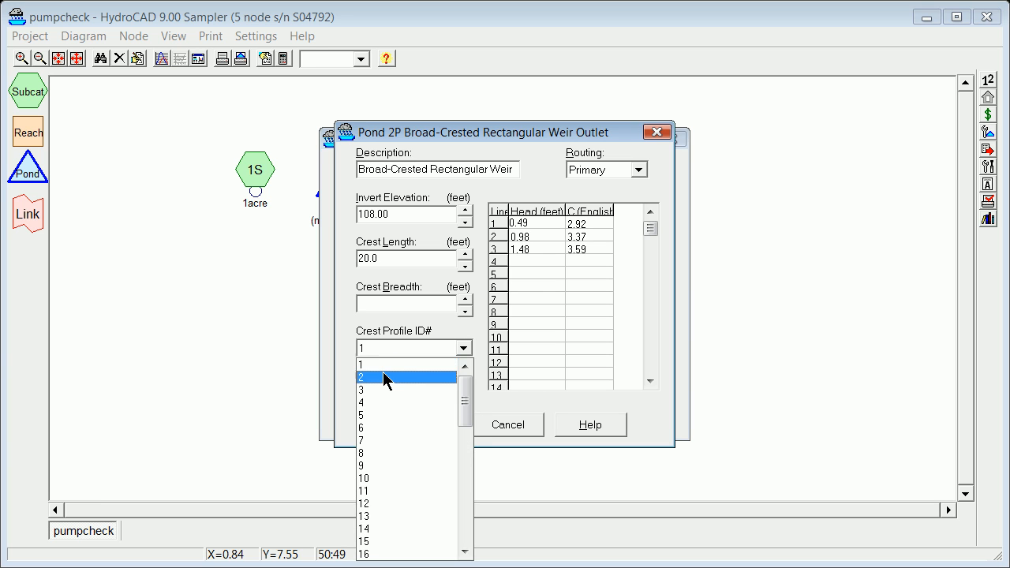
{"action": "left_click", "coordinate": [360, 377]}
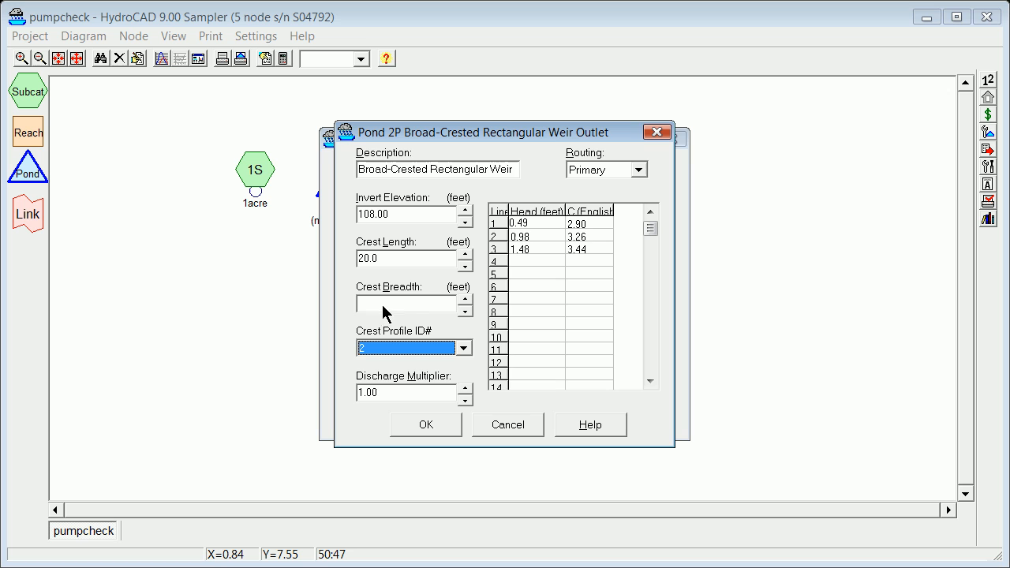
{"action": "left_click", "coordinate": [406, 303]}
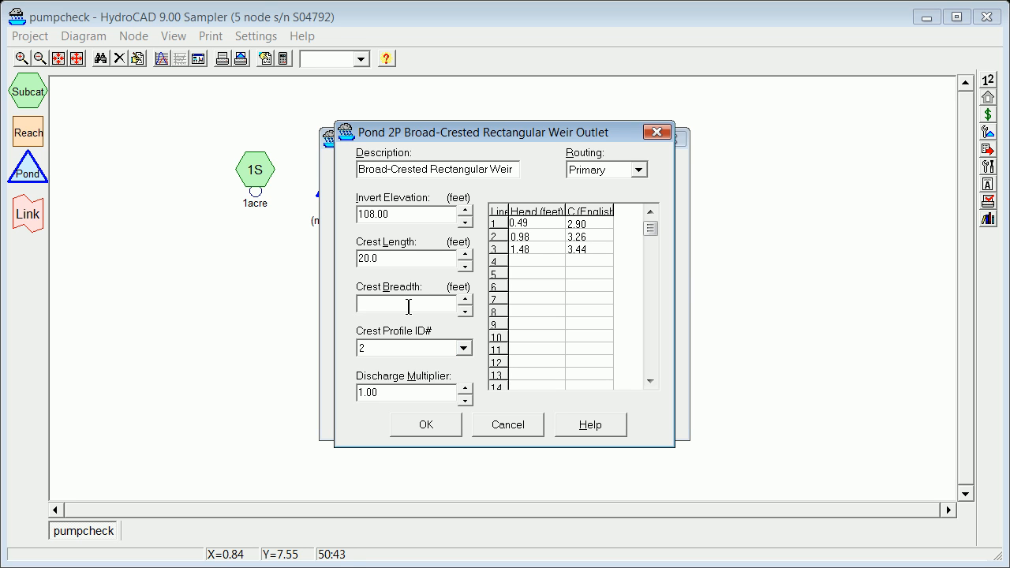
{"action": "type", "text": "6"}
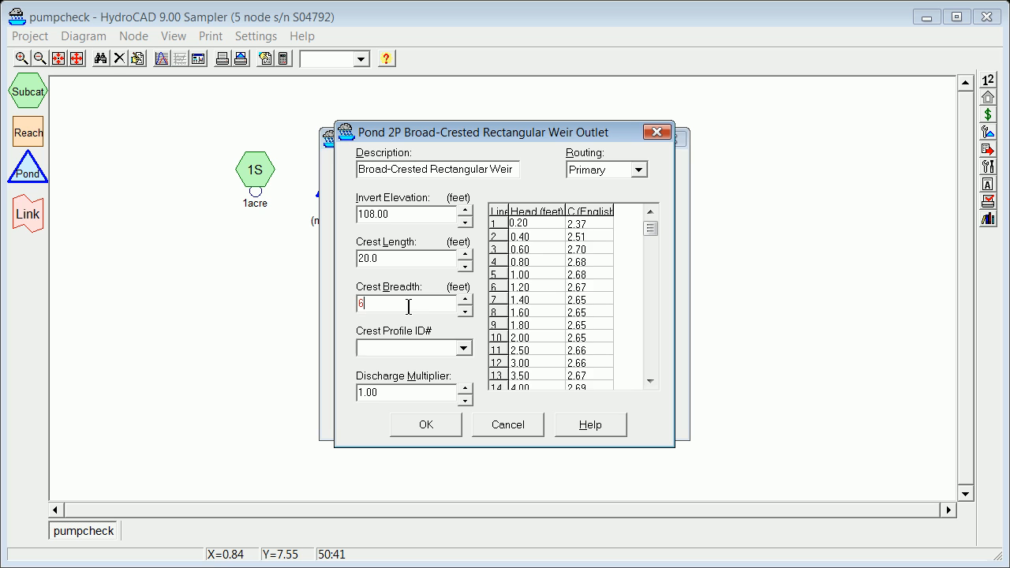
{"action": "left_click", "coordinate": [425, 424]}
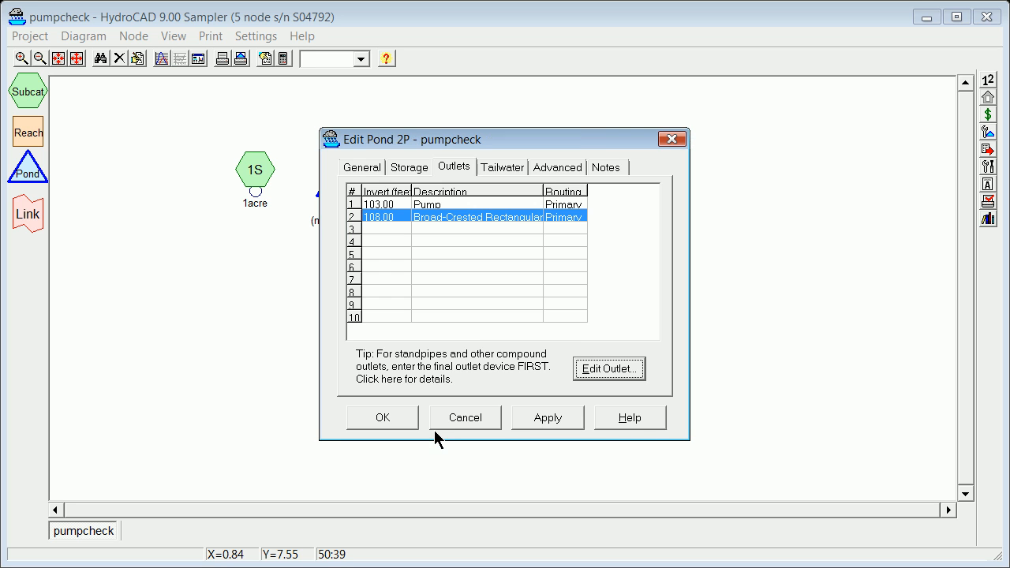
Review pond 2P's Advanced and Tailwater settings, then save and close the pond editor.
{"action": "left_click", "coordinate": [557, 166]}
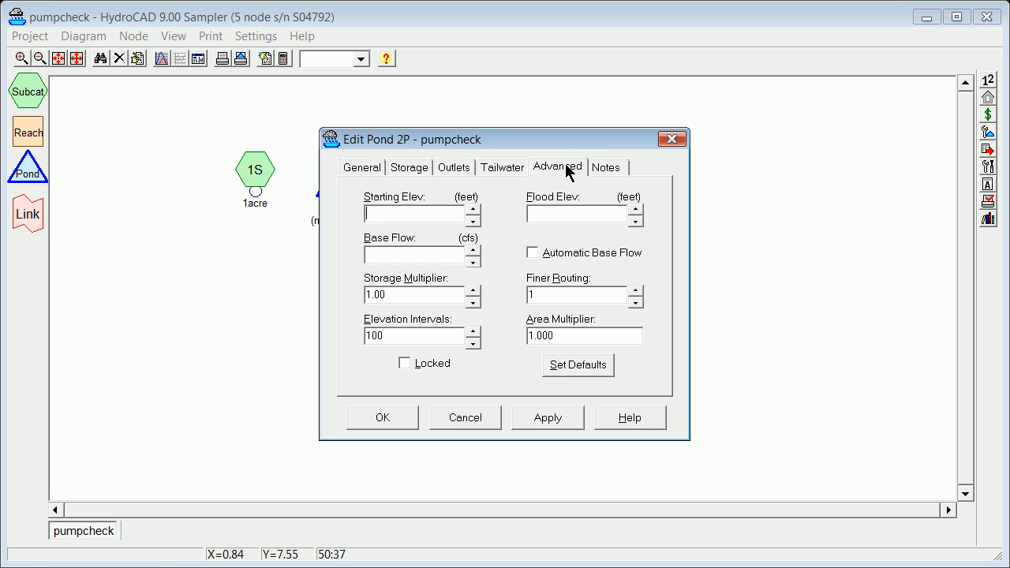
{"action": "mouse_move", "coordinate": [508, 185]}
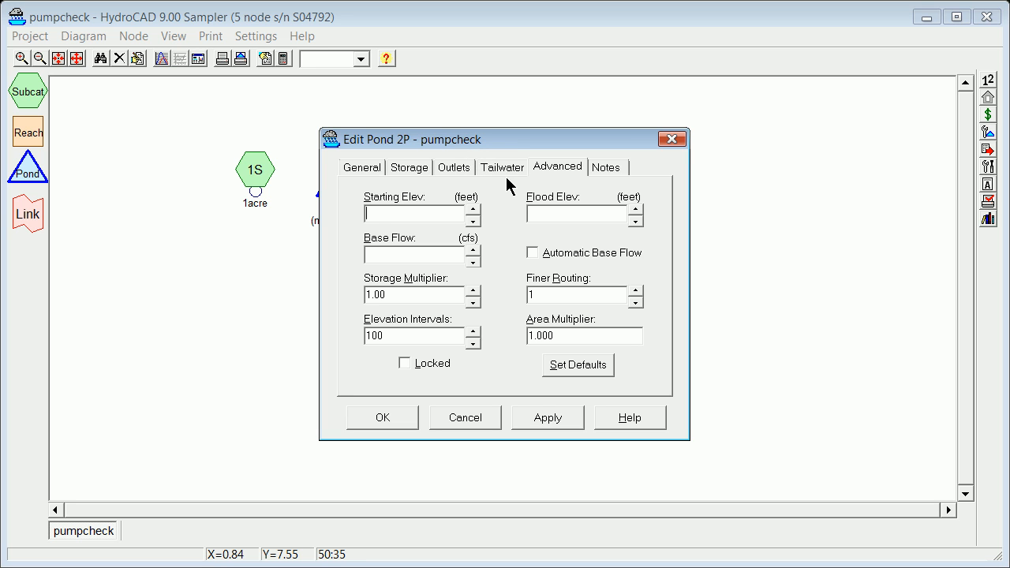
{"action": "mouse_move", "coordinate": [517, 153]}
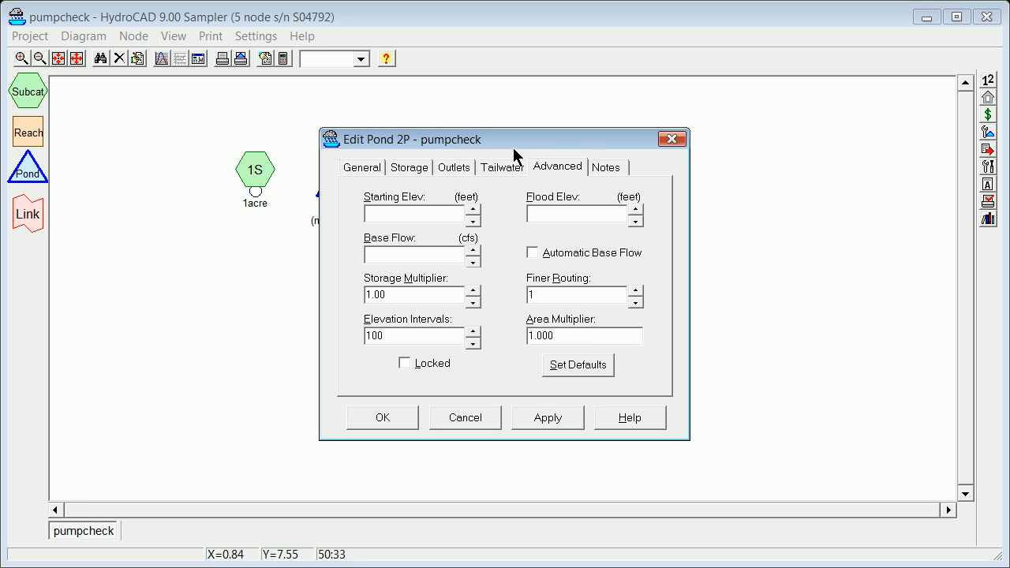
{"action": "left_click", "coordinate": [502, 166]}
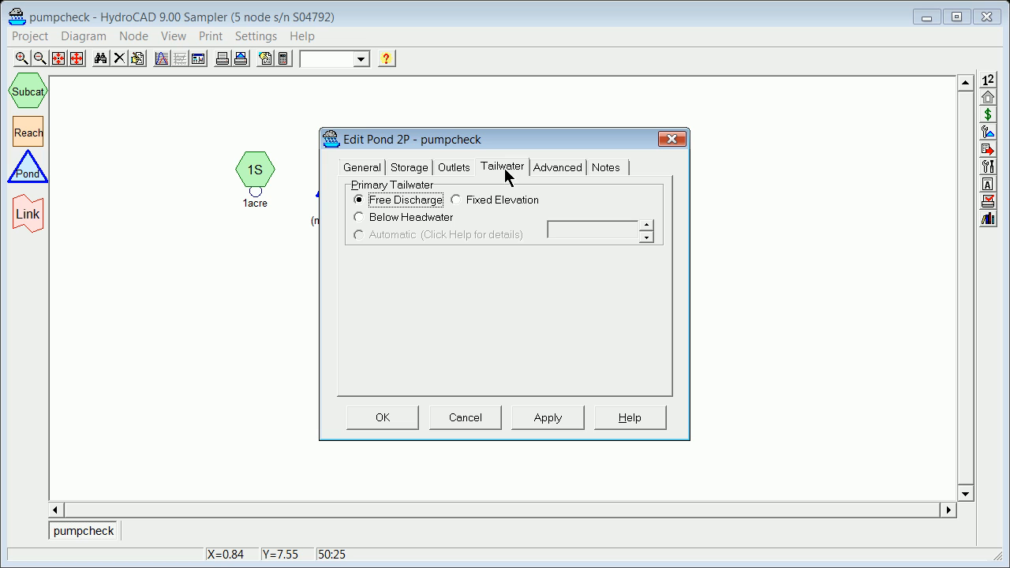
{"action": "mouse_move", "coordinate": [363, 464]}
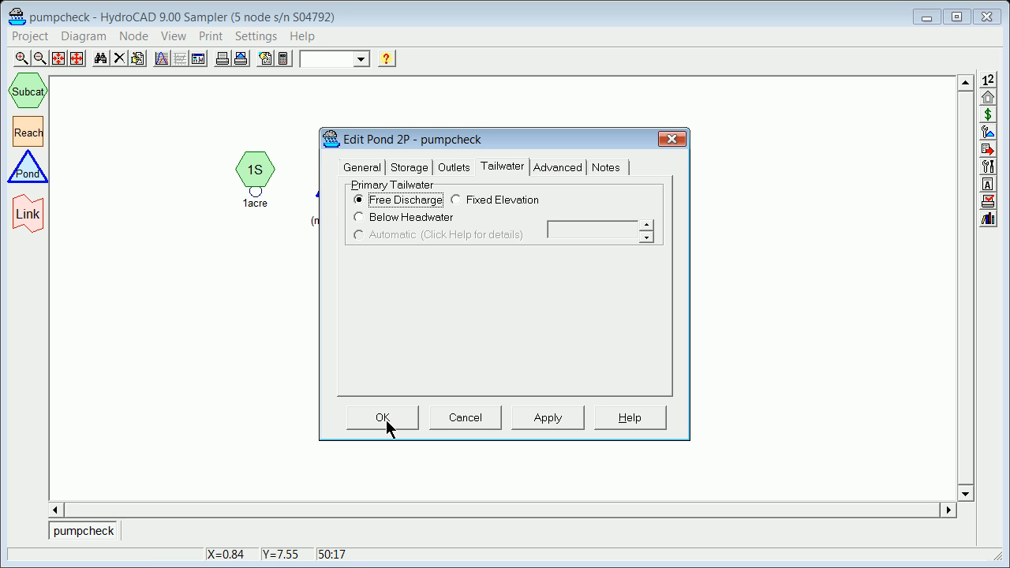
{"action": "left_click", "coordinate": [382, 417]}
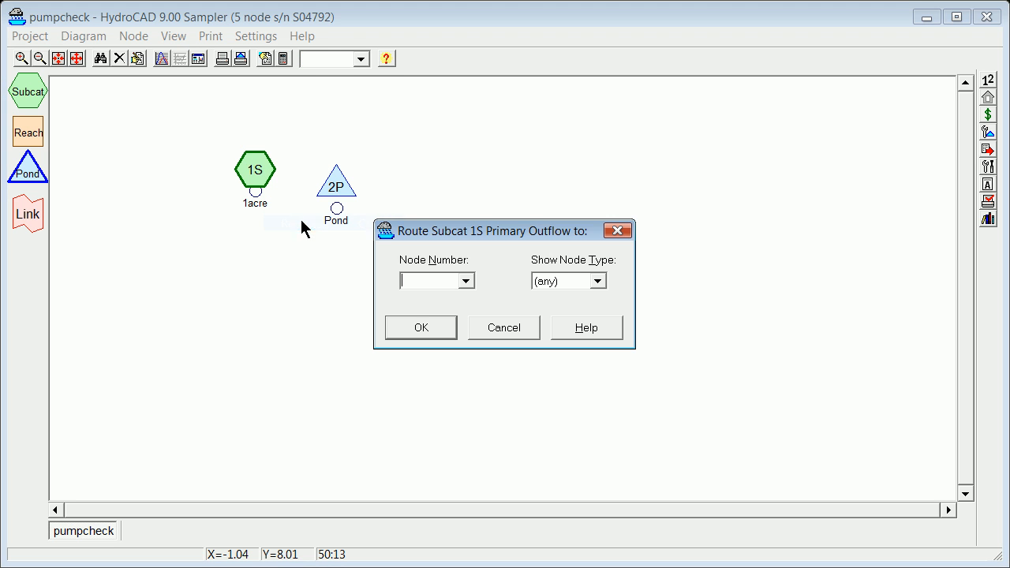
Route subcatchment 1S into pond 2P and set a 6-inch rainfall event named 100-yr.
{"action": "left_click", "coordinate": [465, 281]}
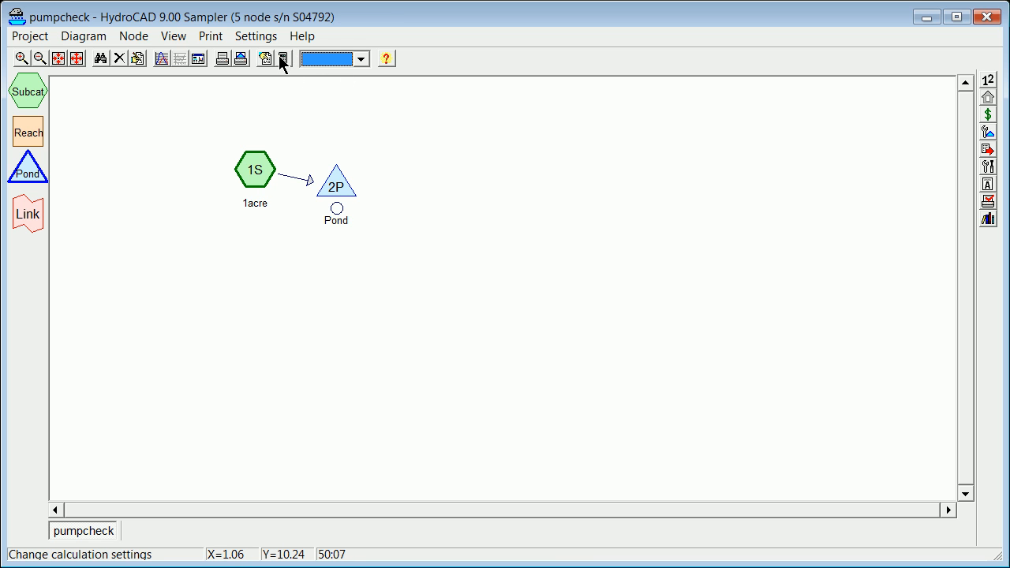
{"action": "left_click", "coordinate": [282, 58]}
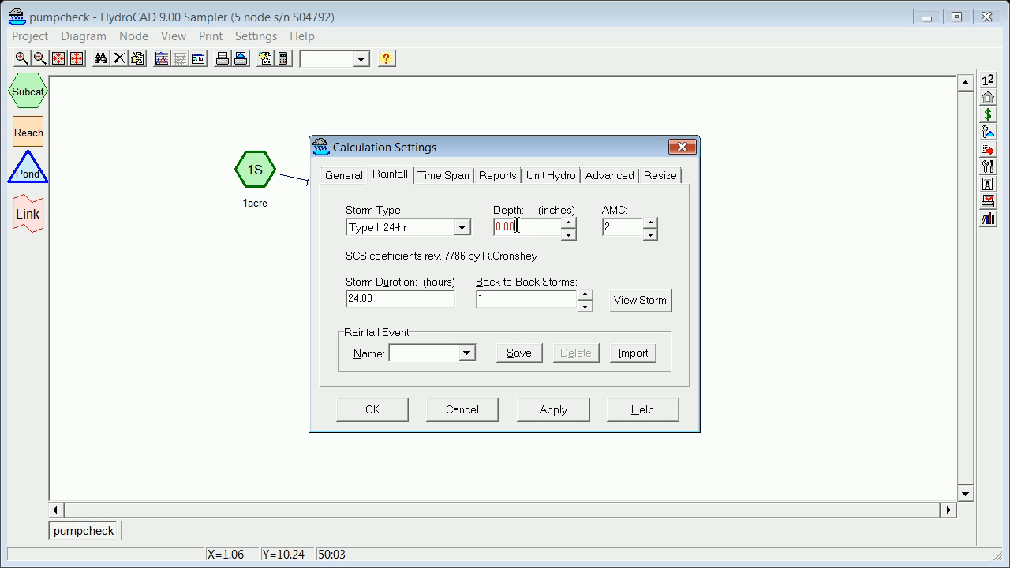
{"action": "type", "text": "6"}
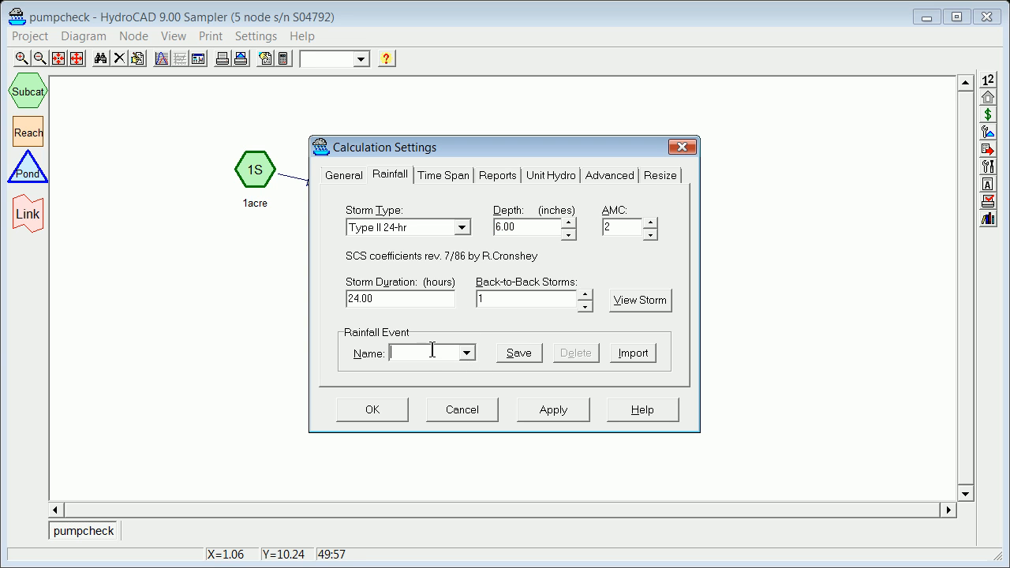
{"action": "type", "text": "100-yr"}
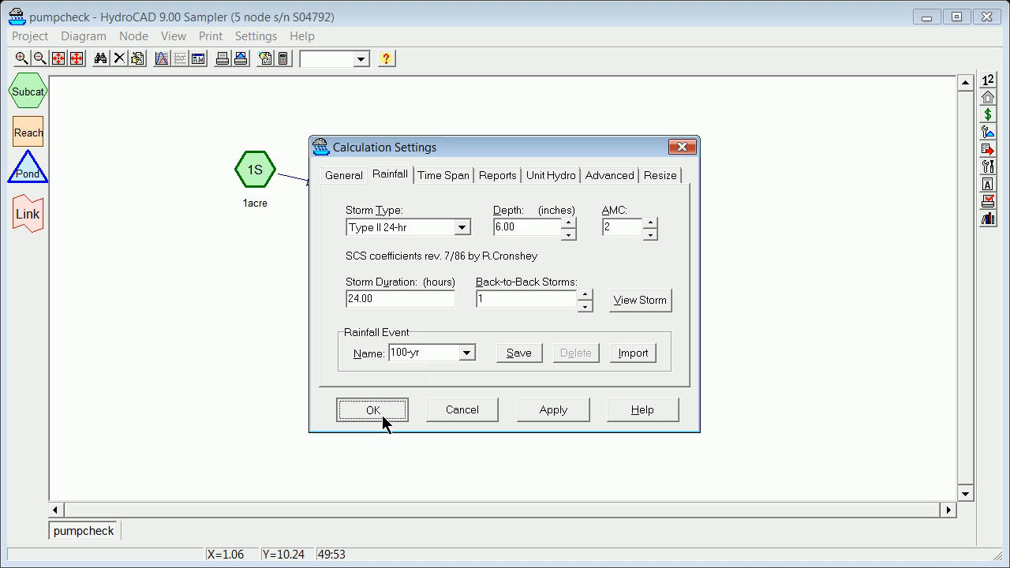
{"action": "left_click", "coordinate": [372, 410]}
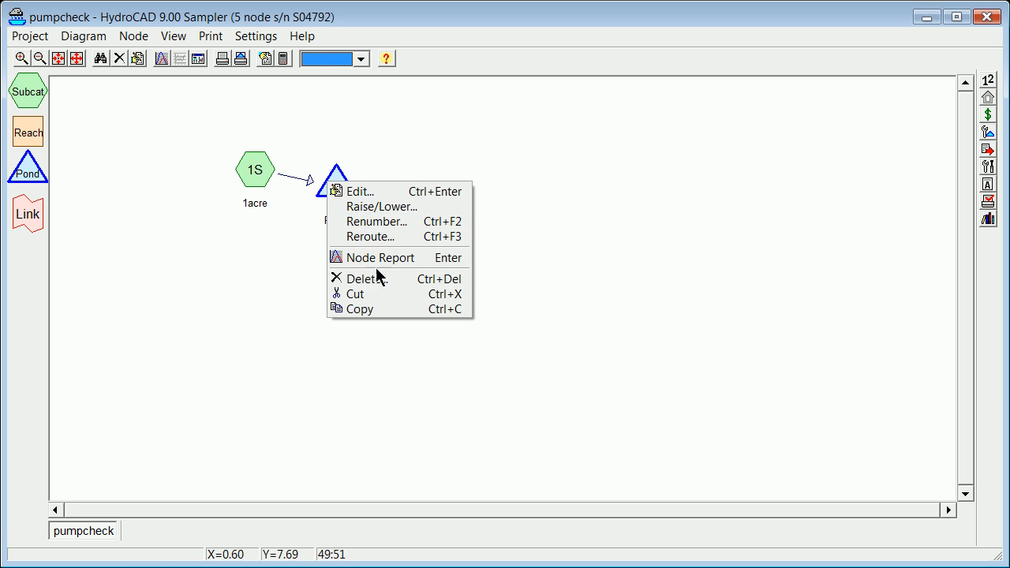
Review pond 2P's hydrograph report: 8.65 cfs inflow, 1.78 cfs outflow, 104.45 ft peak.
{"action": "left_click", "coordinate": [381, 258]}
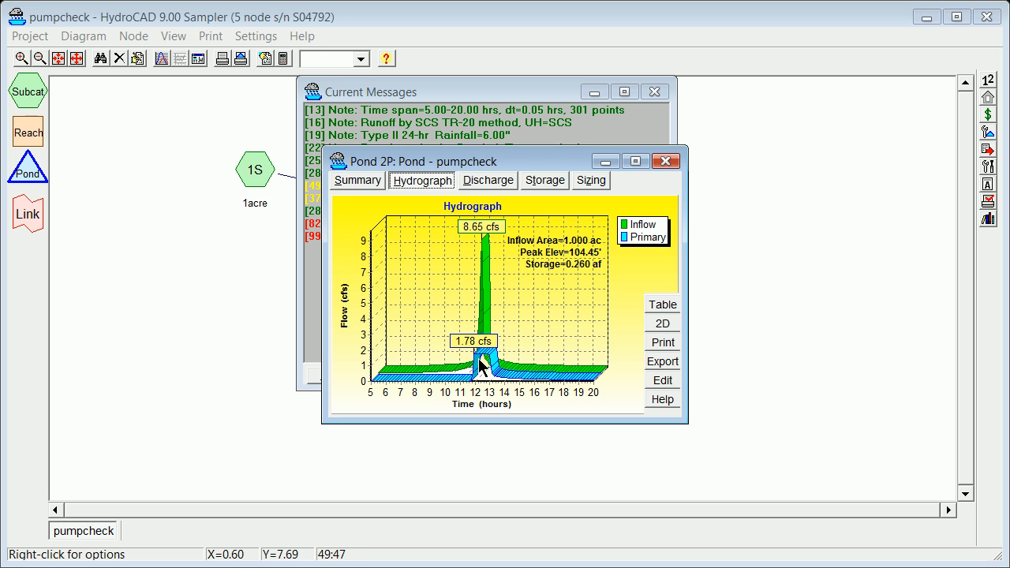
{"action": "mouse_move", "coordinate": [493, 371]}
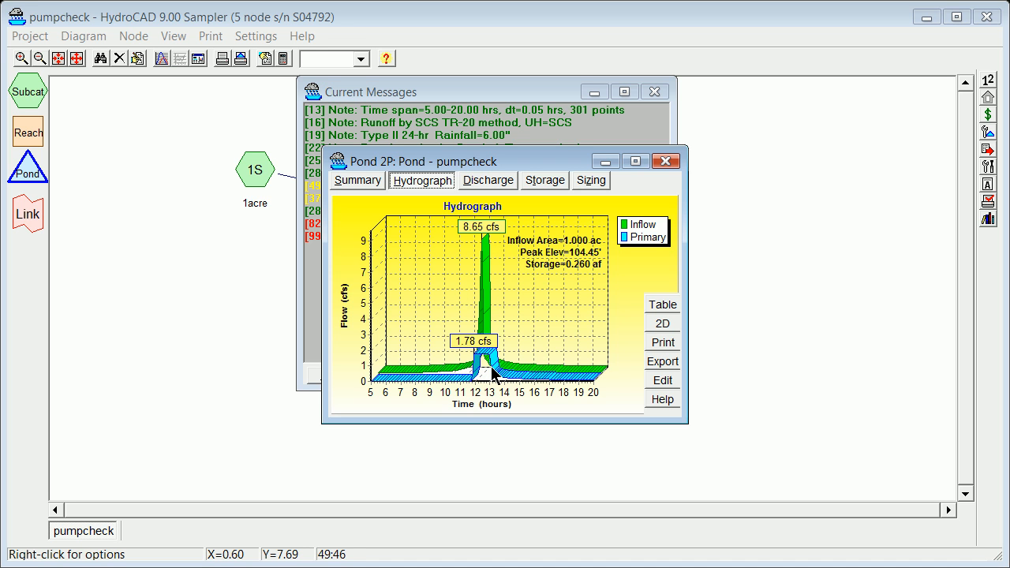
{"action": "mouse_move", "coordinate": [495, 377]}
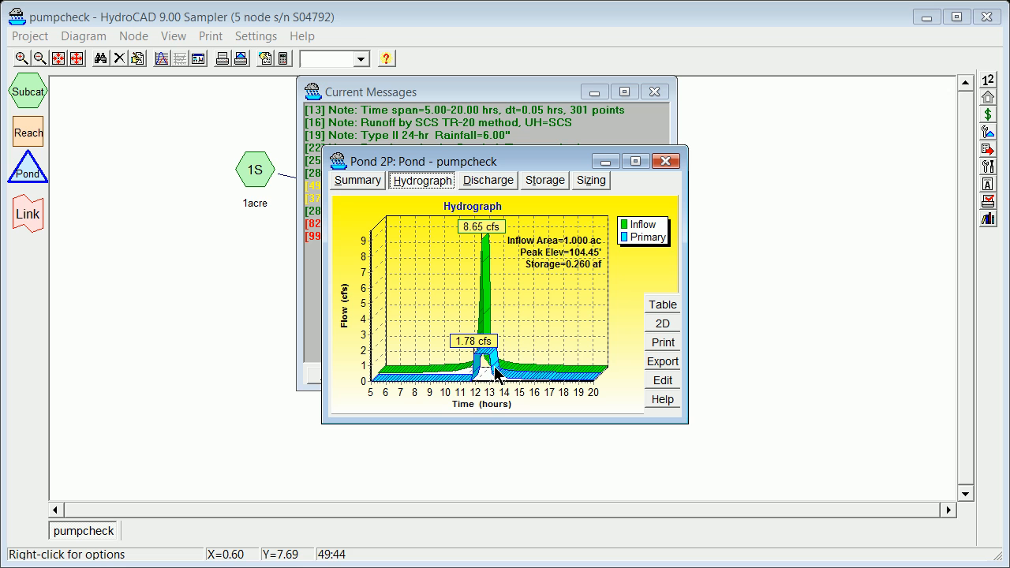
{"action": "mouse_move", "coordinate": [565, 304]}
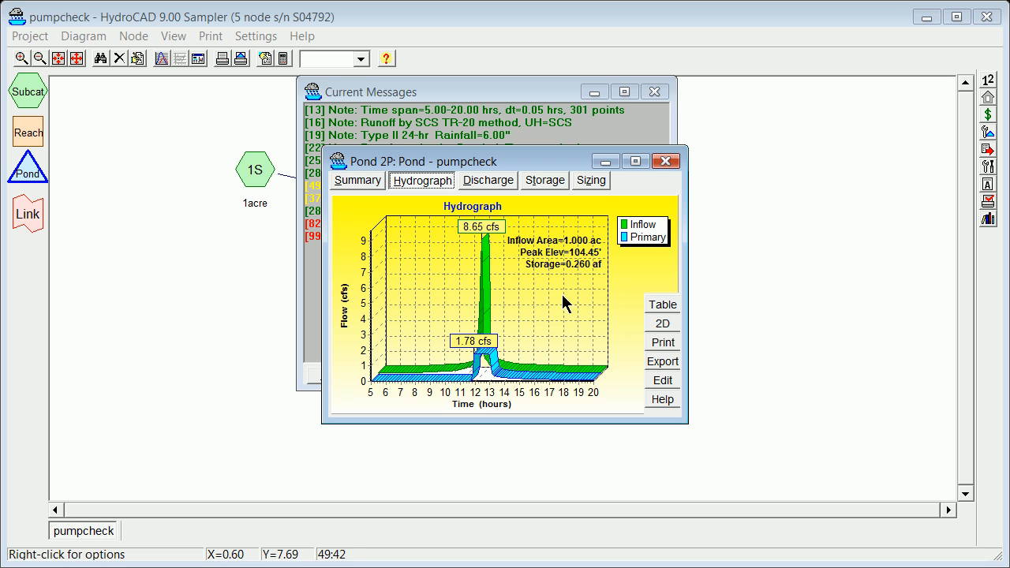
{"action": "mouse_move", "coordinate": [546, 189]}
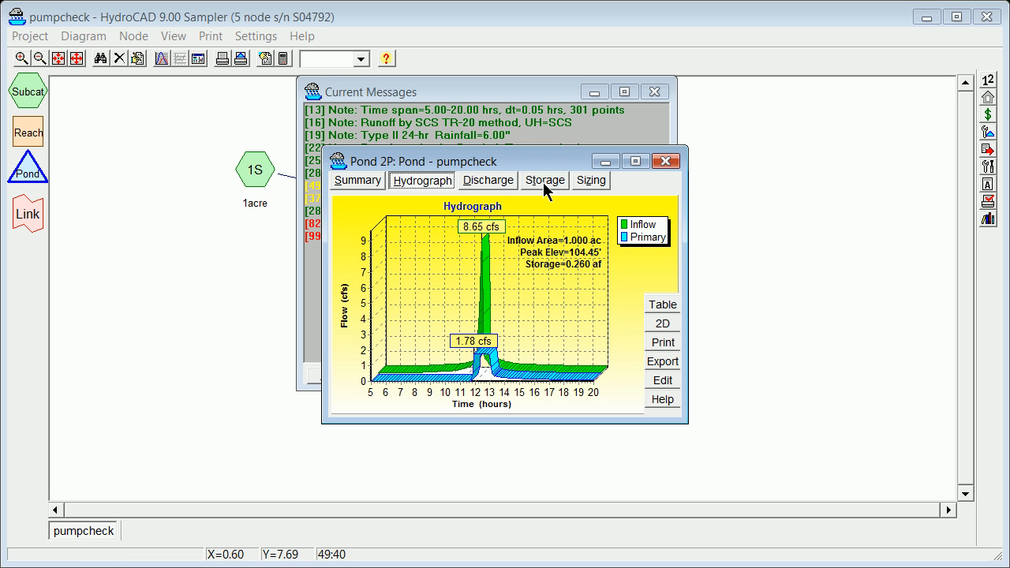
{"action": "mouse_move", "coordinate": [505, 228]}
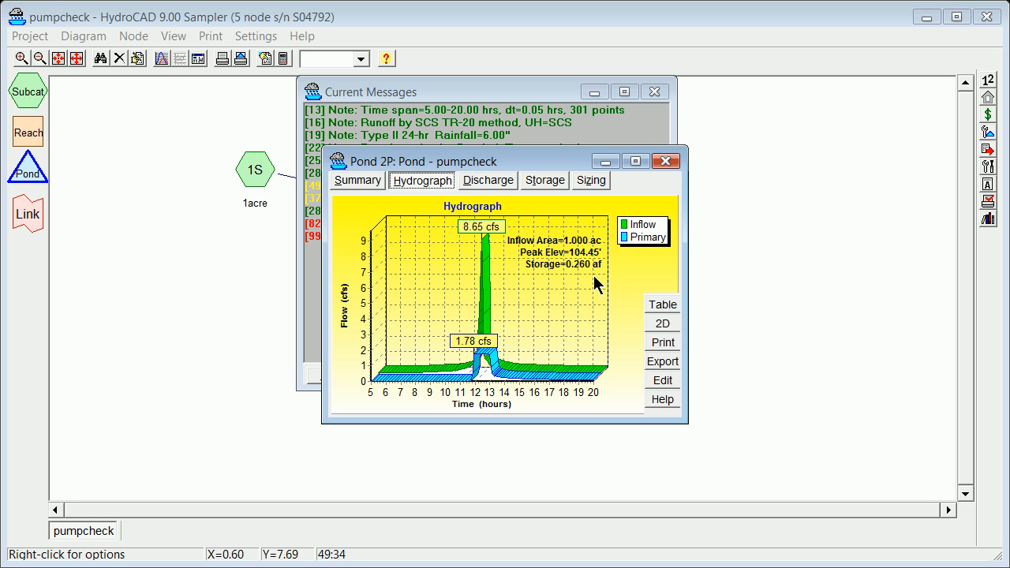
{"action": "mouse_move", "coordinate": [665, 161]}
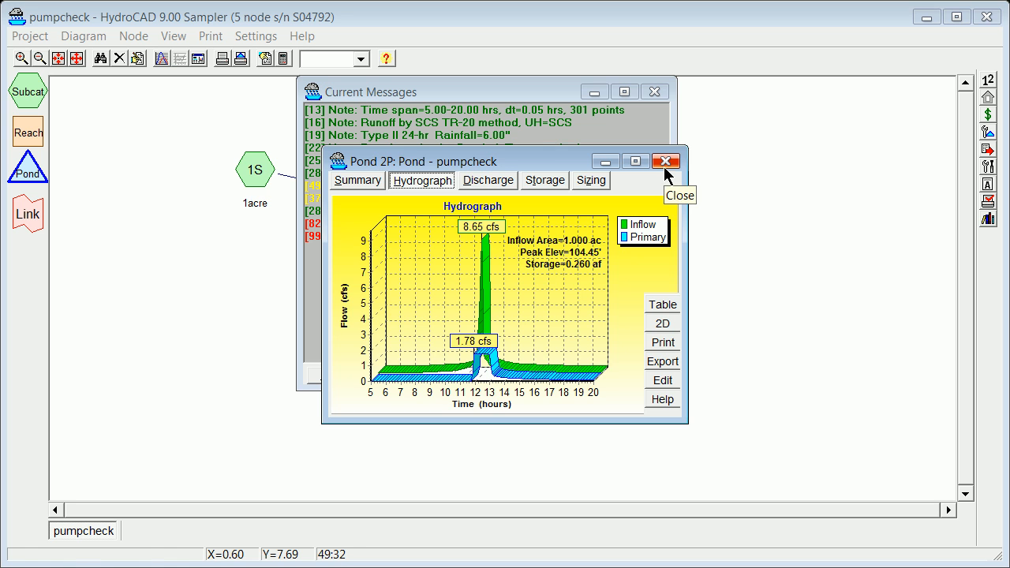
{"action": "left_click", "coordinate": [666, 161]}
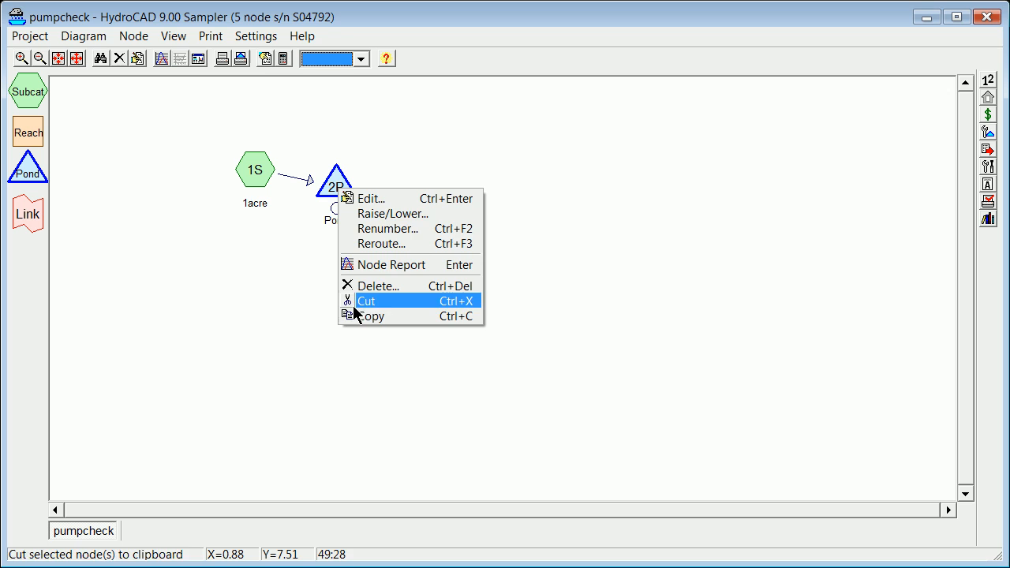
Change pond 2P's pump outlet on elevation from 103.00 ft to 102.00 ft.
{"action": "left_click", "coordinate": [371, 198]}
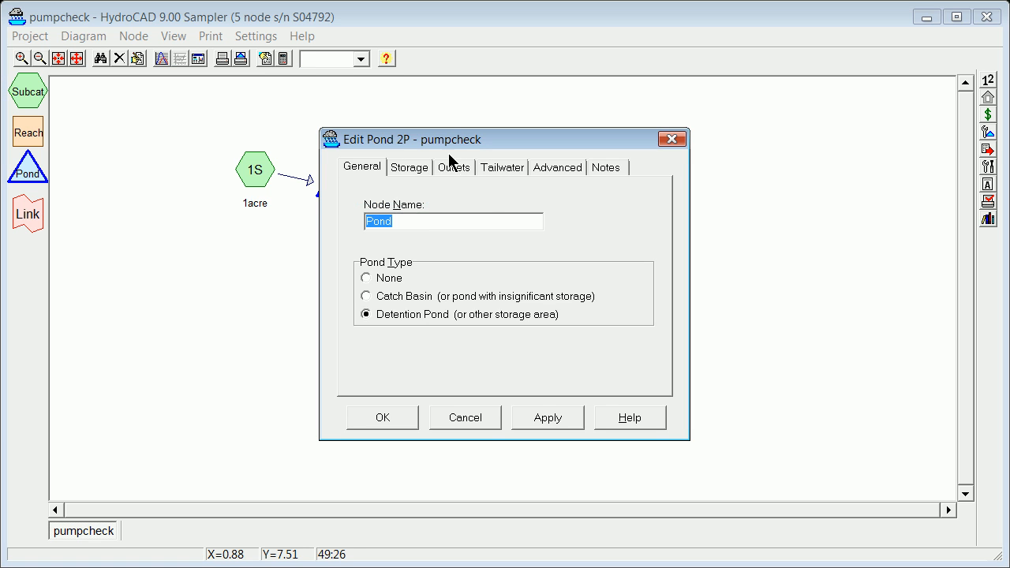
{"action": "left_click", "coordinate": [454, 166]}
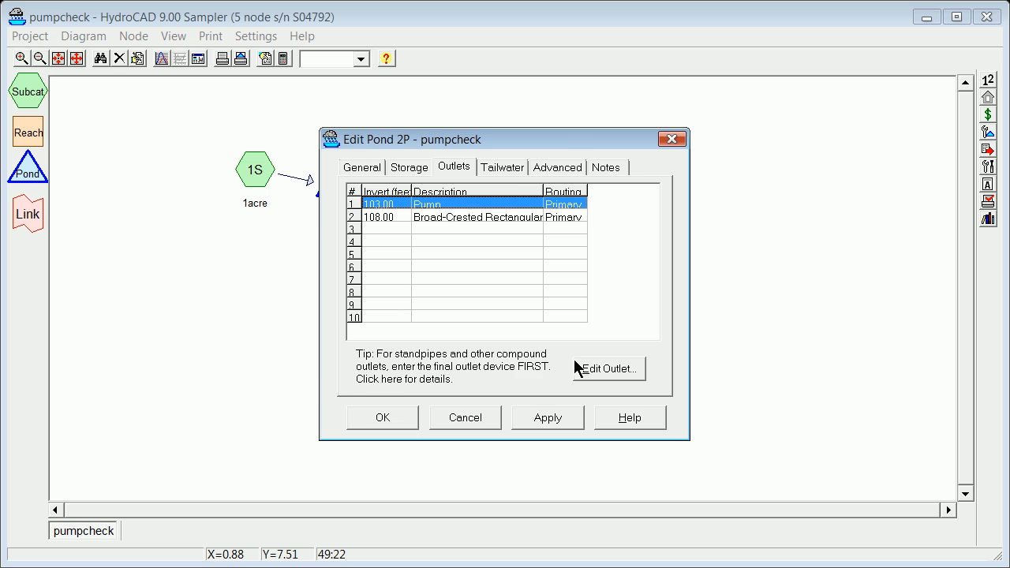
{"action": "left_click", "coordinate": [607, 369]}
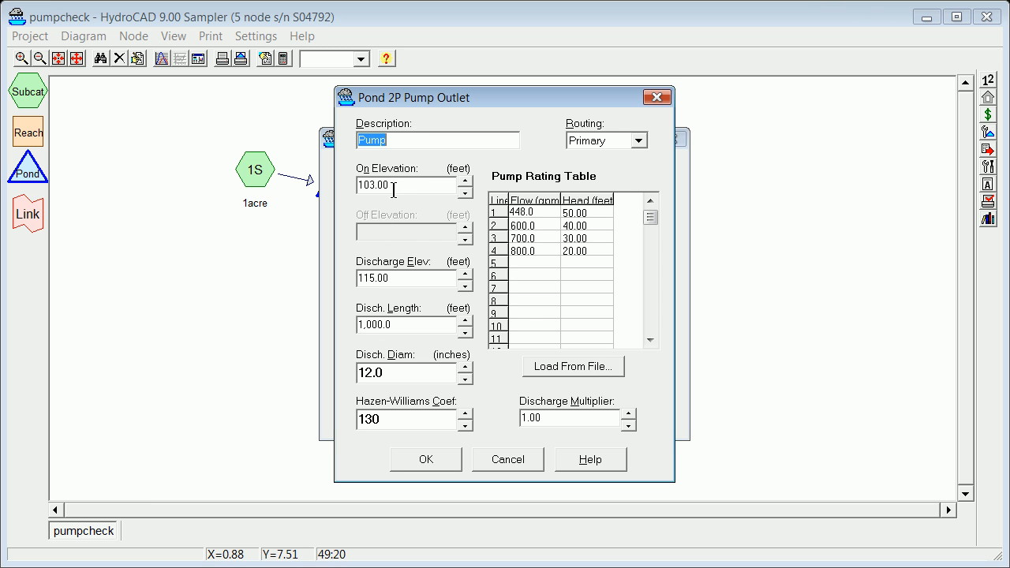
{"action": "left_click", "coordinate": [395, 185]}
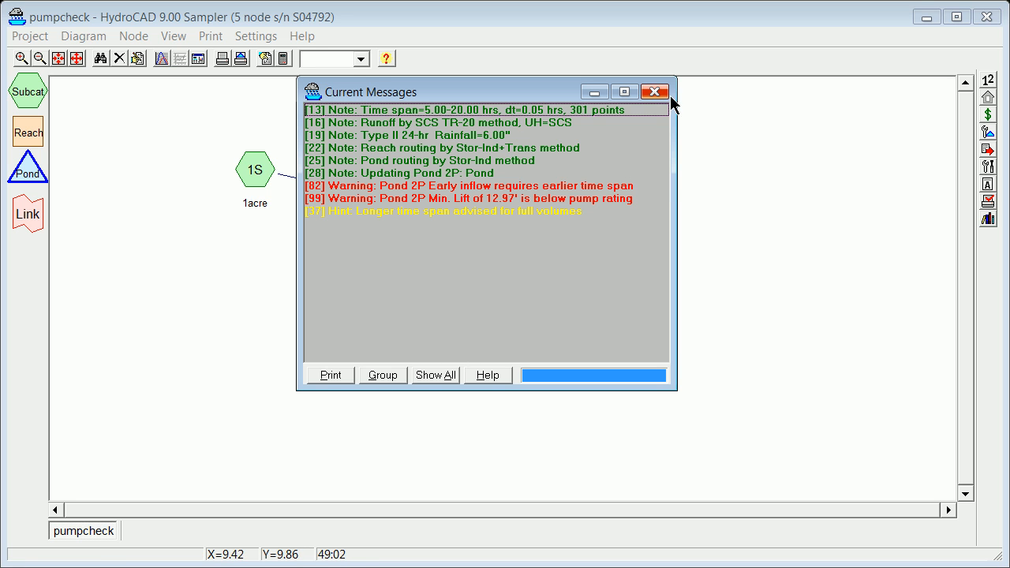
Dismiss the run messages and bring up pond 2P's node menu.
{"action": "left_click", "coordinate": [654, 92]}
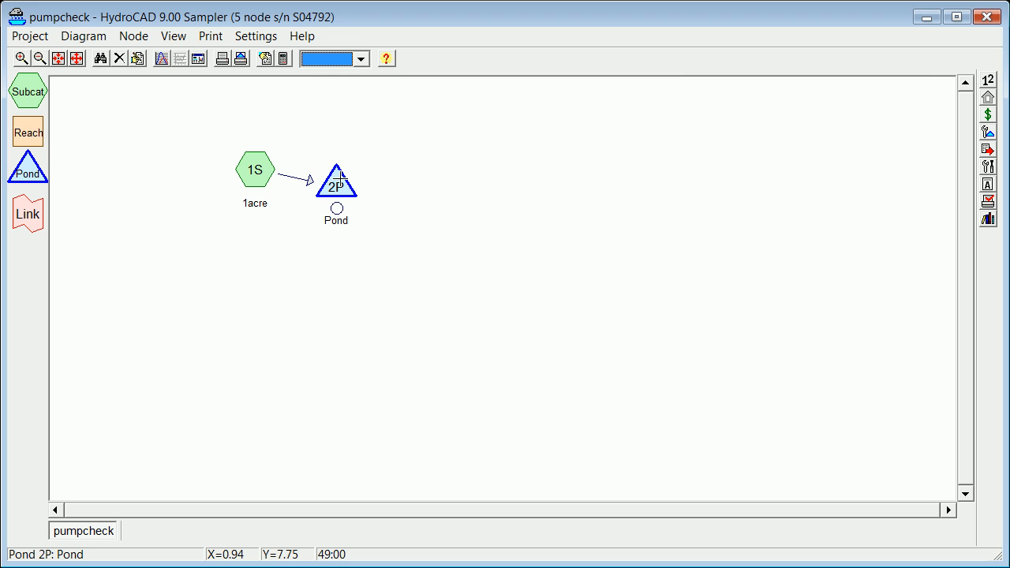
{"action": "right_click", "coordinate": [335, 181]}
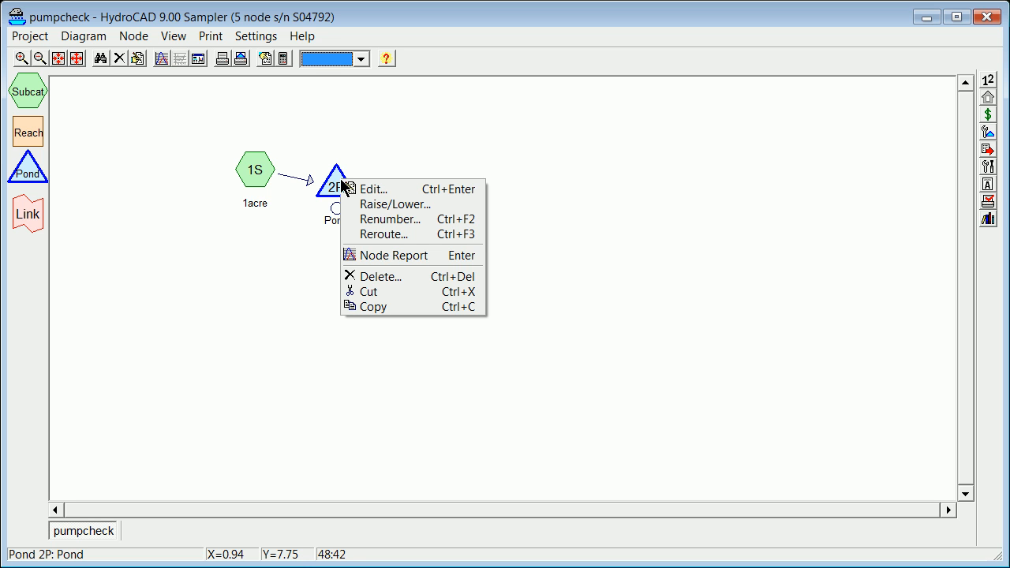
{"action": "mouse_move", "coordinate": [387, 291]}
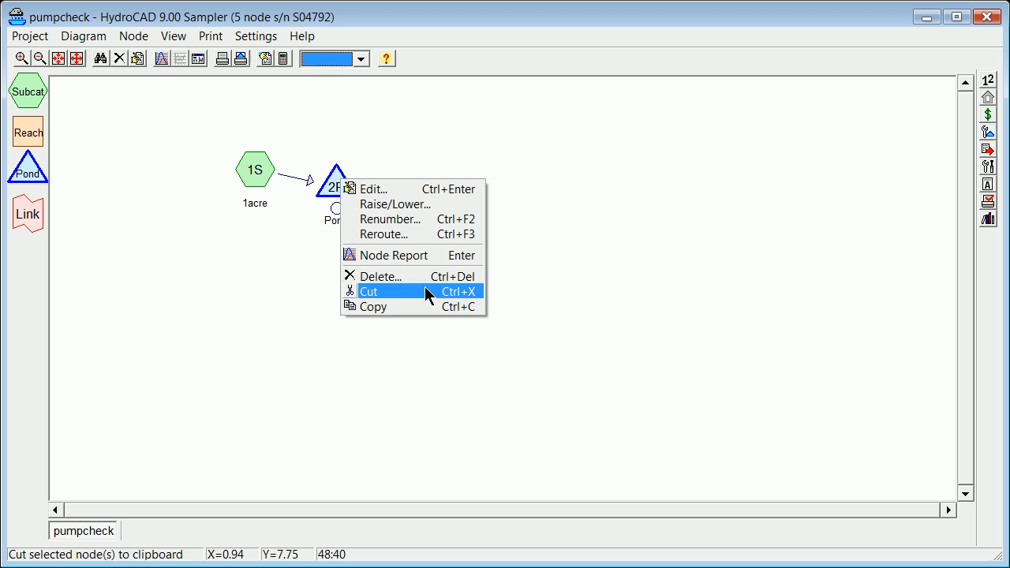
{"action": "mouse_move", "coordinate": [418, 254]}
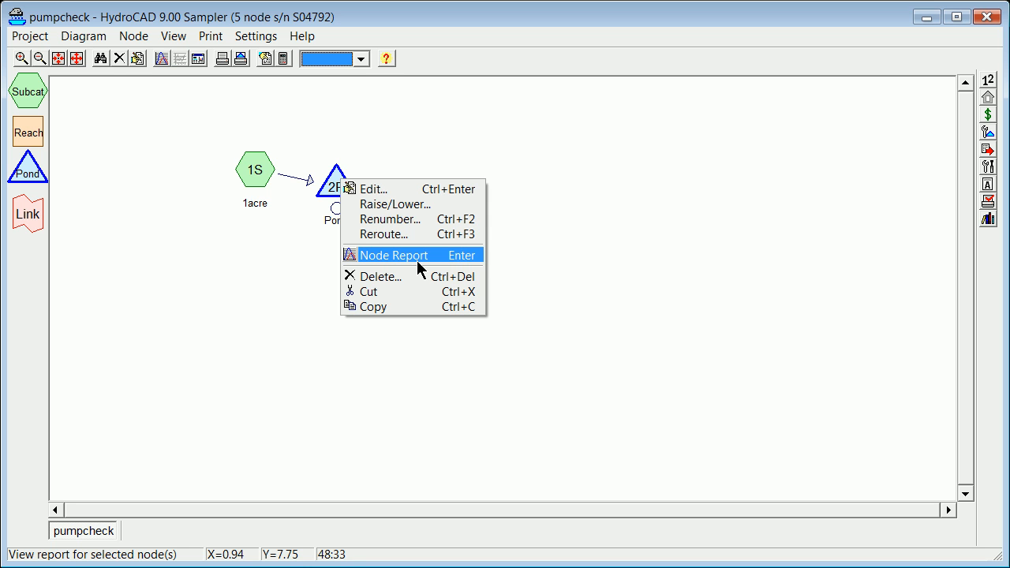
Choose Edit... on pond 2P to reopen its editor.
{"action": "left_click", "coordinate": [372, 189]}
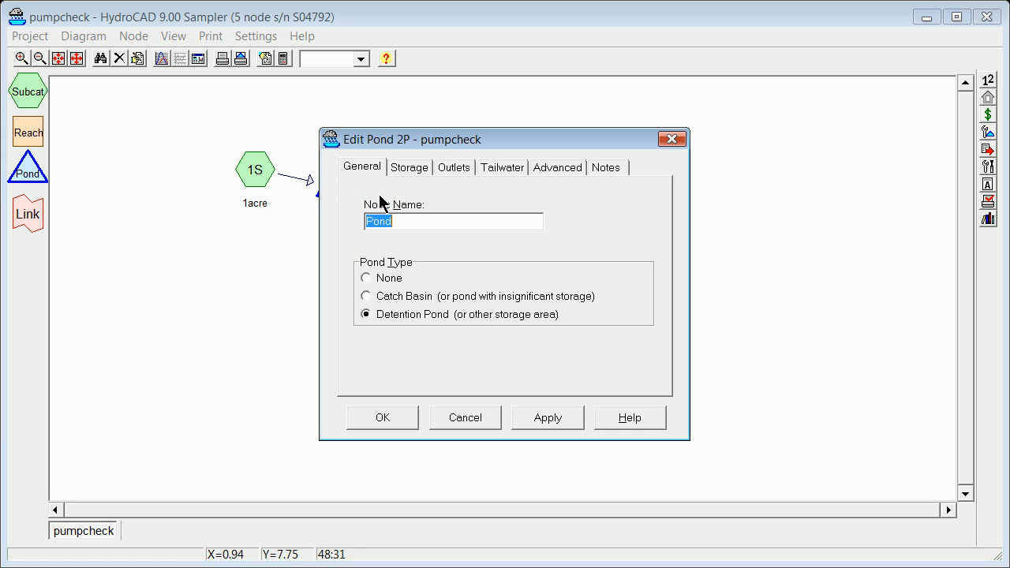
Raise the pump outlet's on elevation from 102.00 to 107.00 ft and save pond 2P.
{"action": "left_click", "coordinate": [454, 166]}
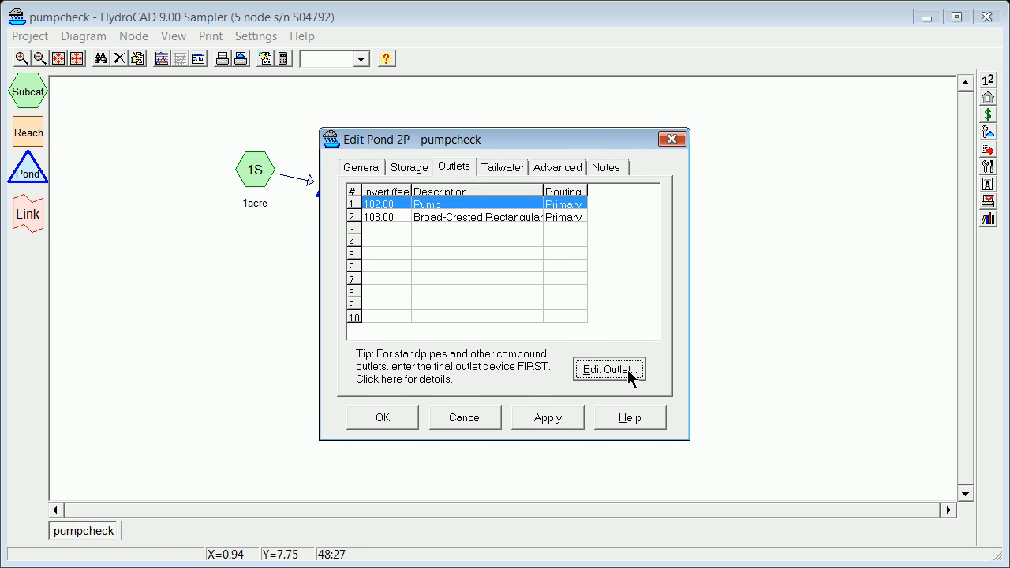
{"action": "left_click", "coordinate": [609, 369]}
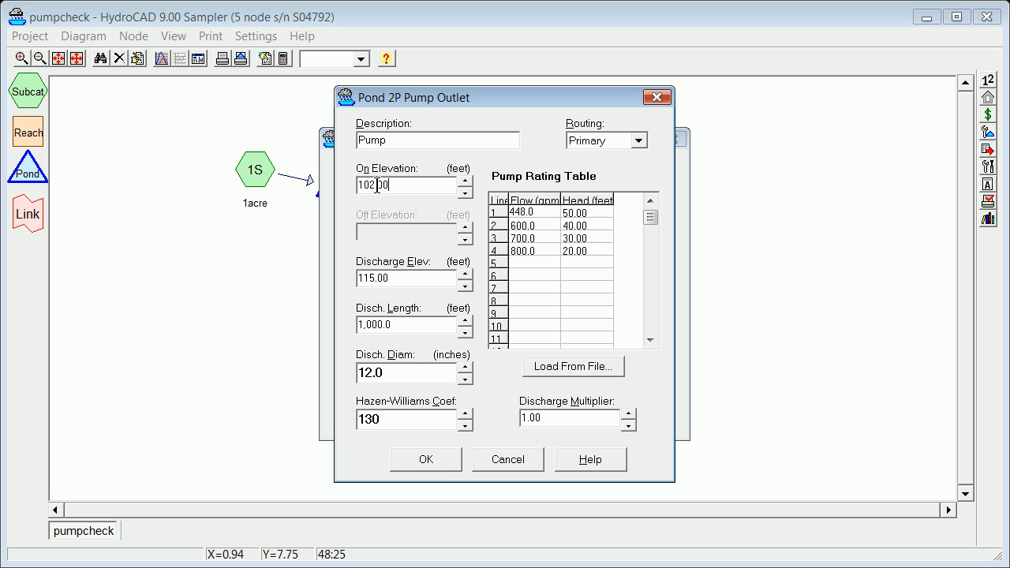
{"action": "double_click", "coordinate": [377, 185]}
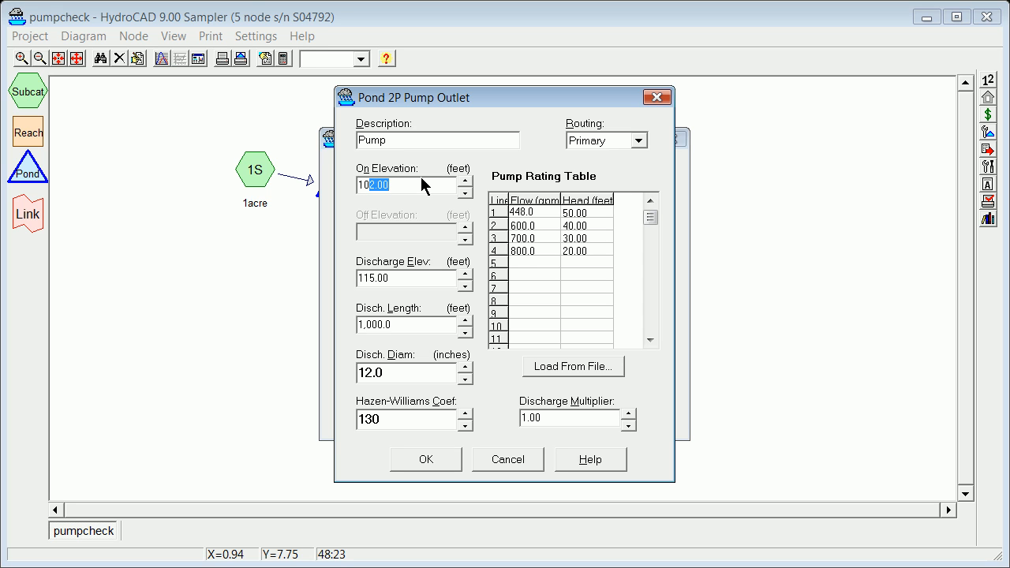
{"action": "left_click", "coordinate": [425, 460]}
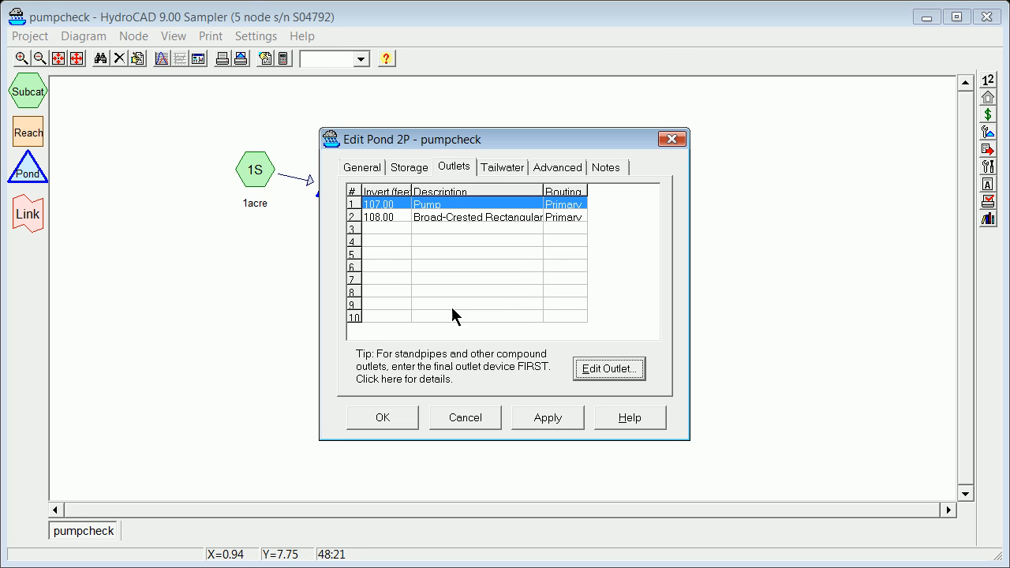
{"action": "left_click", "coordinate": [382, 416]}
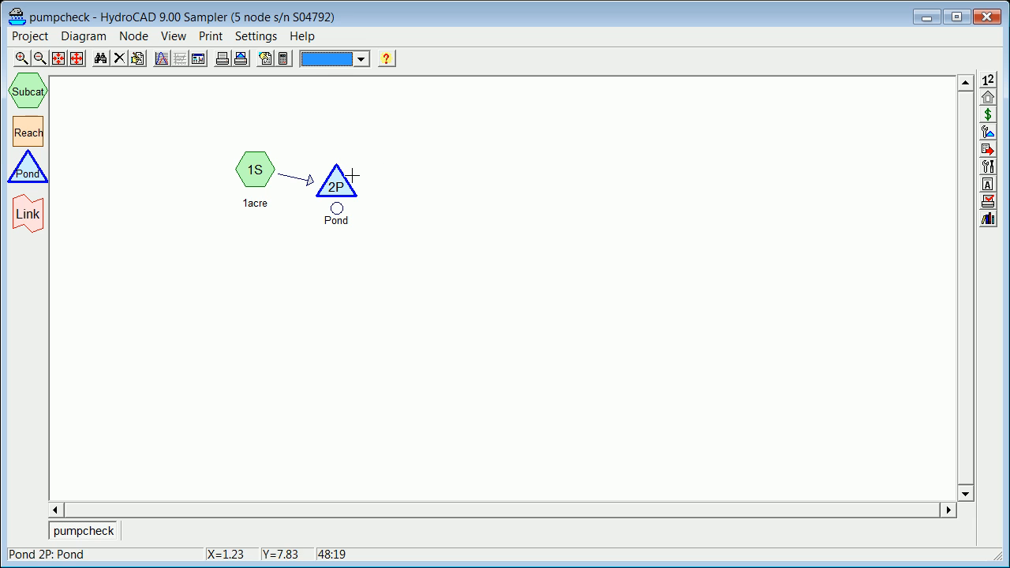
{"action": "right_click", "coordinate": [336, 181]}
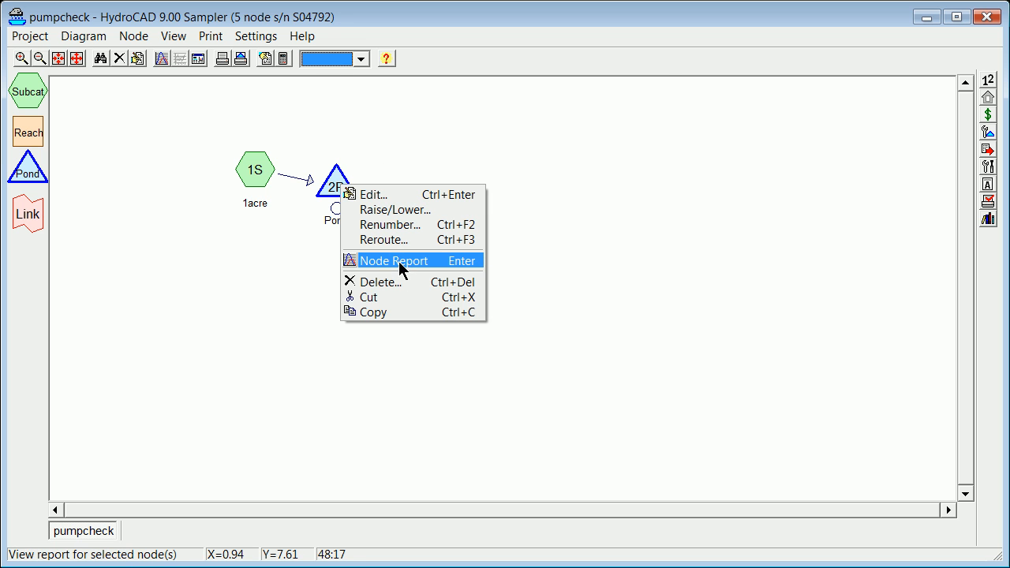
Check pond 2P's rerun hydrograph (106.91 ft peak, 0.13 cfs outflow), then close report and messages.
{"action": "left_click", "coordinate": [393, 261]}
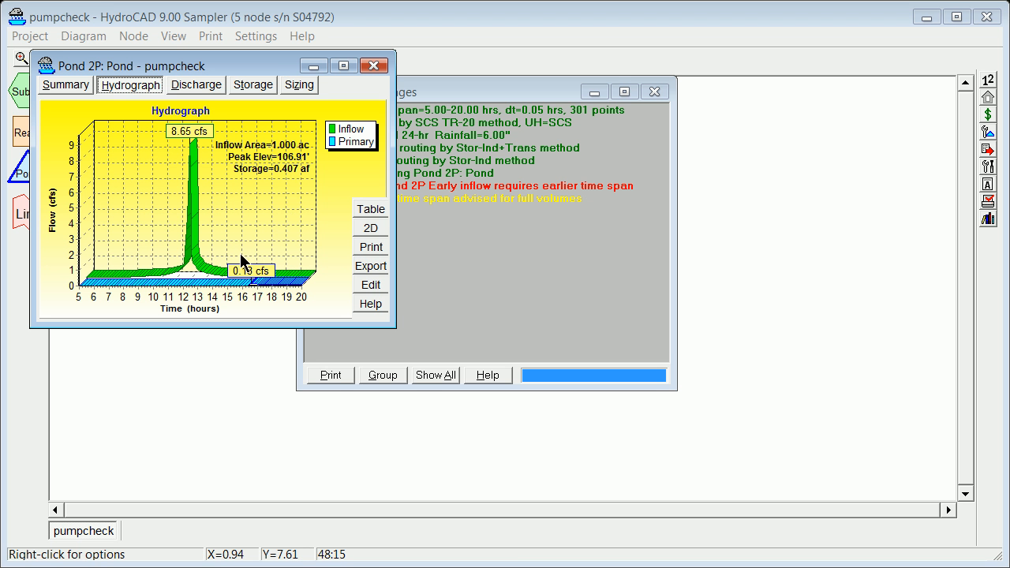
{"action": "mouse_move", "coordinate": [246, 179]}
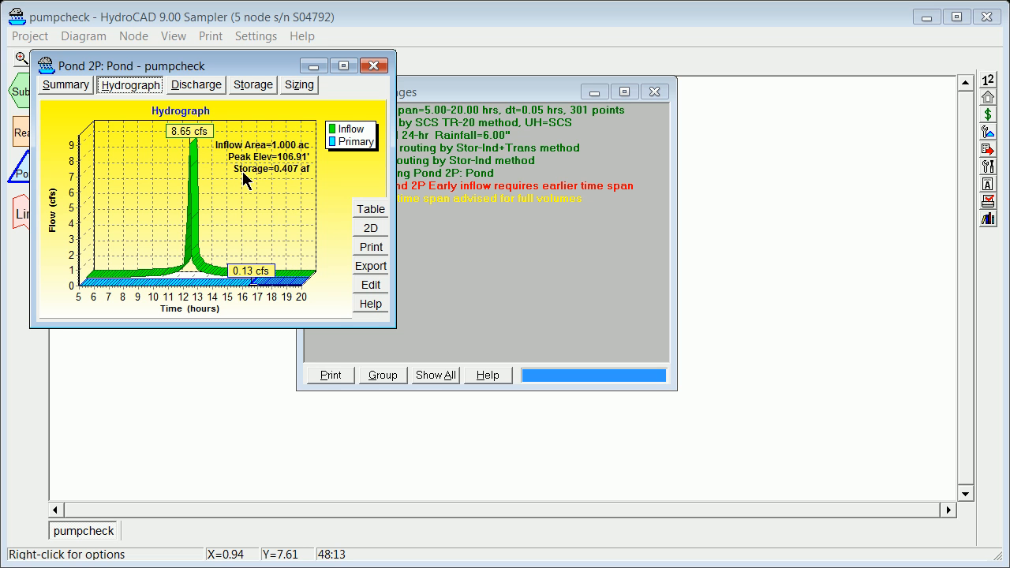
{"action": "mouse_move", "coordinate": [293, 163]}
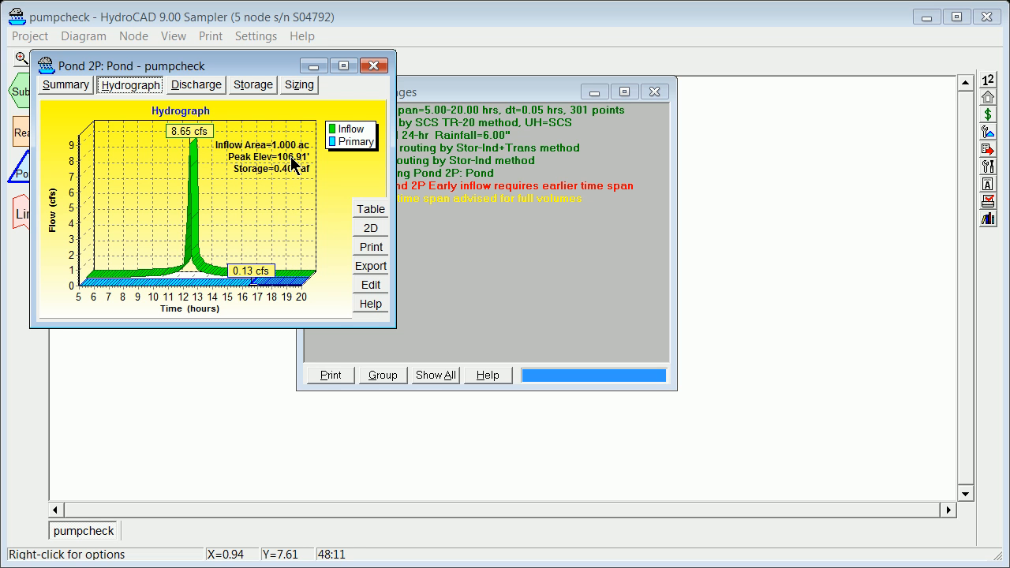
{"action": "mouse_move", "coordinate": [233, 146]}
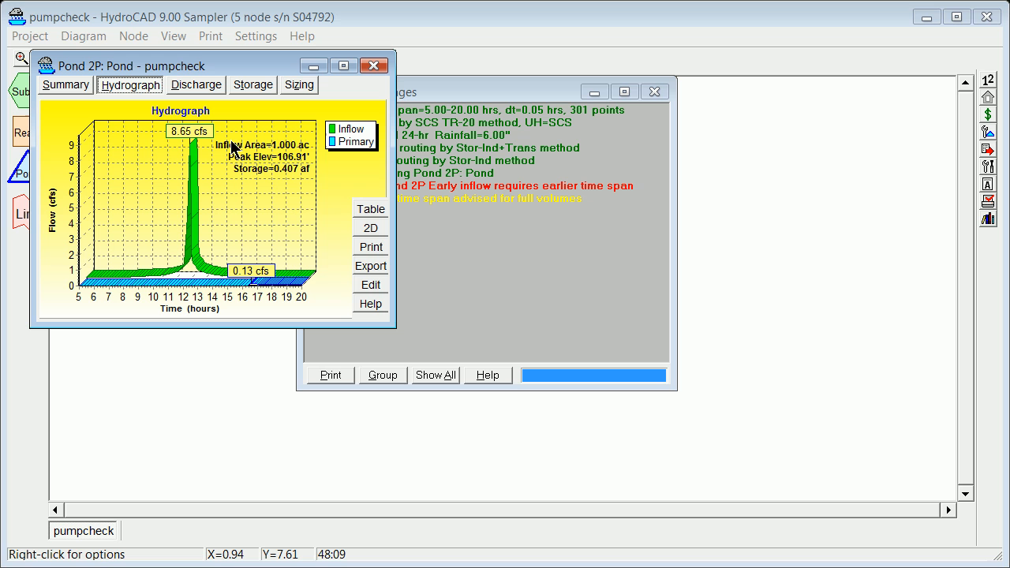
{"action": "mouse_move", "coordinate": [283, 164]}
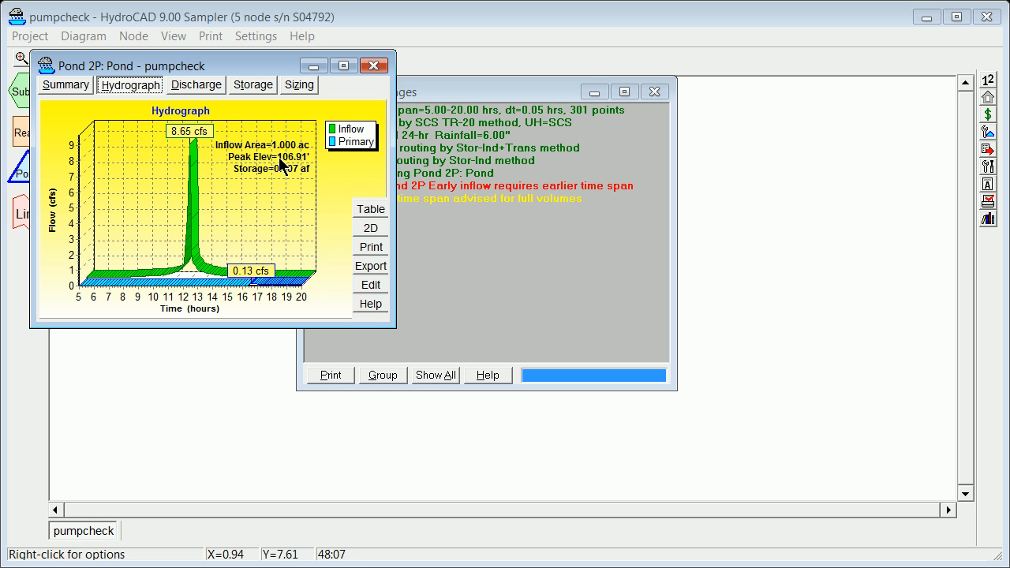
{"action": "mouse_move", "coordinate": [374, 65]}
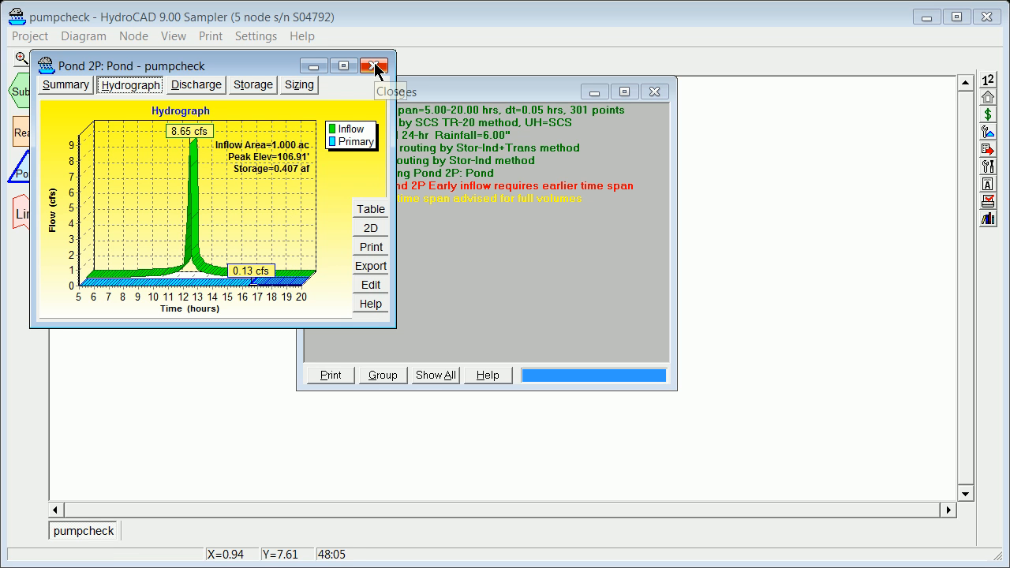
{"action": "left_click", "coordinate": [374, 66]}
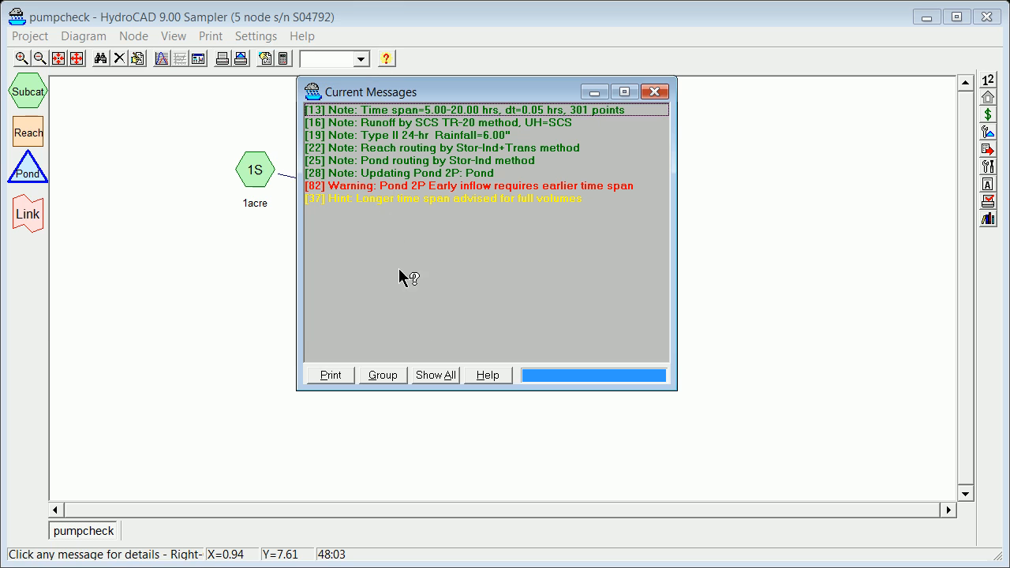
{"action": "left_click", "coordinate": [654, 91]}
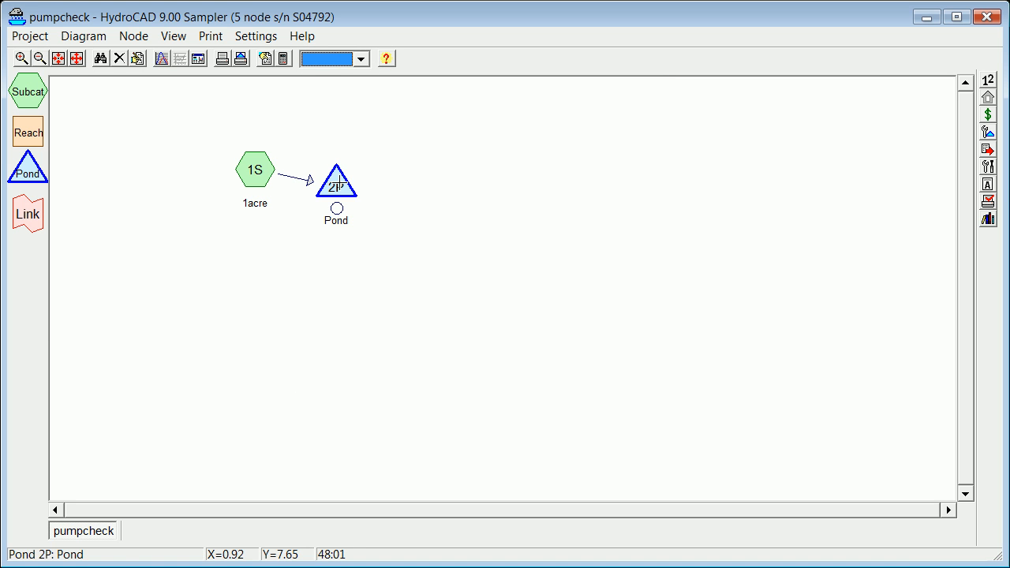
{"action": "right_click", "coordinate": [335, 179]}
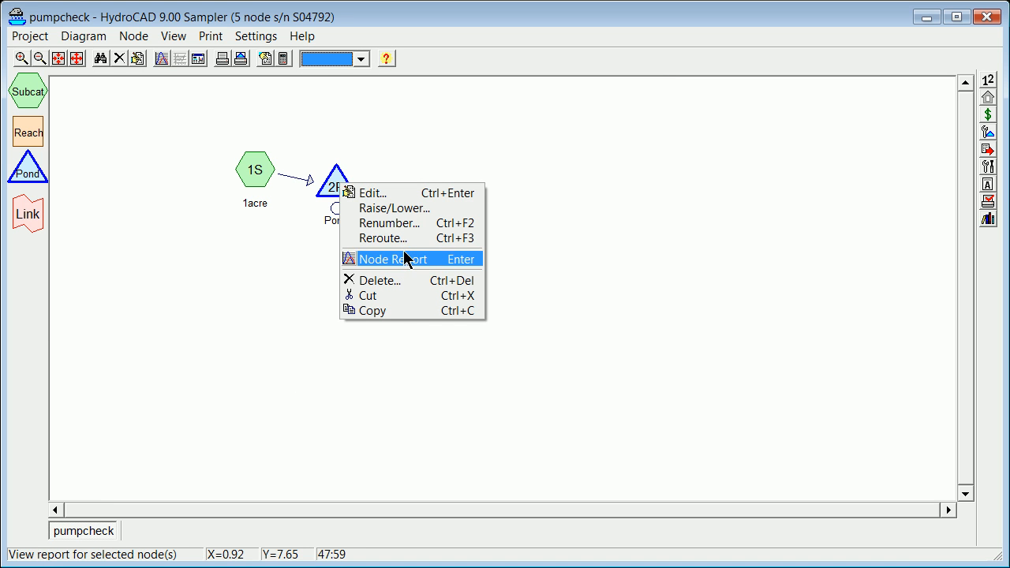
Set the pond 2P pump outlet's on elevation to 106 ft.
{"action": "left_click", "coordinate": [370, 193]}
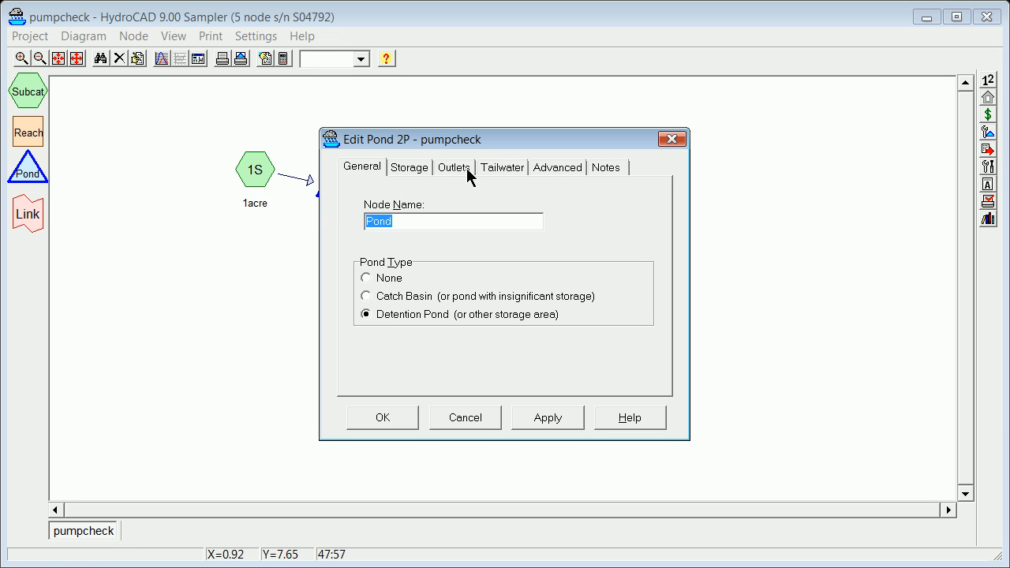
{"action": "left_click", "coordinate": [453, 167]}
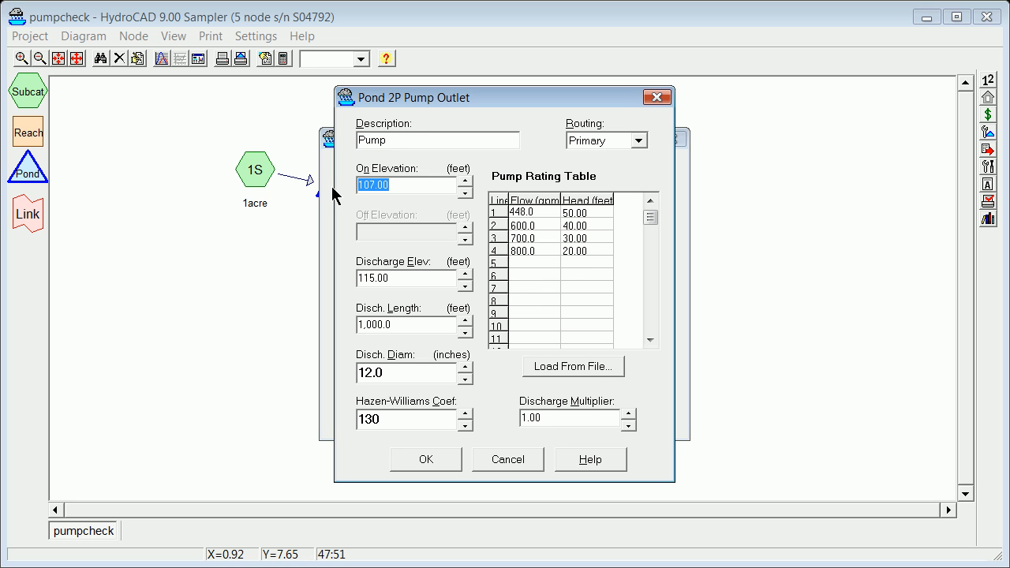
{"action": "type", "text": "10"}
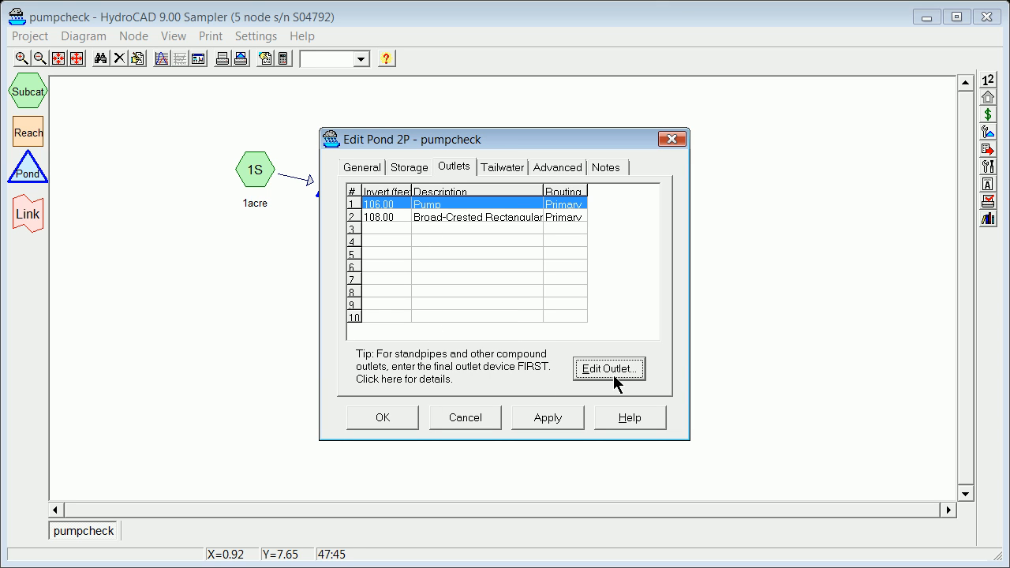
{"action": "mouse_move", "coordinate": [425, 425]}
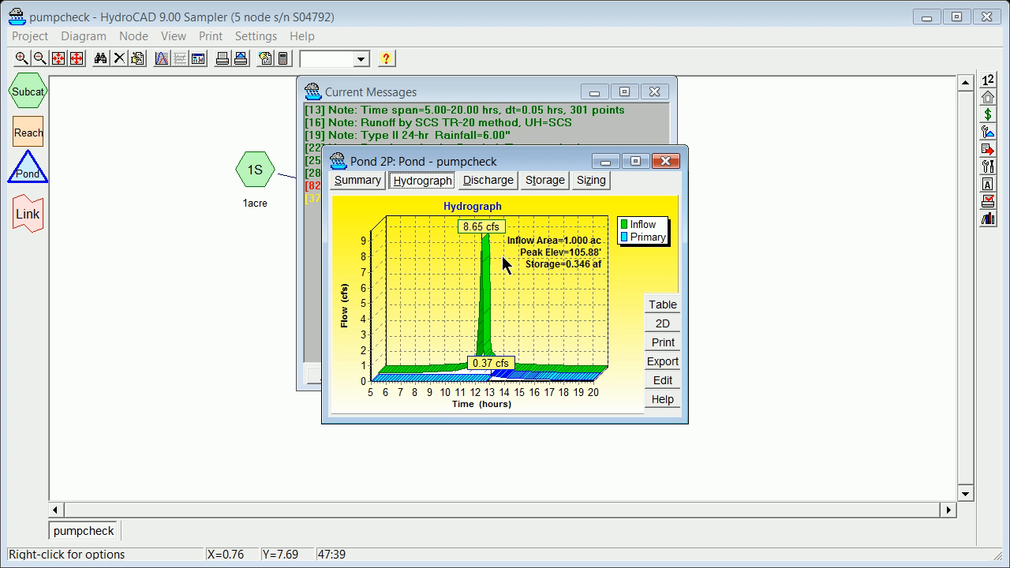
{"action": "mouse_move", "coordinate": [600, 381]}
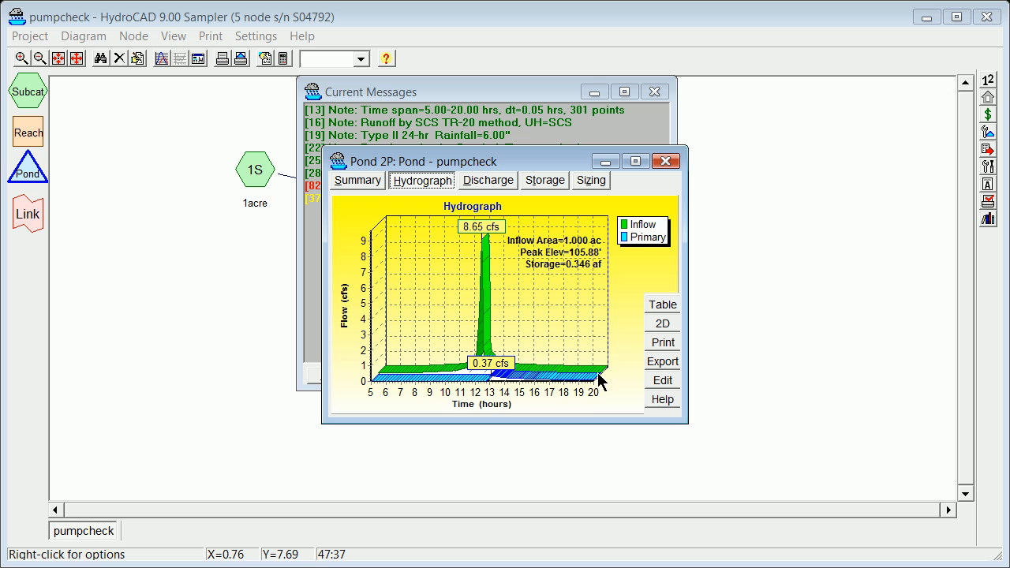
{"action": "mouse_move", "coordinate": [582, 259]}
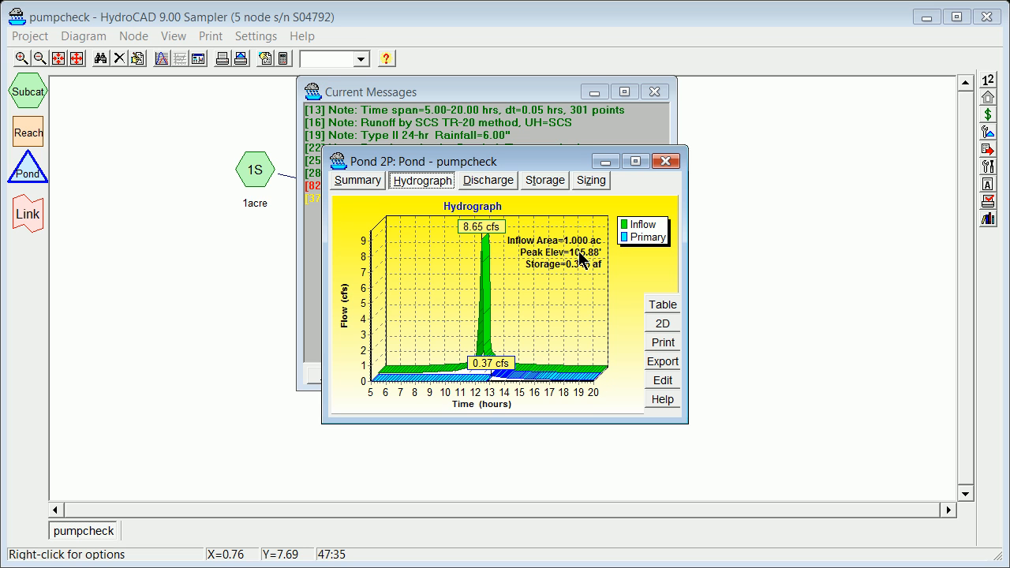
{"action": "mouse_move", "coordinate": [588, 276]}
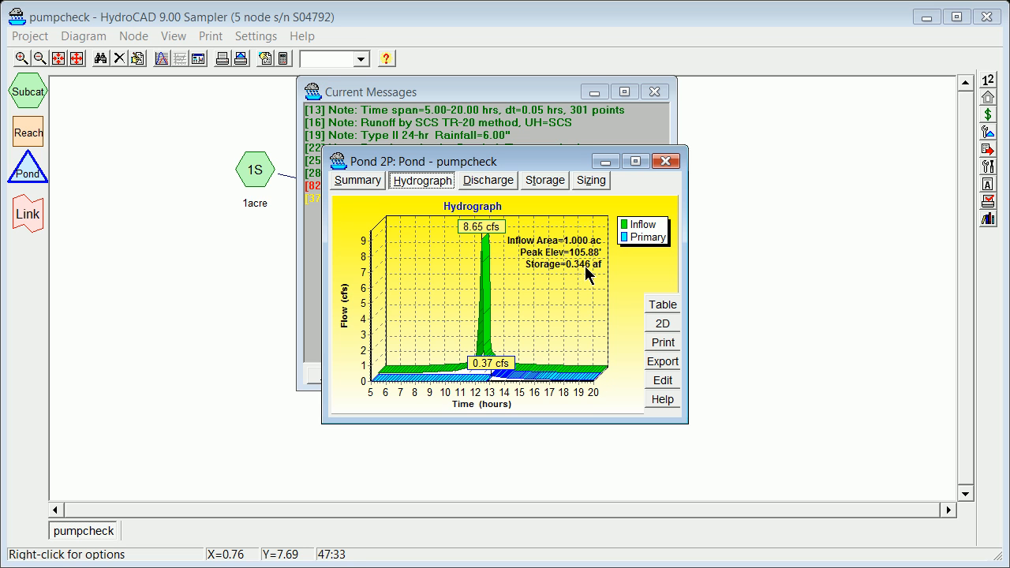
{"action": "mouse_move", "coordinate": [559, 259]}
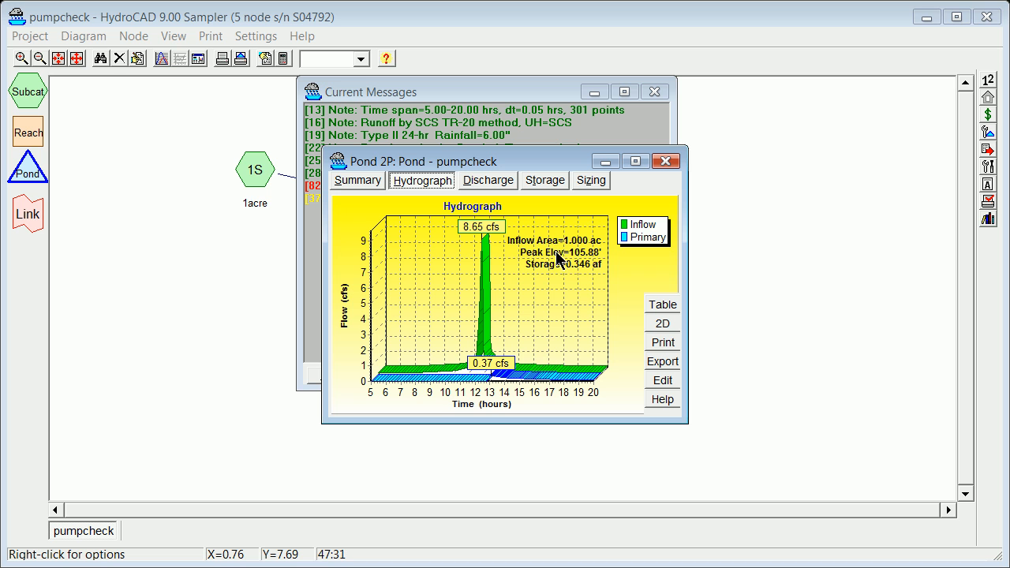
{"action": "mouse_move", "coordinate": [588, 268]}
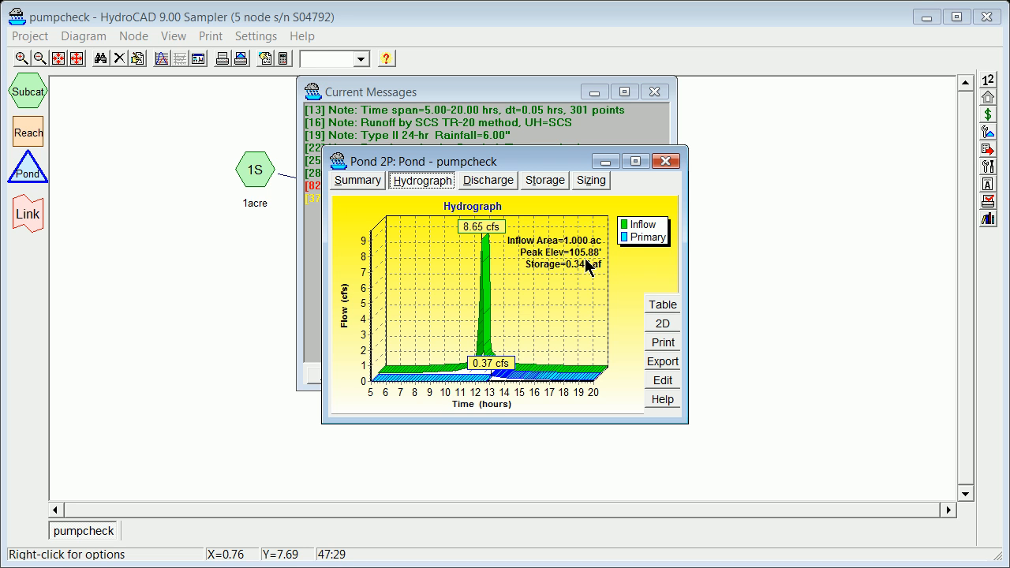
Close pond 2P's hydrograph report (105.88 ft peak, 0.37 cfs) and the messages list.
{"action": "left_click", "coordinate": [665, 161]}
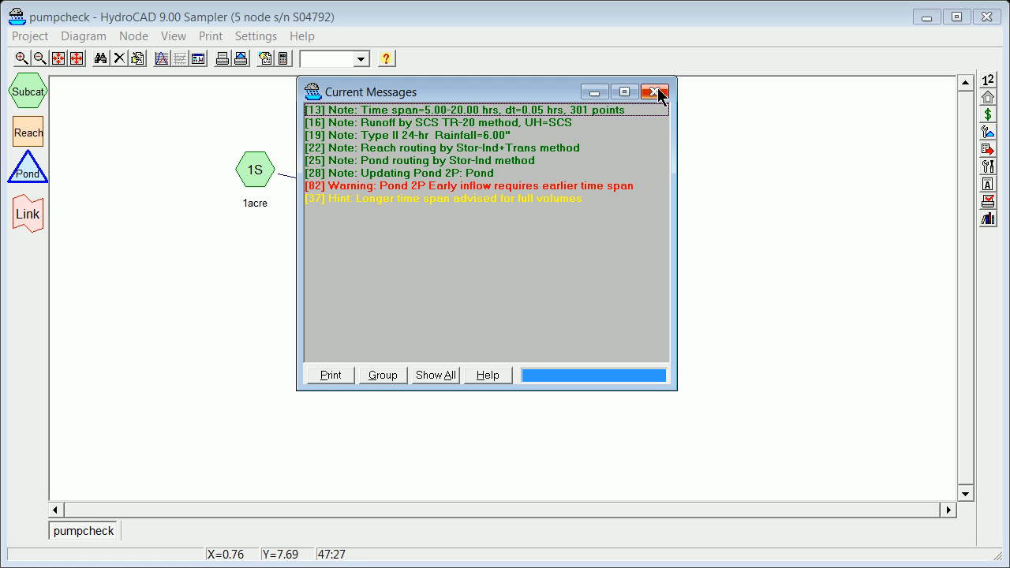
{"action": "left_click", "coordinate": [654, 92]}
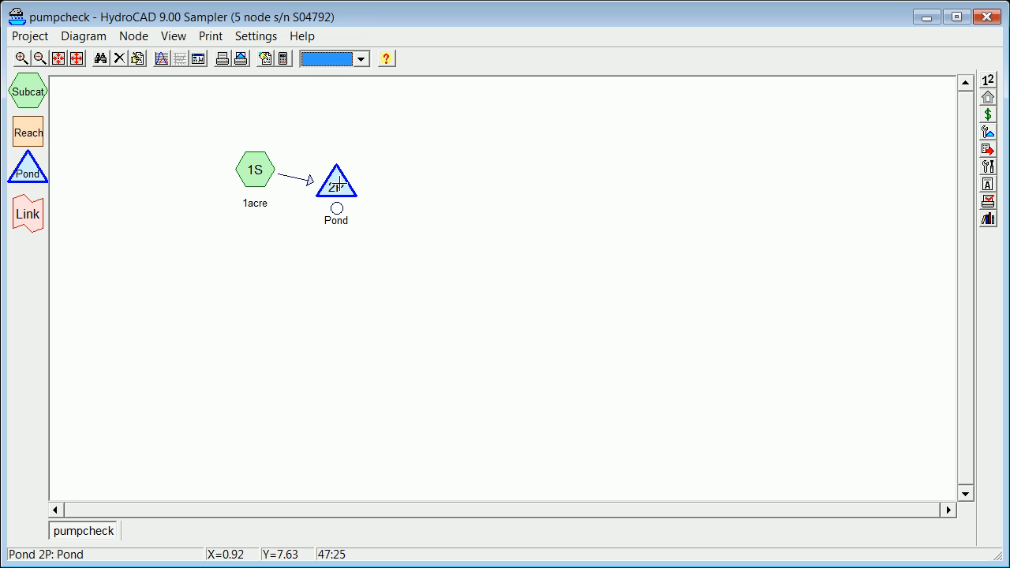
{"action": "right_click", "coordinate": [337, 177]}
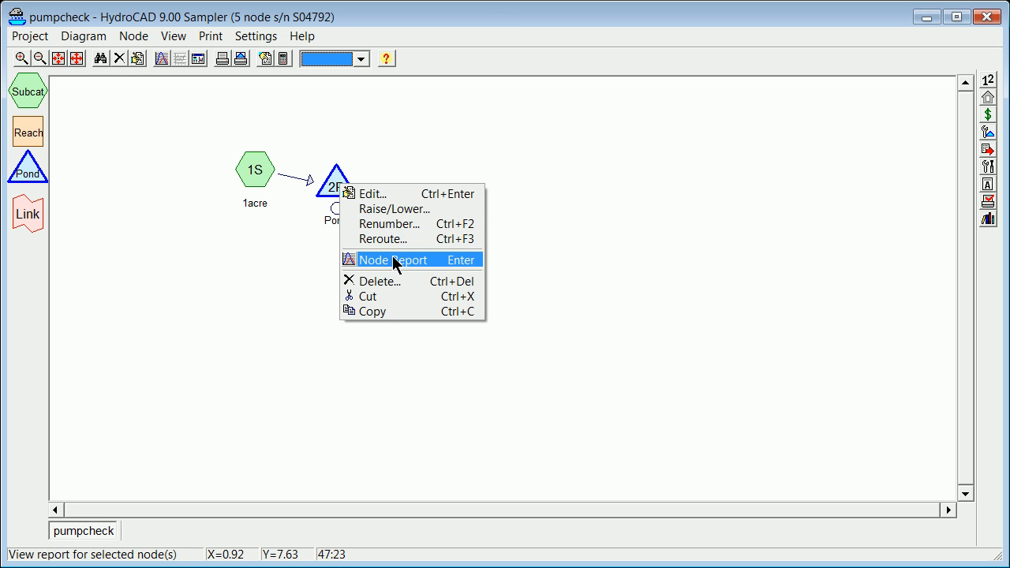
{"action": "left_click", "coordinate": [371, 194]}
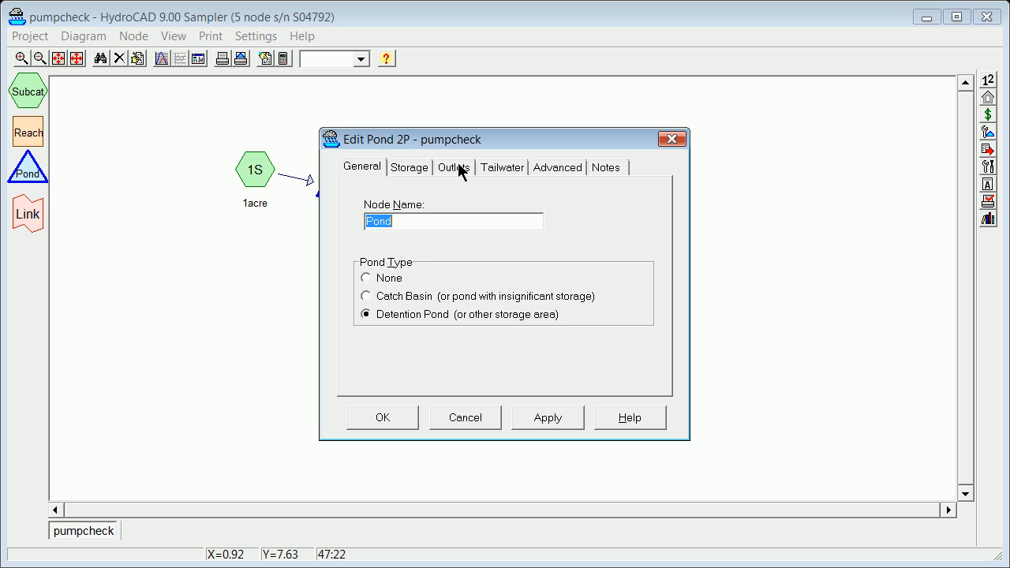
{"action": "left_click", "coordinate": [453, 166]}
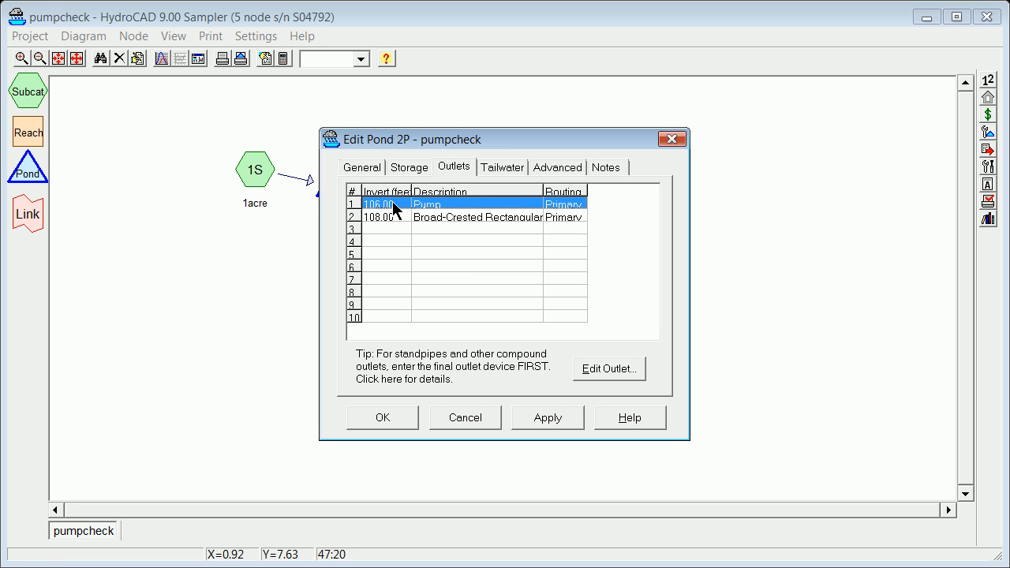
{"action": "mouse_move", "coordinate": [463, 262]}
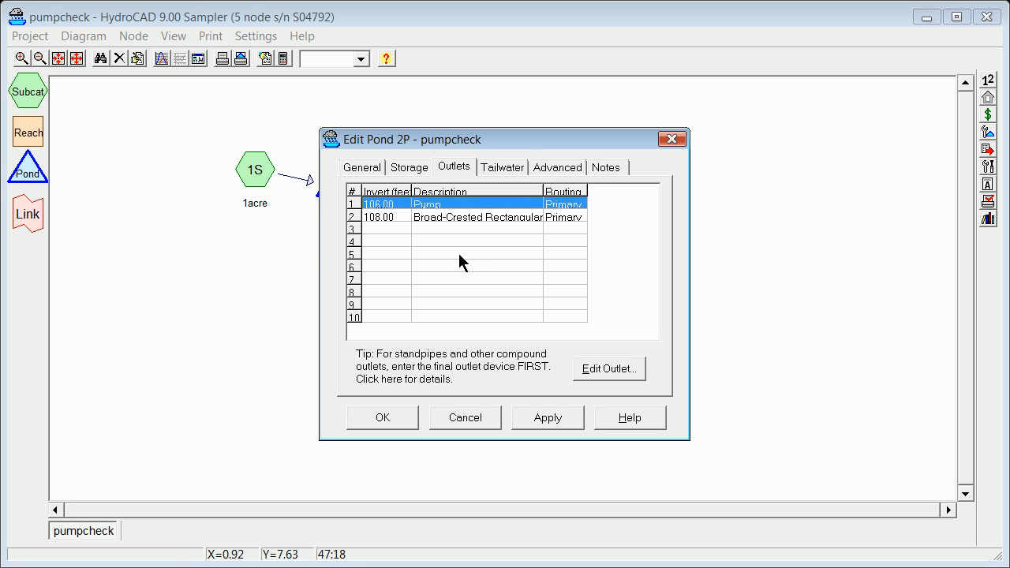
{"action": "mouse_move", "coordinate": [424, 345]}
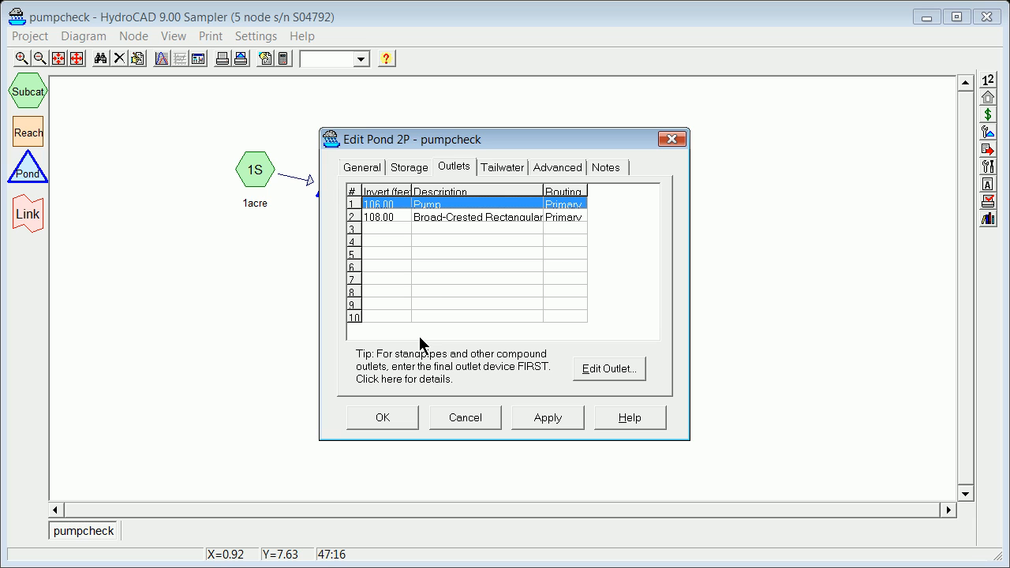
{"action": "mouse_move", "coordinate": [403, 205]}
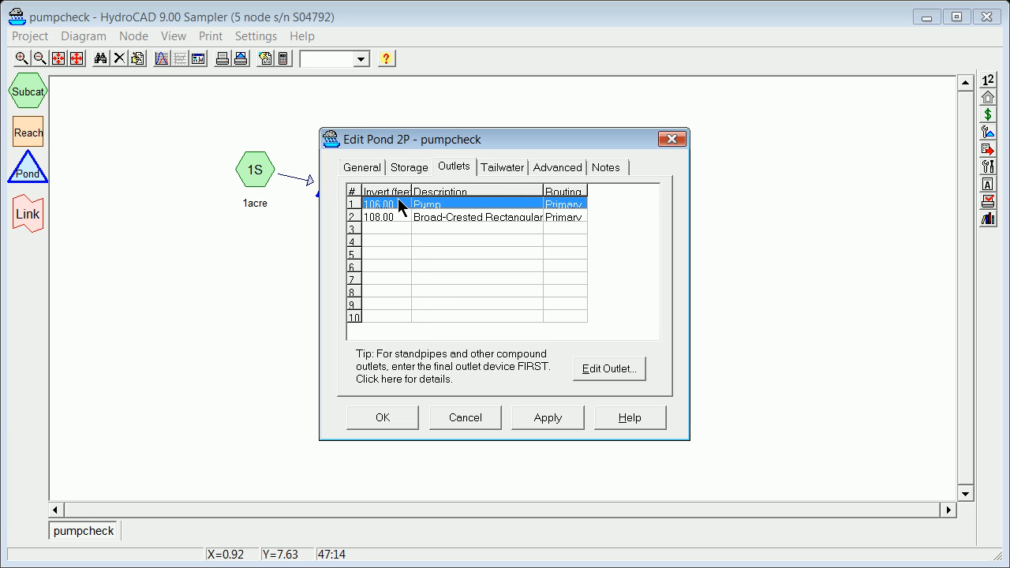
{"action": "mouse_move", "coordinate": [426, 252]}
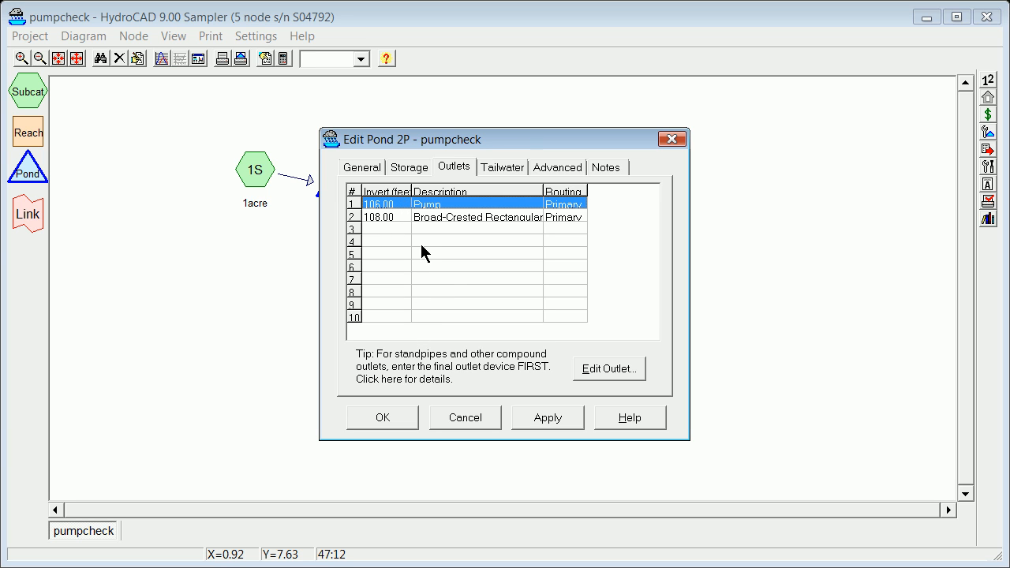
{"action": "mouse_move", "coordinate": [522, 350]}
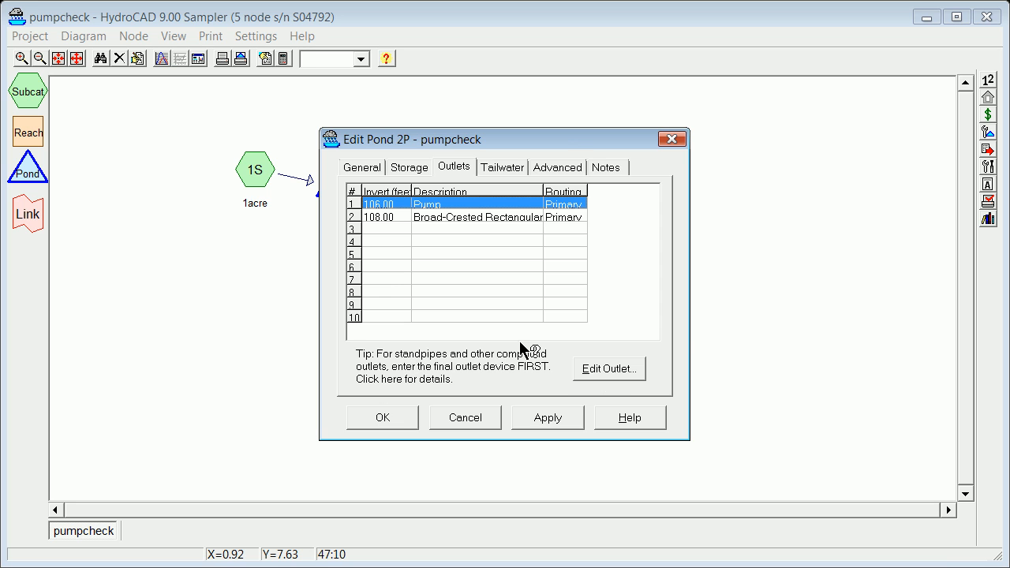
{"action": "double_click", "coordinate": [426, 203]}
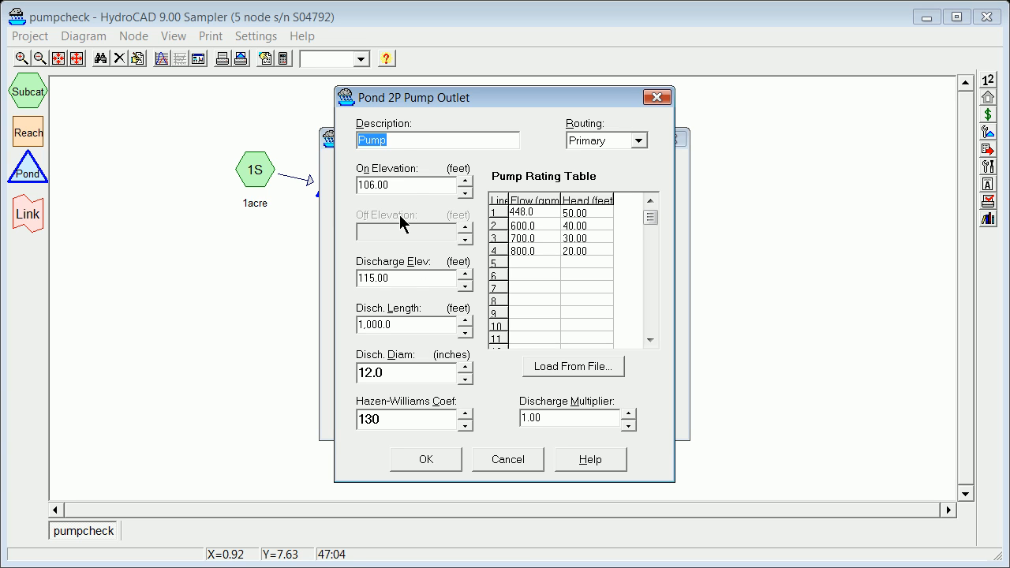
{"action": "mouse_move", "coordinate": [411, 184]}
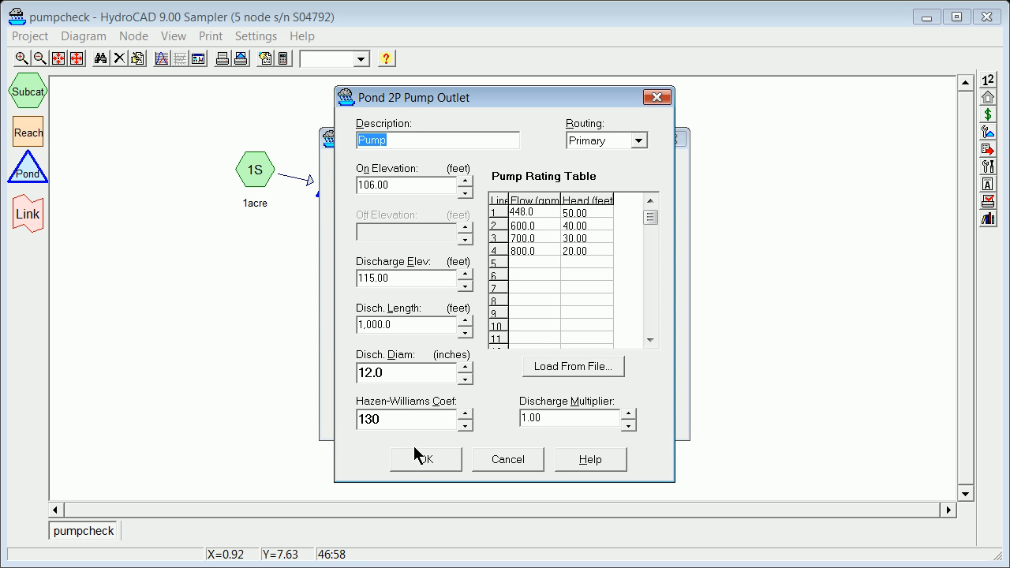
{"action": "left_click", "coordinate": [425, 460]}
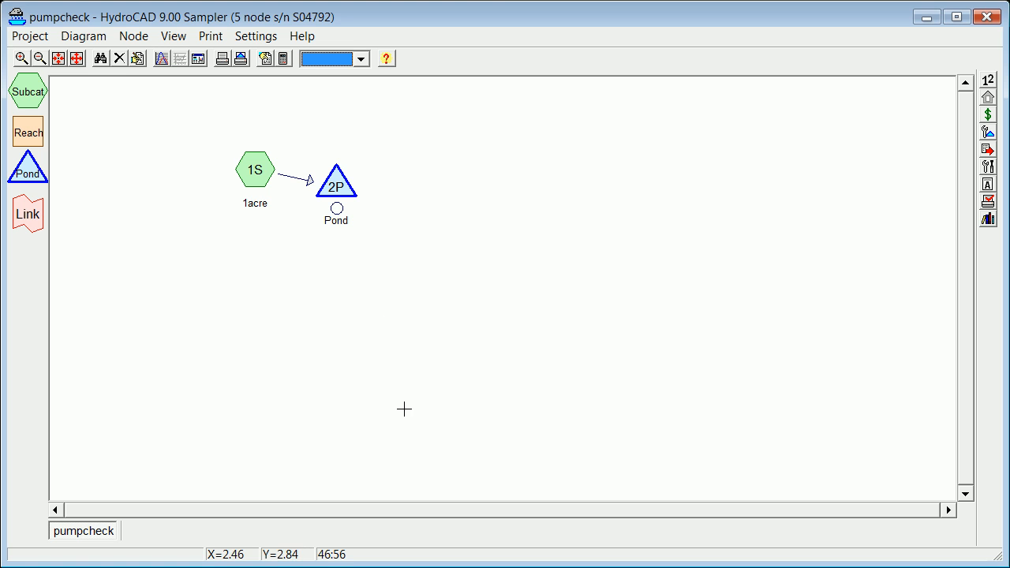
View pond 2P's report, then close it.
{"action": "right_click", "coordinate": [336, 180]}
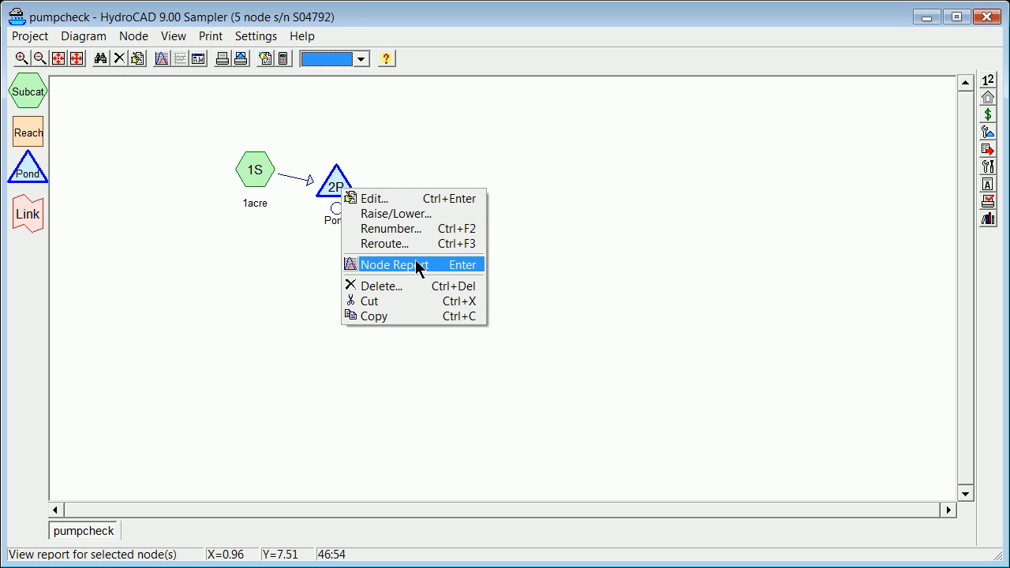
{"action": "left_click", "coordinate": [392, 265]}
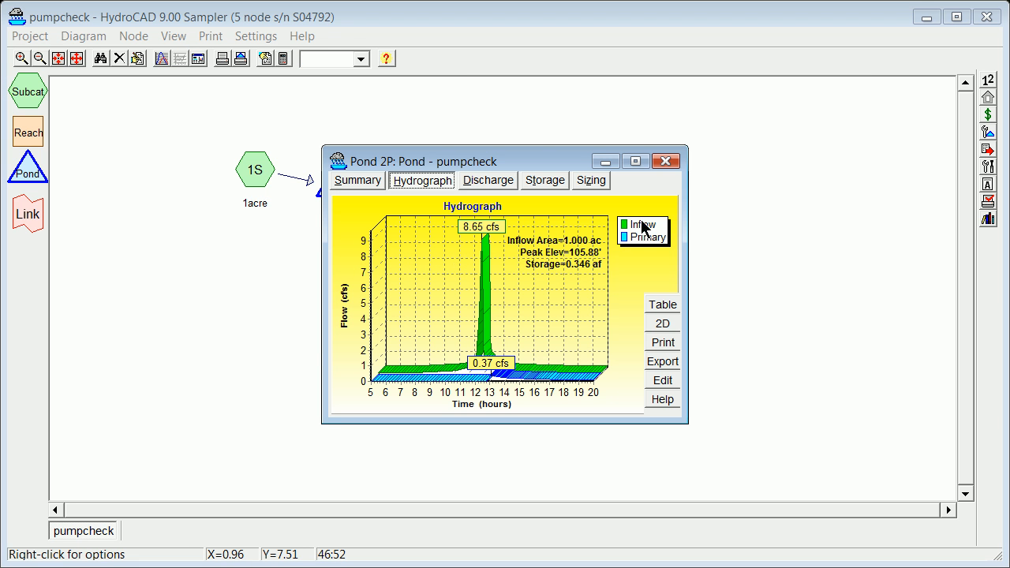
{"action": "left_click", "coordinate": [666, 161]}
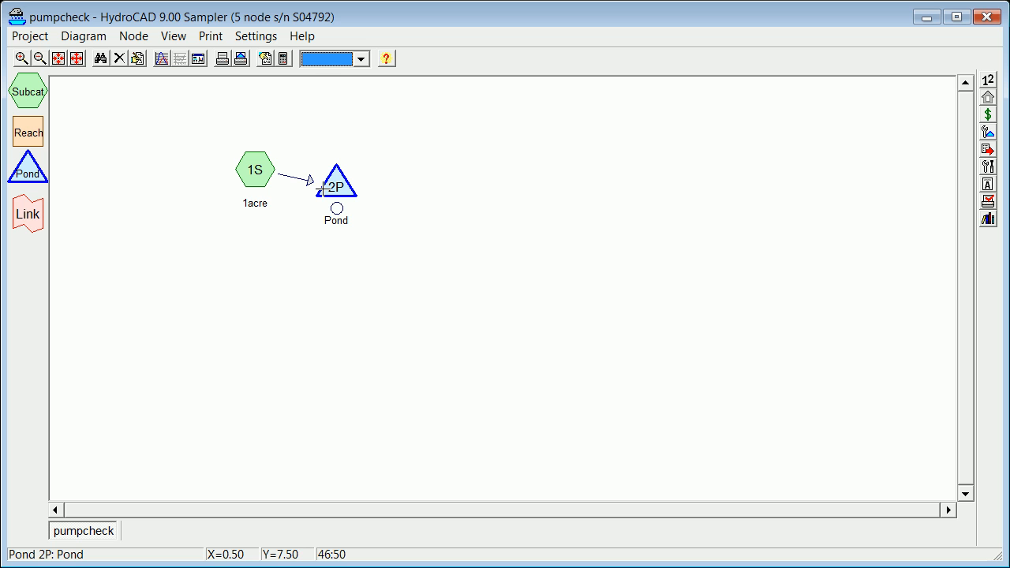
Change pond 2P's pump on-elevation to 107.00 ft and apply the outlet change.
{"action": "right_click", "coordinate": [335, 181]}
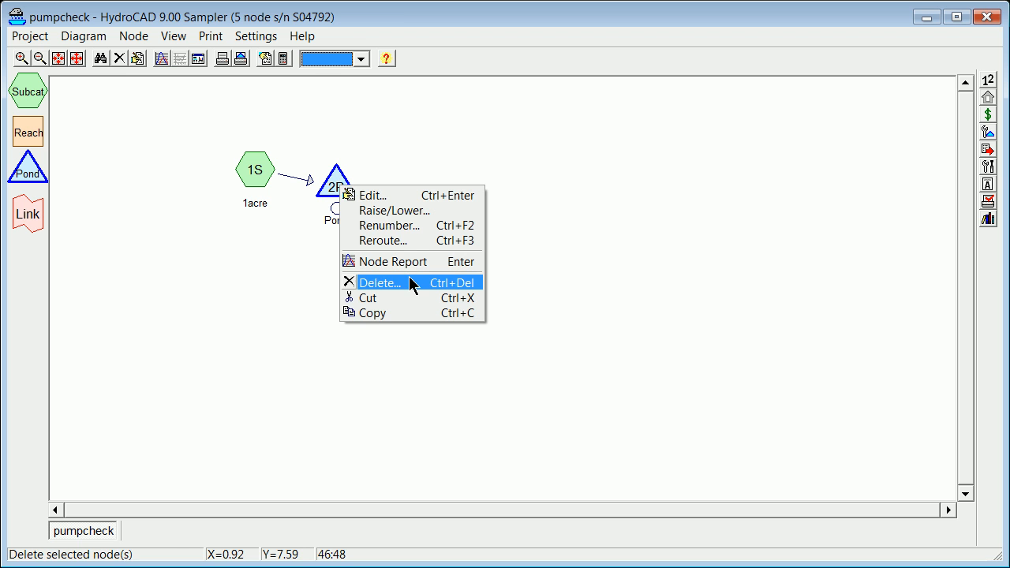
{"action": "left_click", "coordinate": [371, 195]}
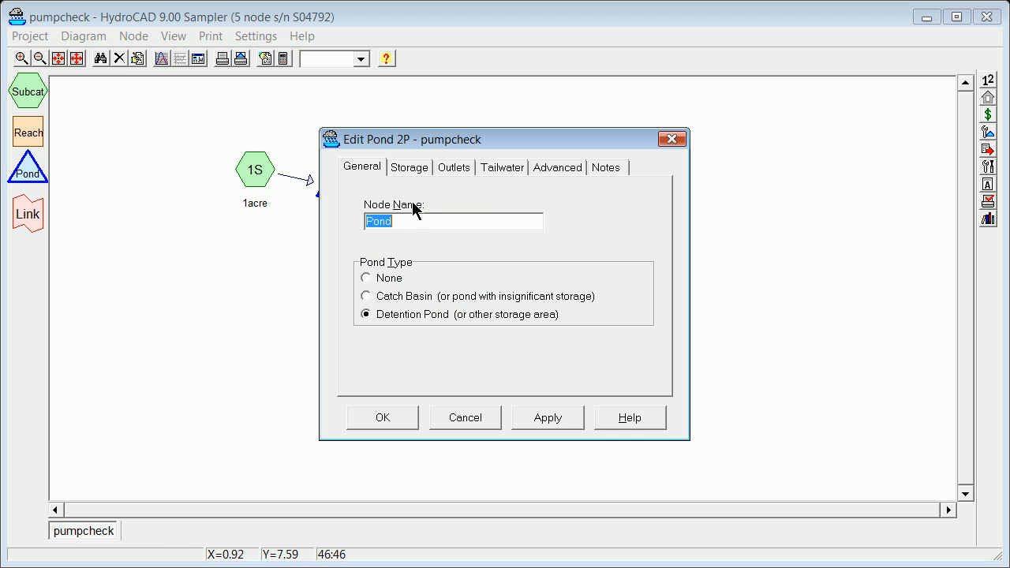
{"action": "left_click", "coordinate": [453, 166]}
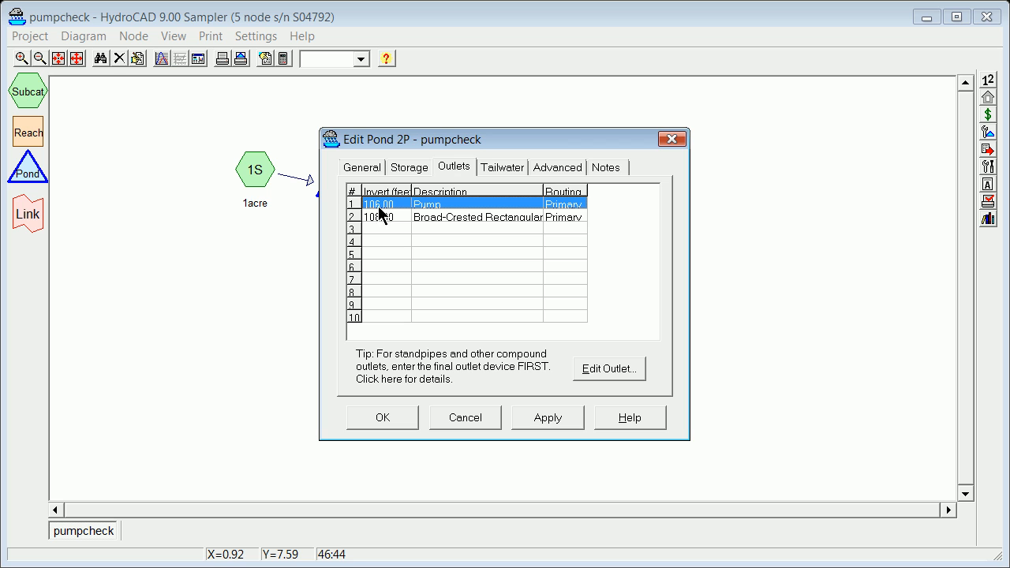
{"action": "double_click", "coordinate": [426, 204]}
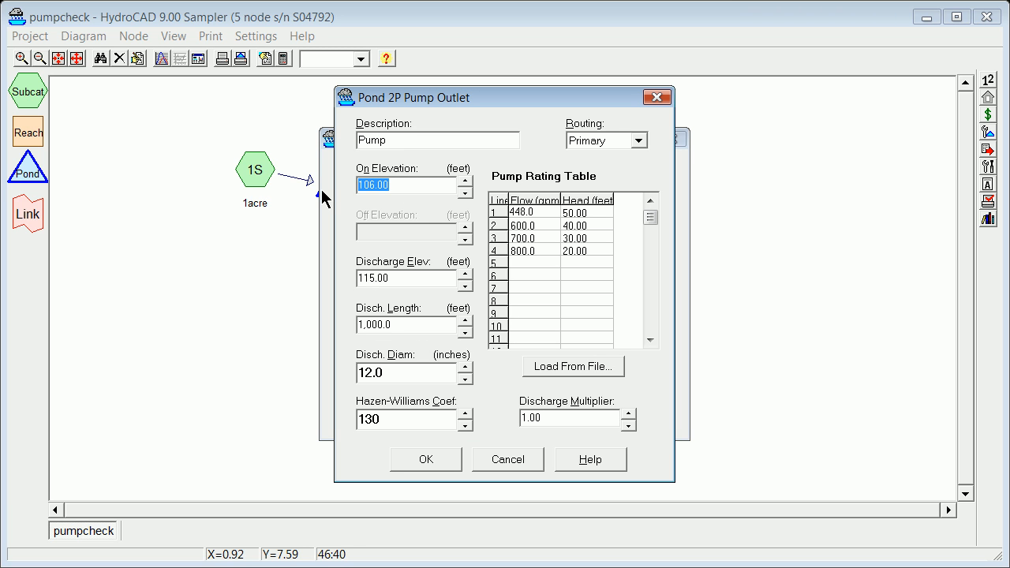
{"action": "left_click", "coordinate": [425, 458]}
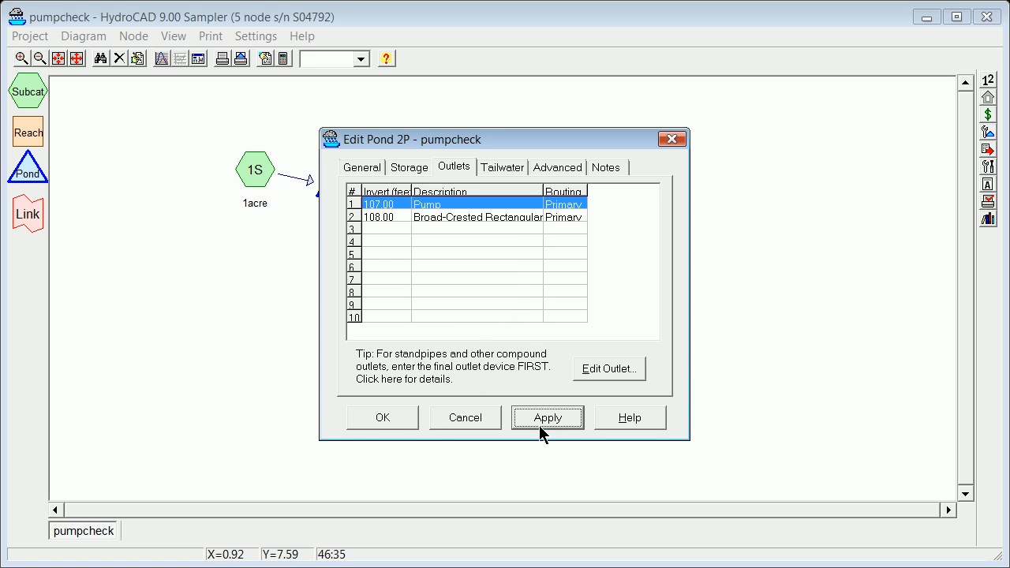
{"action": "left_click", "coordinate": [382, 416]}
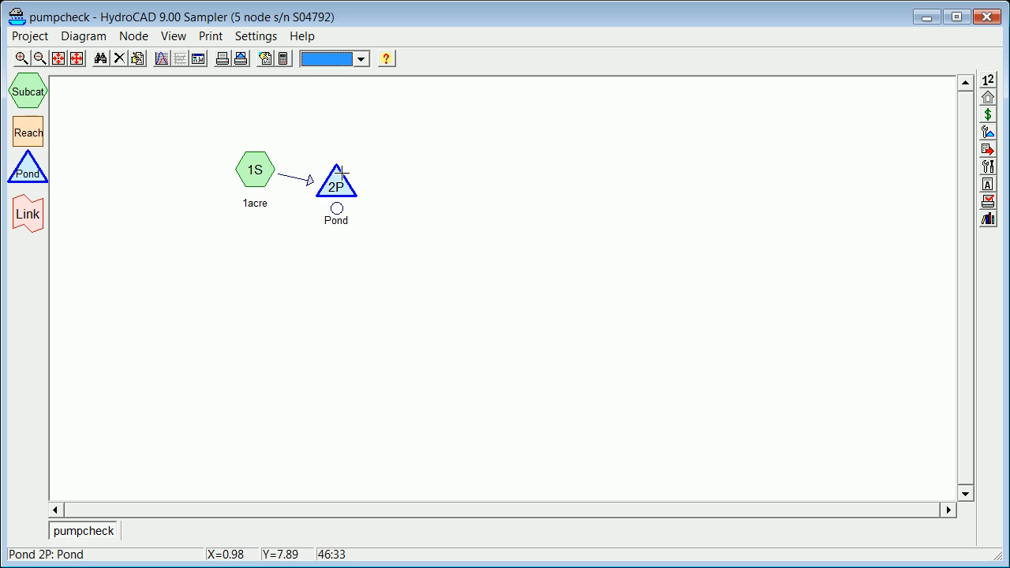
Check pond 2P's text summary and weir/pump stage-discharge curve, then close the report.
{"action": "right_click", "coordinate": [336, 182]}
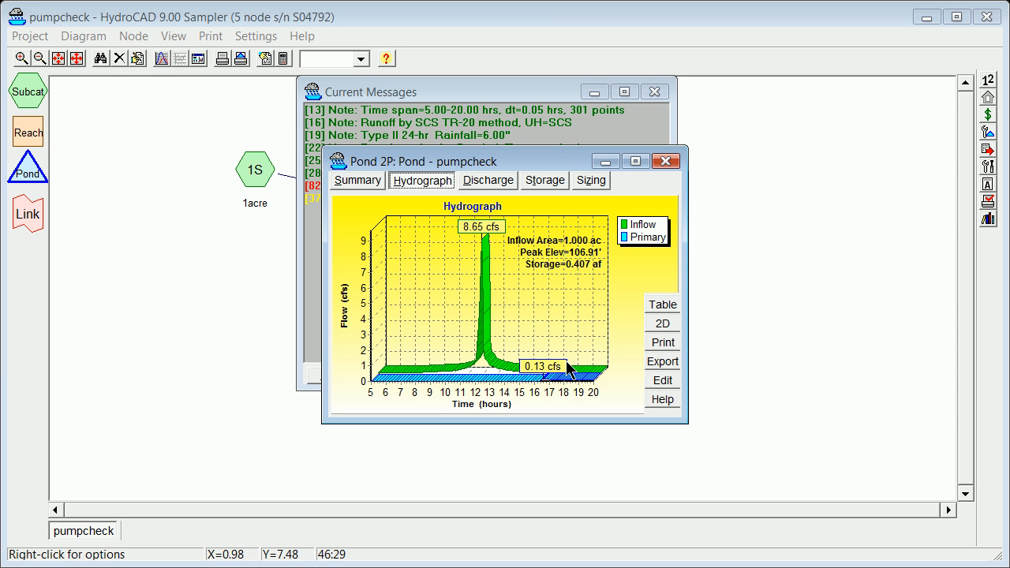
{"action": "mouse_move", "coordinate": [554, 268]}
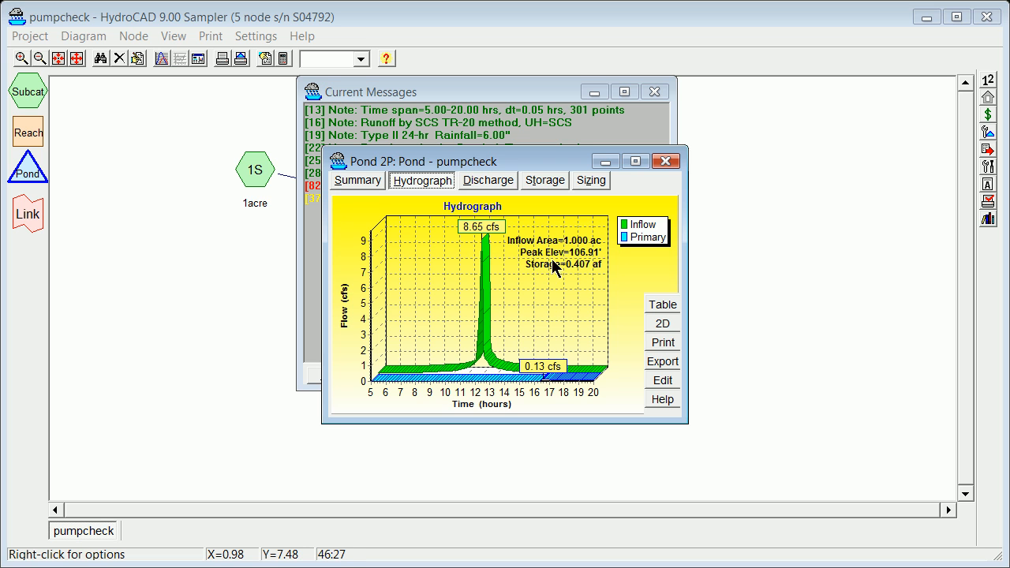
{"action": "mouse_move", "coordinate": [560, 258]}
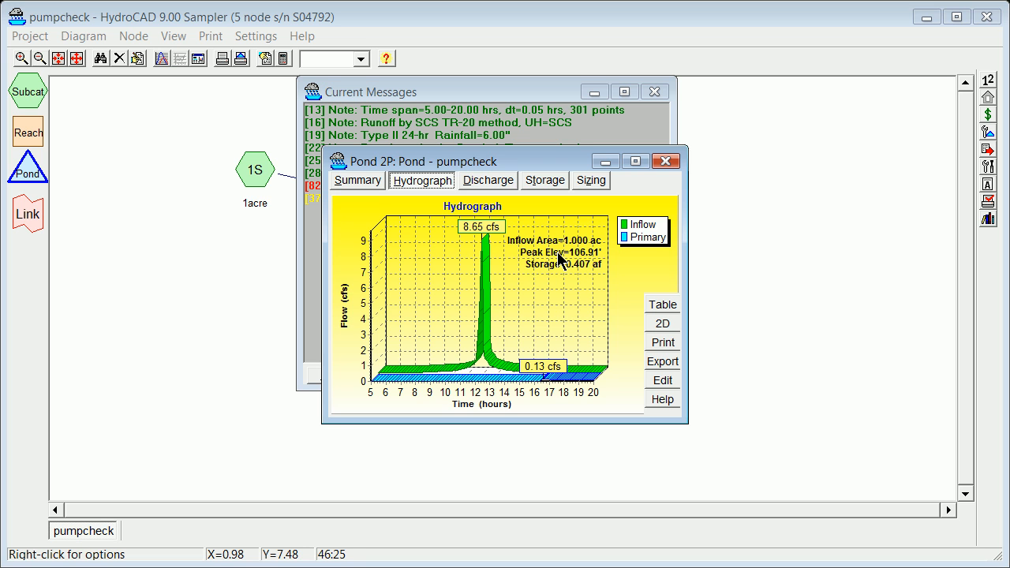
{"action": "mouse_move", "coordinate": [568, 268]}
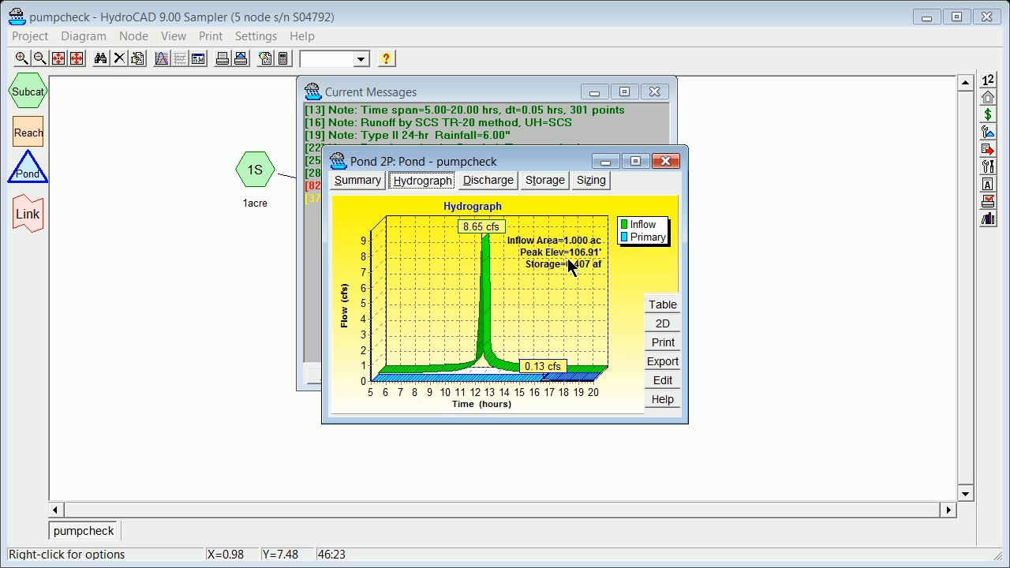
{"action": "mouse_move", "coordinate": [623, 180]}
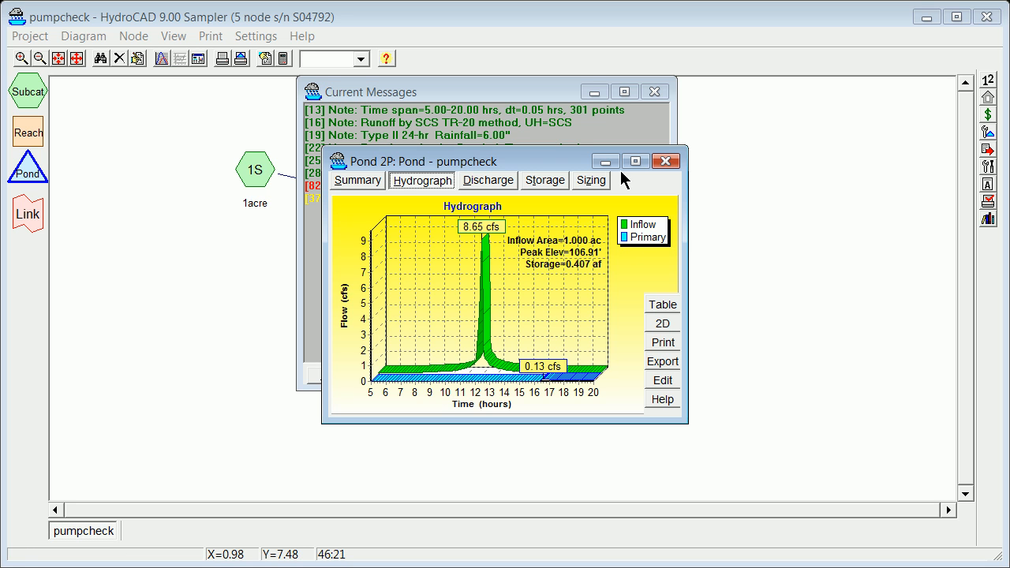
{"action": "left_click", "coordinate": [357, 180]}
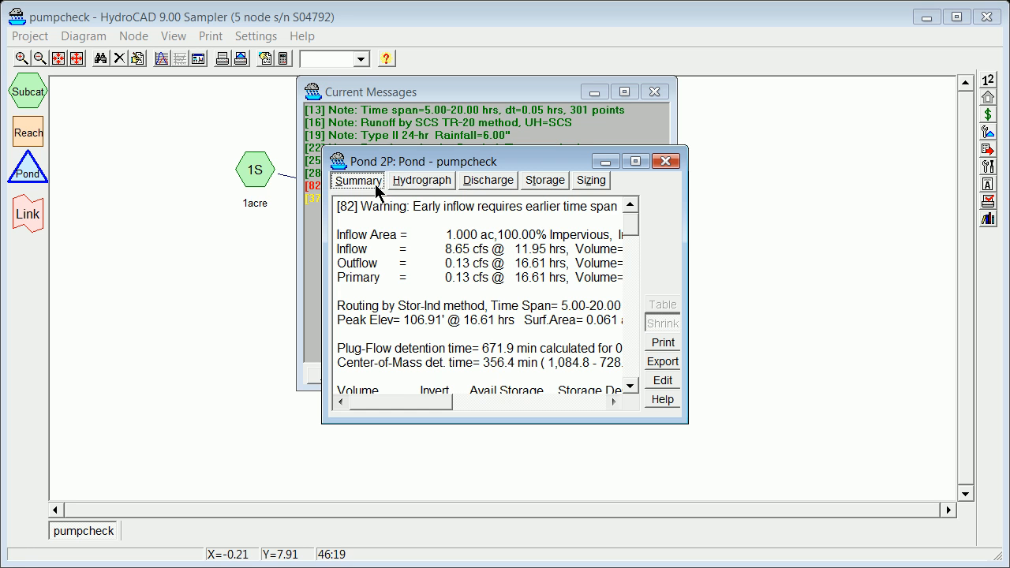
{"action": "mouse_move", "coordinate": [479, 194]}
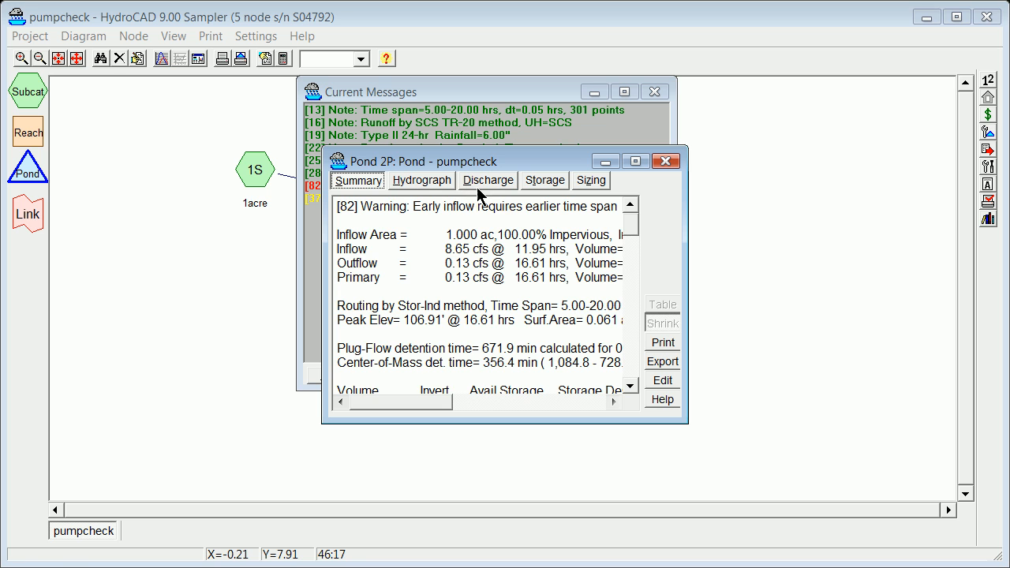
{"action": "left_click", "coordinate": [487, 180]}
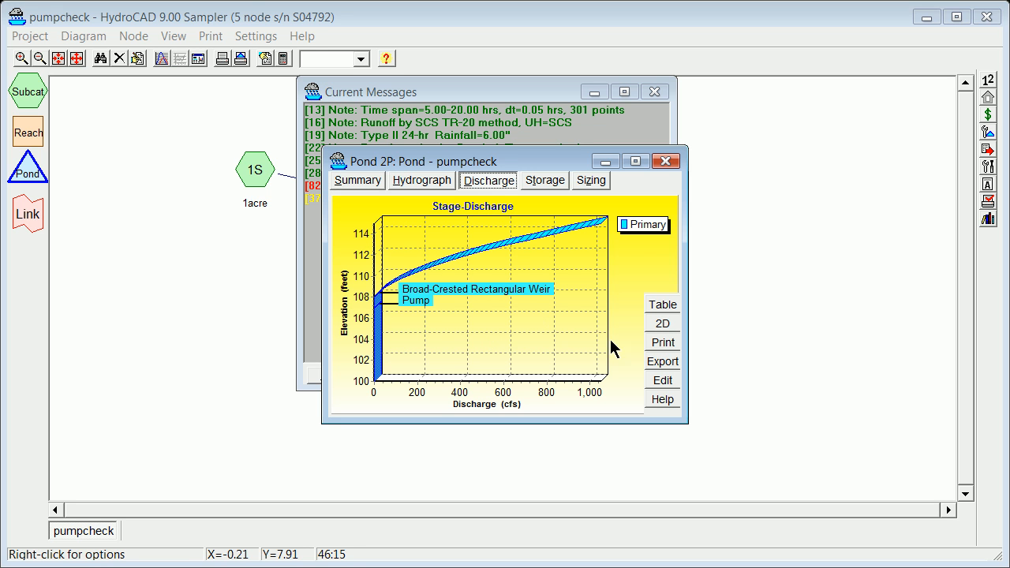
{"action": "left_click", "coordinate": [665, 161]}
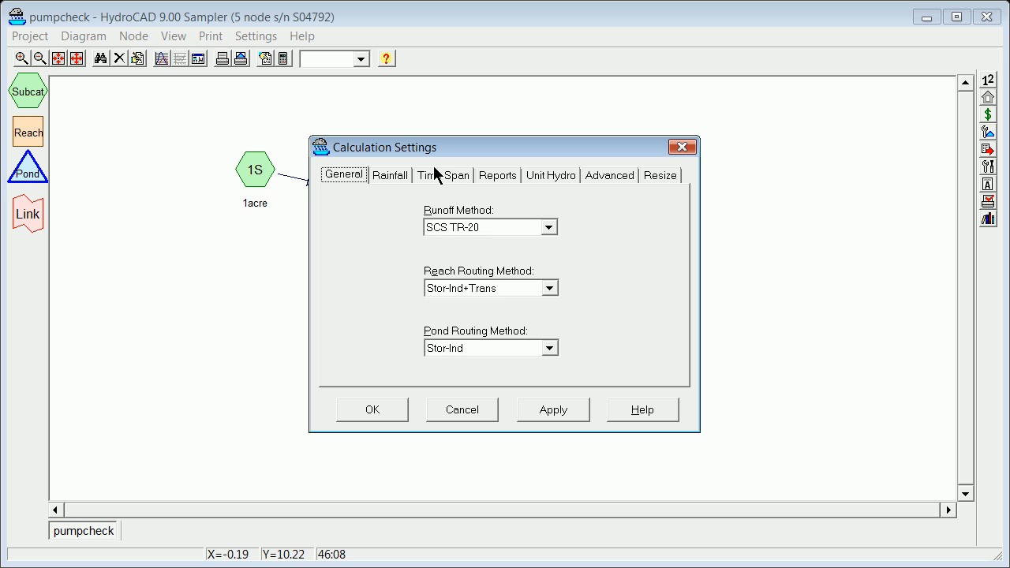
Set the calculation time span to 0–20 hrs, then view and close pond 2P's report.
{"action": "left_click", "coordinate": [443, 174]}
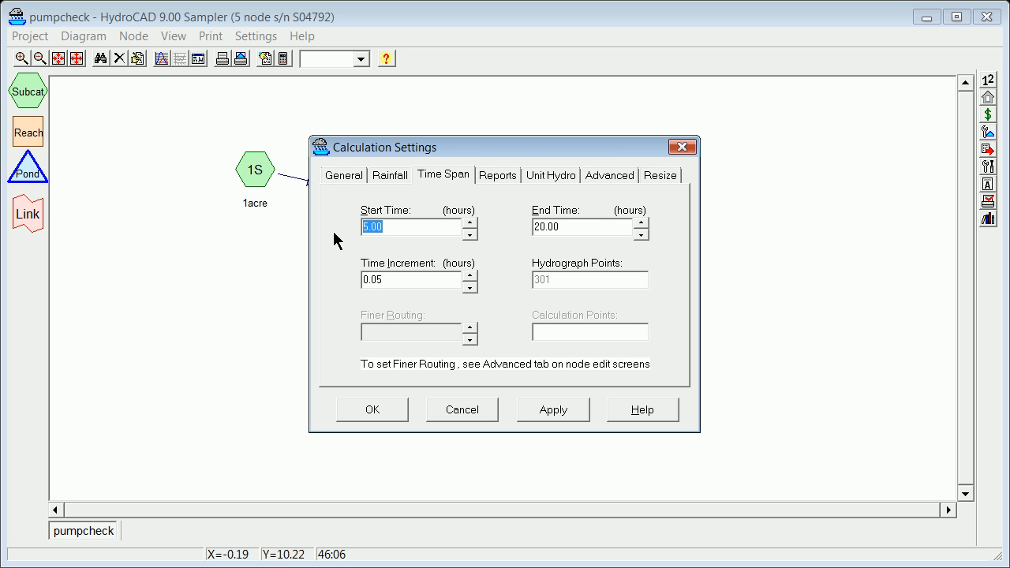
{"action": "left_click", "coordinate": [372, 409]}
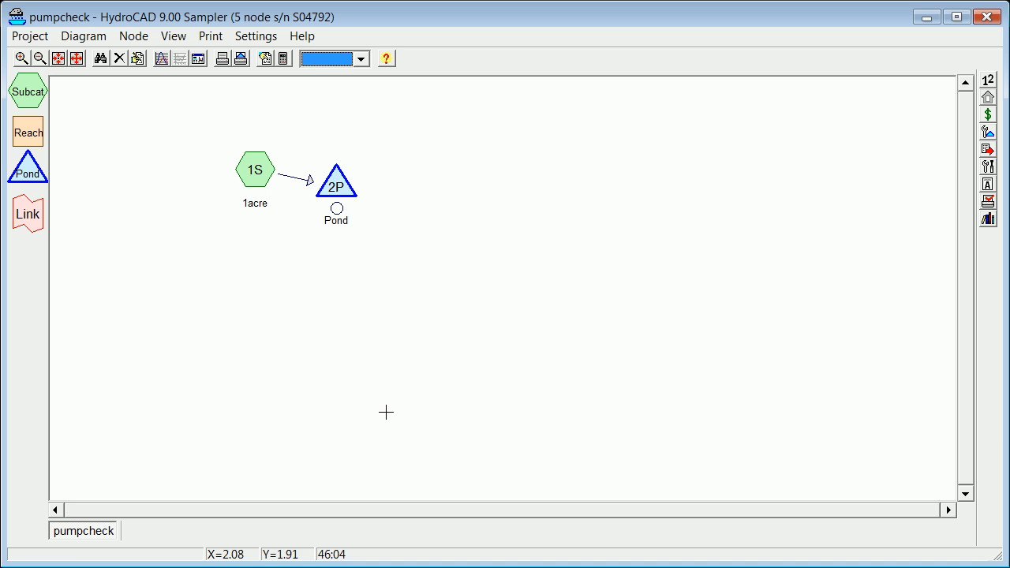
{"action": "right_click", "coordinate": [335, 181]}
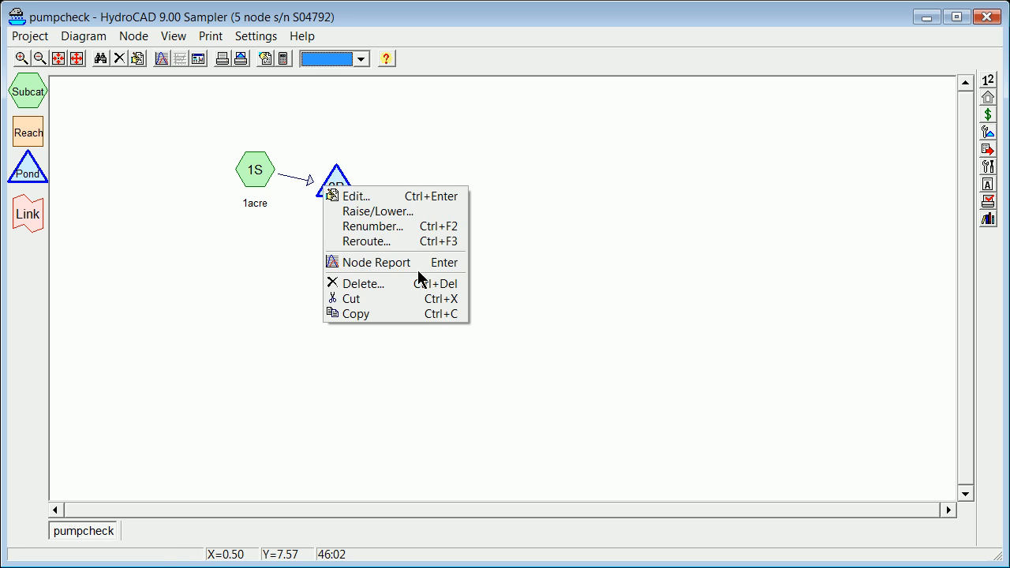
{"action": "left_click", "coordinate": [377, 262]}
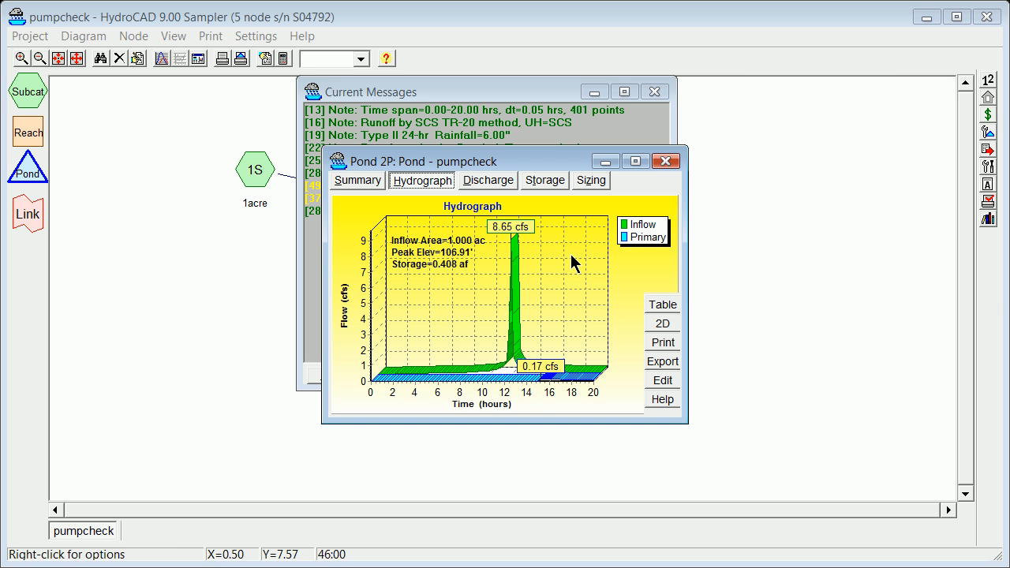
{"action": "mouse_move", "coordinate": [647, 184]}
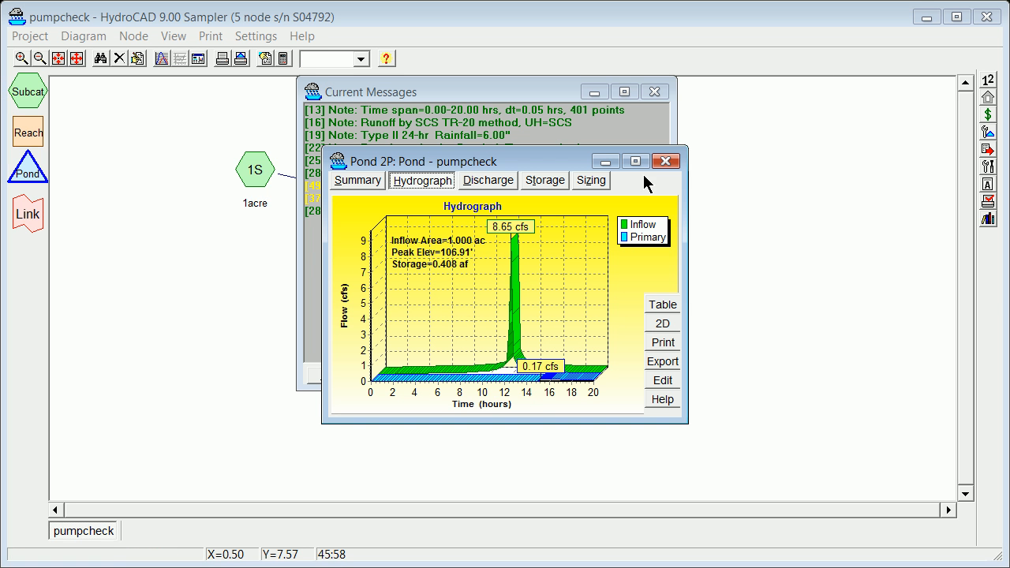
{"action": "left_click", "coordinate": [665, 161]}
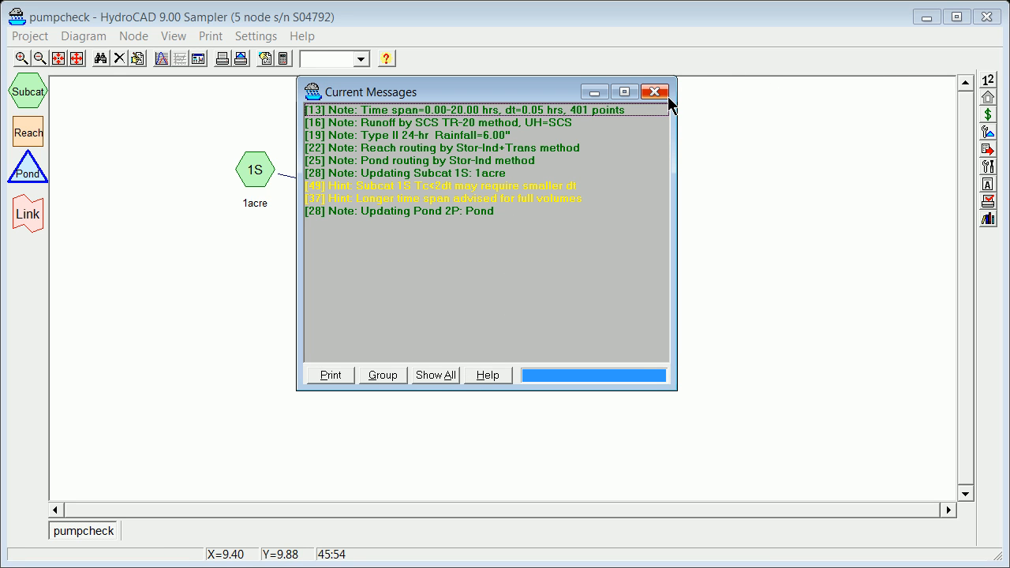
{"action": "mouse_move", "coordinate": [655, 91]}
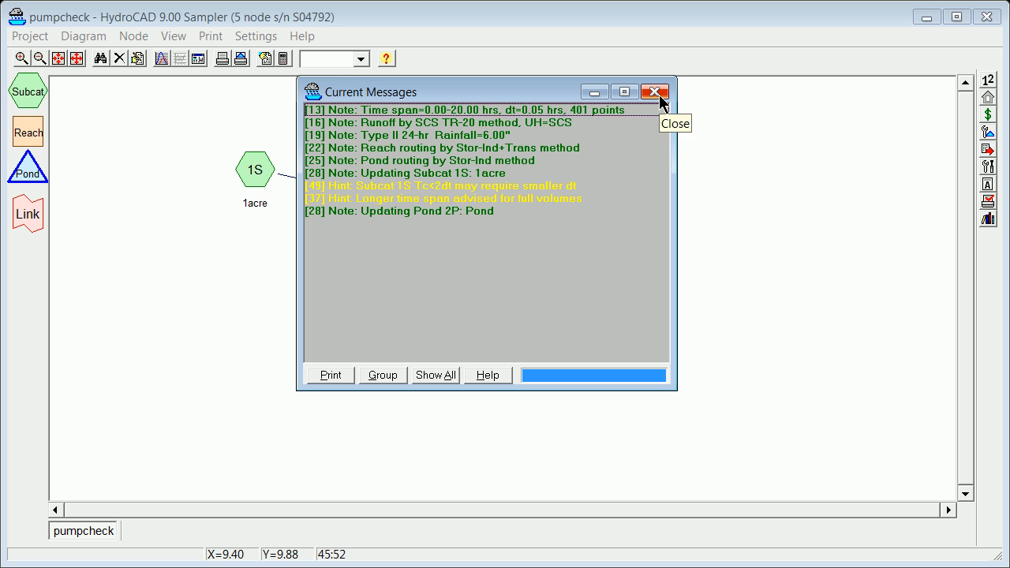
{"action": "mouse_move", "coordinate": [663, 106]}
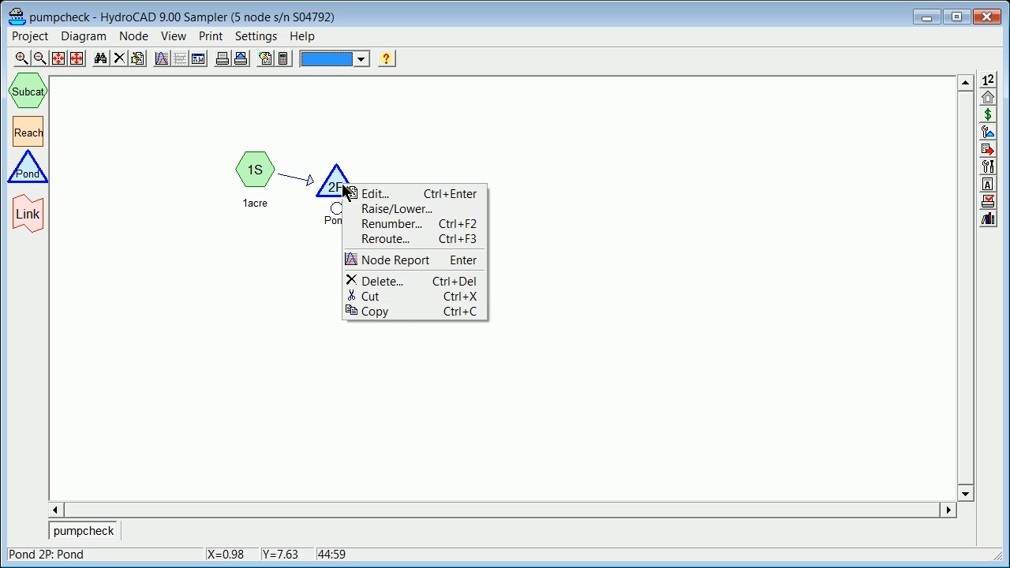
Edit pond 2P's pump outlet so it turns on at 104.00 ft.
{"action": "left_click", "coordinate": [375, 194]}
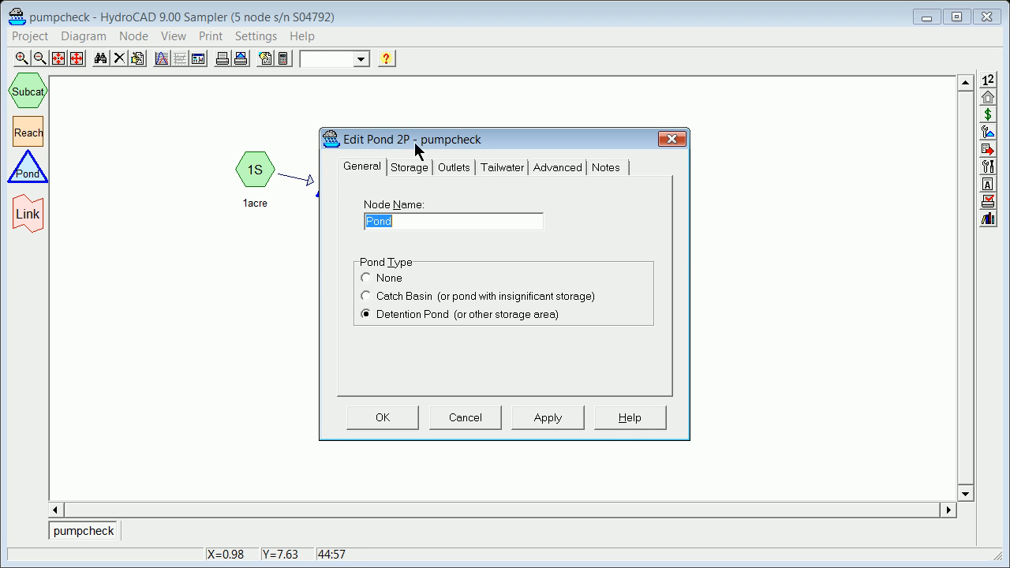
{"action": "left_click", "coordinate": [453, 167]}
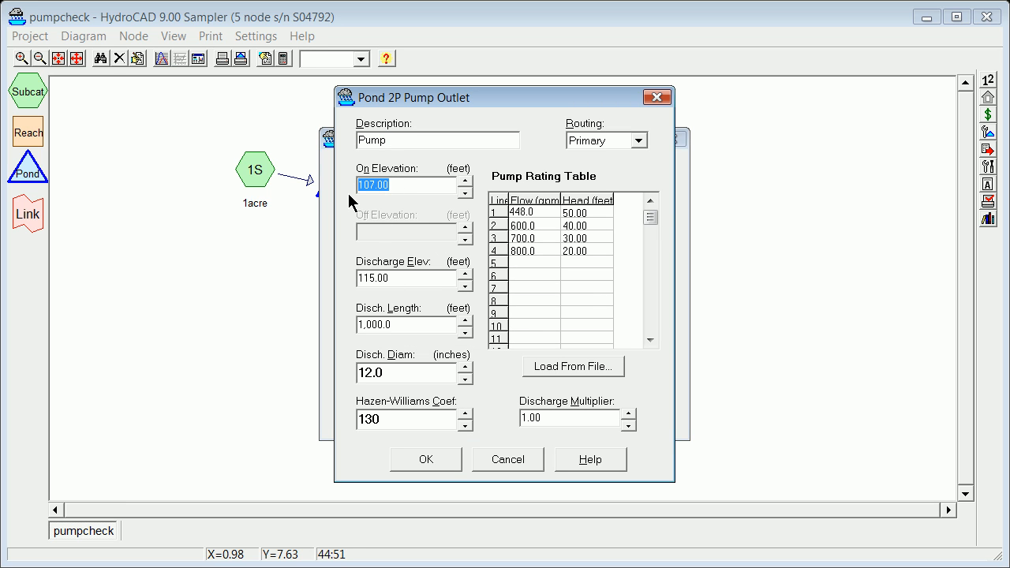
{"action": "type", "text": "10"}
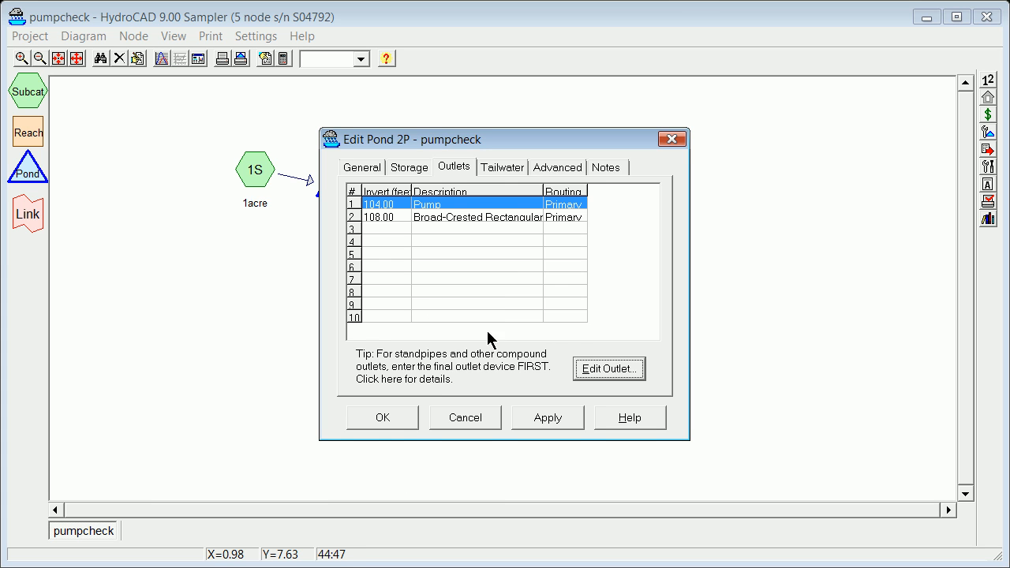
{"action": "right_click", "coordinate": [335, 177]}
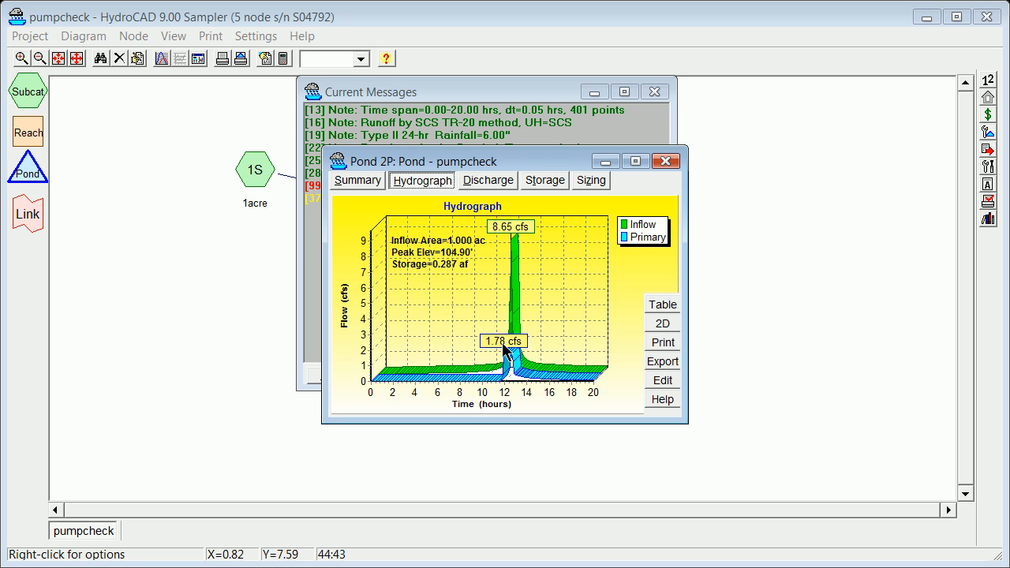
{"action": "mouse_move", "coordinate": [511, 371]}
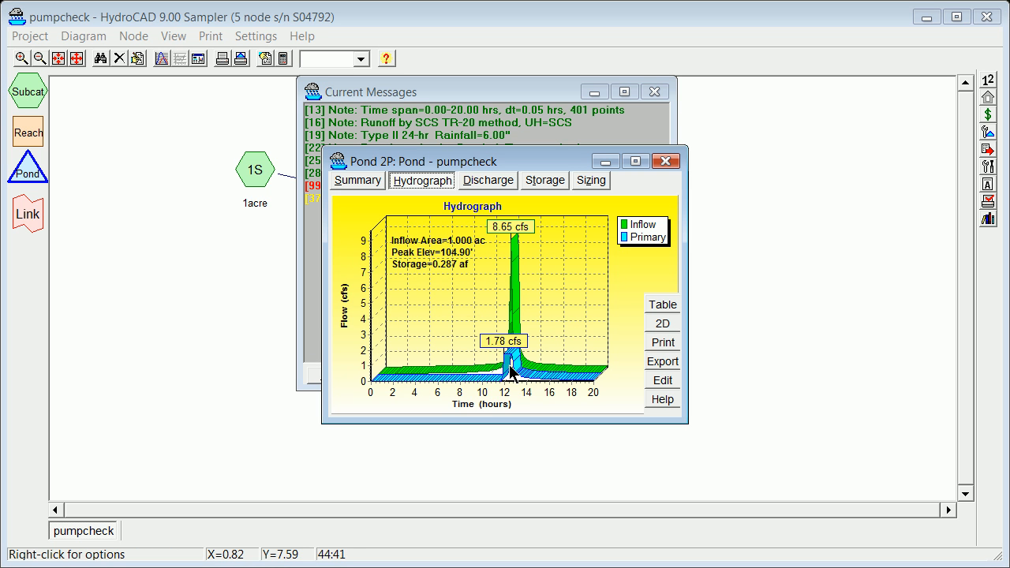
{"action": "mouse_move", "coordinate": [674, 172]}
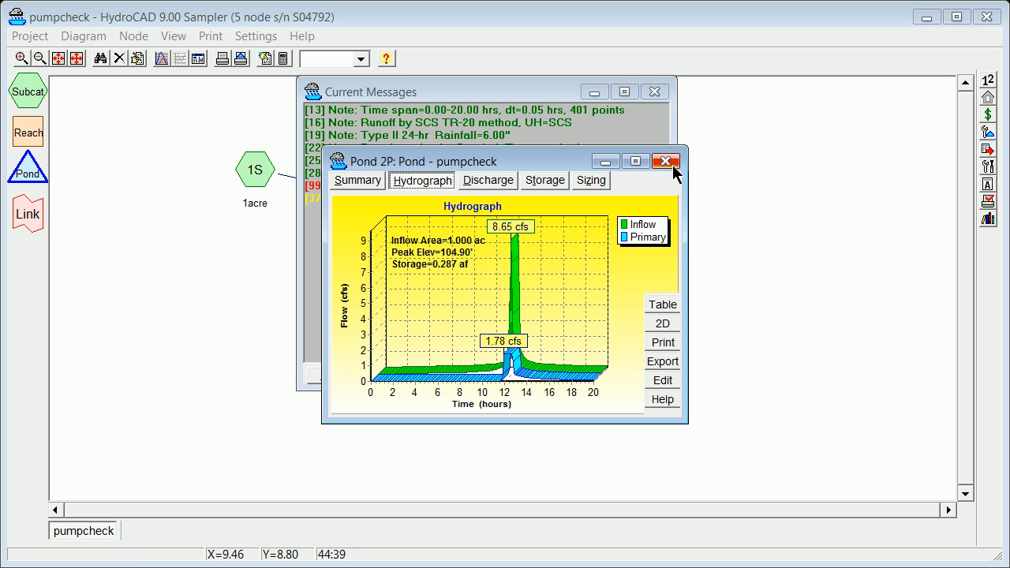
Close pond 2P's 1.78 cfs rerun report and the pump-rating warning messages.
{"action": "left_click", "coordinate": [666, 161]}
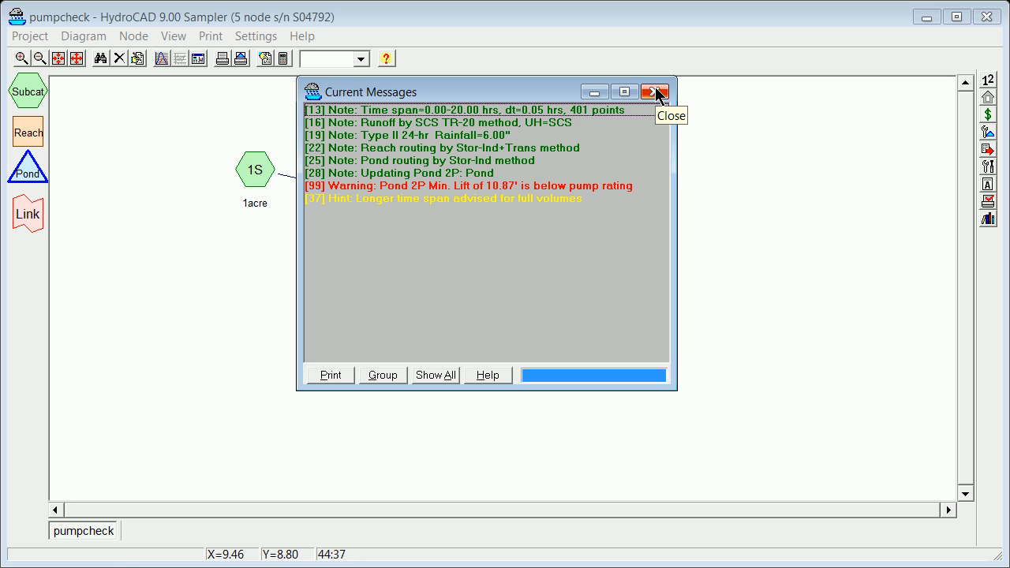
{"action": "mouse_move", "coordinate": [473, 204]}
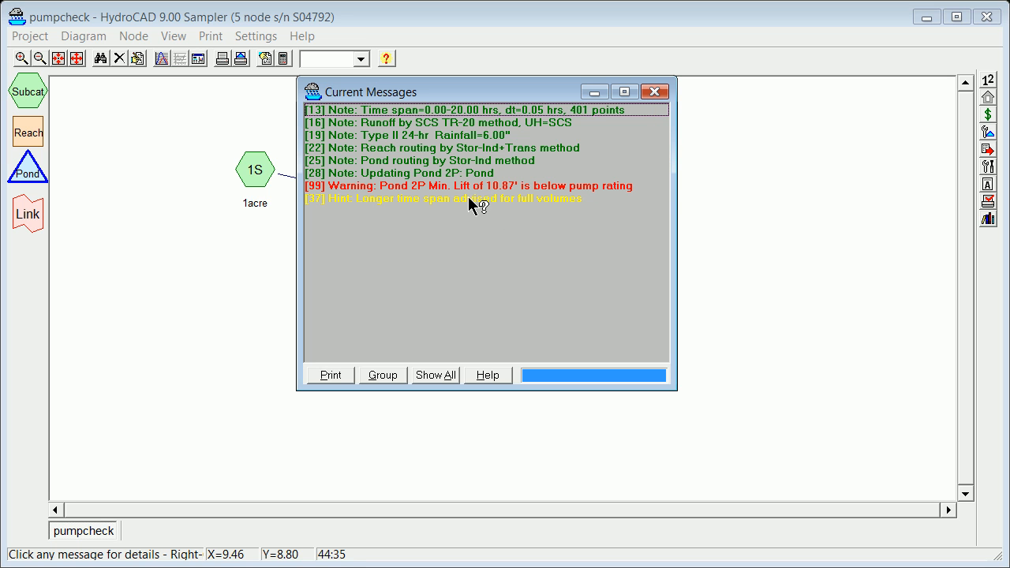
{"action": "mouse_move", "coordinate": [639, 126]}
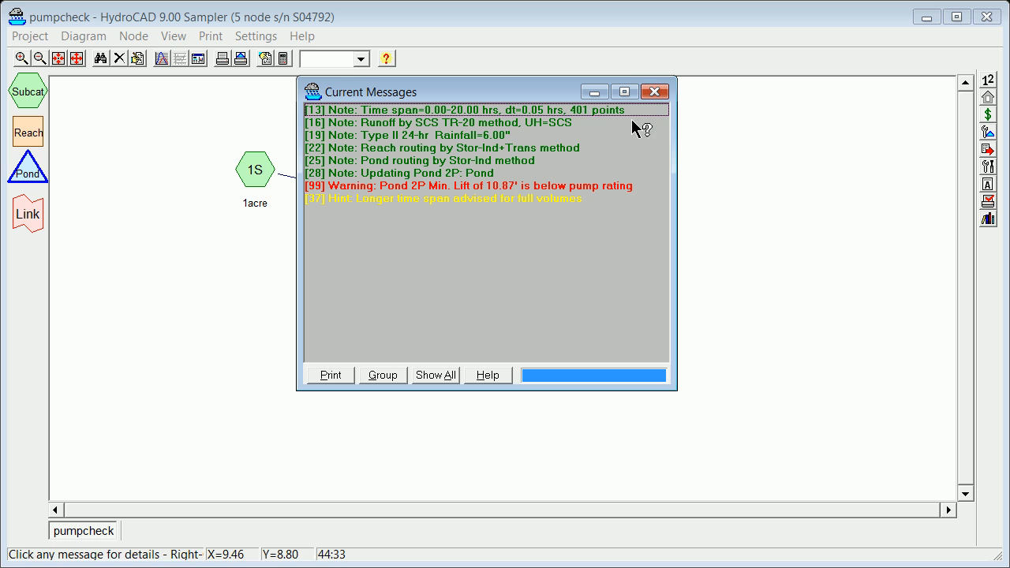
{"action": "mouse_move", "coordinate": [655, 92]}
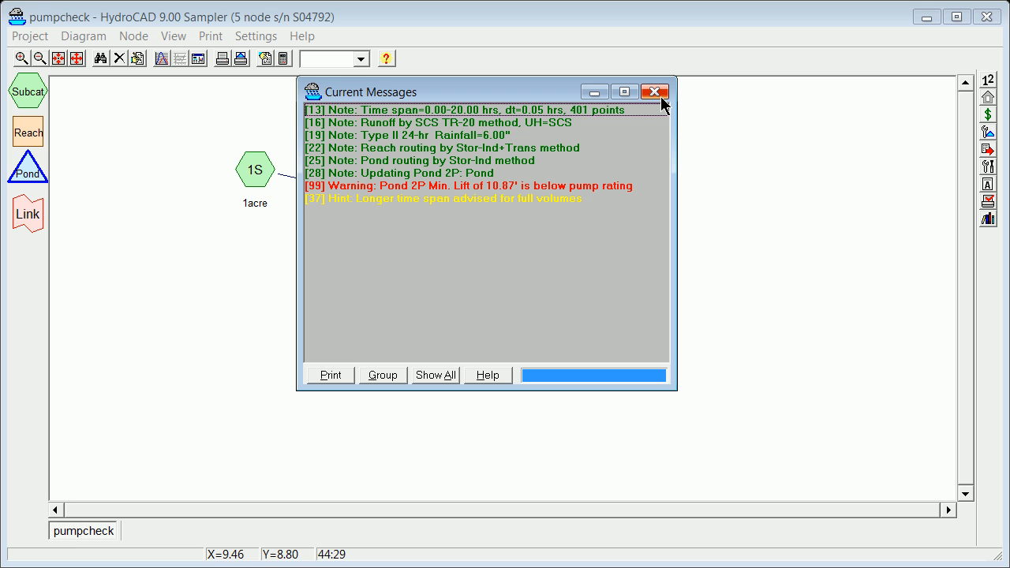
{"action": "left_click", "coordinate": [654, 91]}
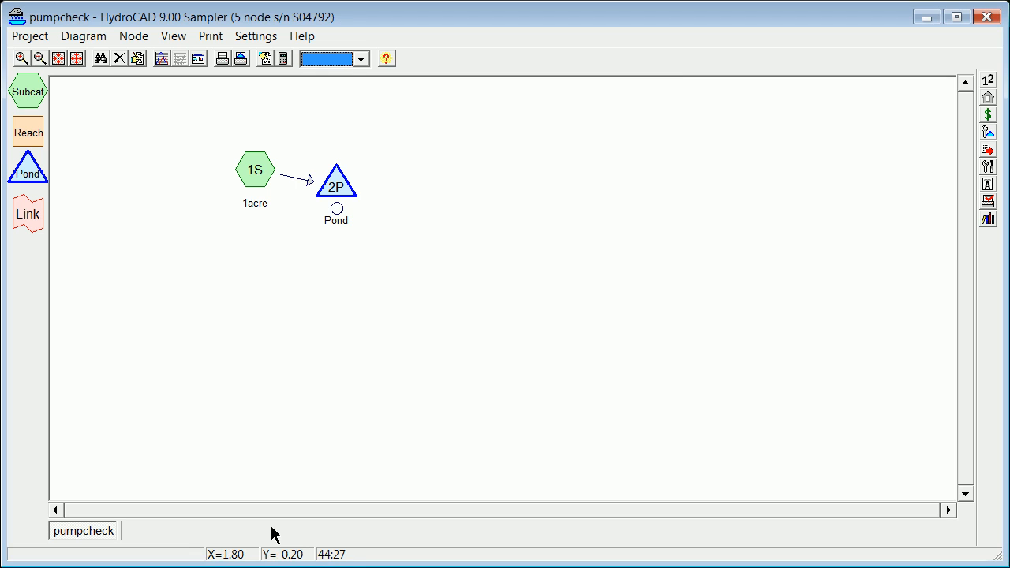